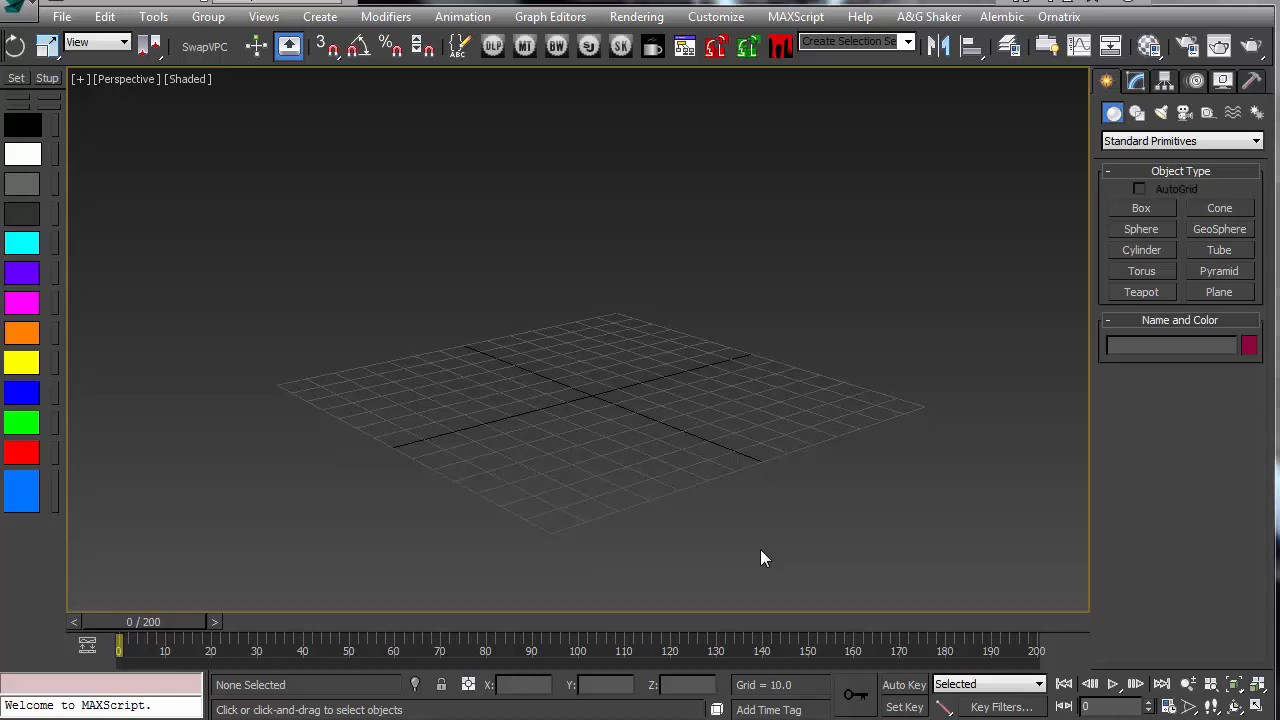
{"action": "mouse_move", "coordinate": [740, 172]}
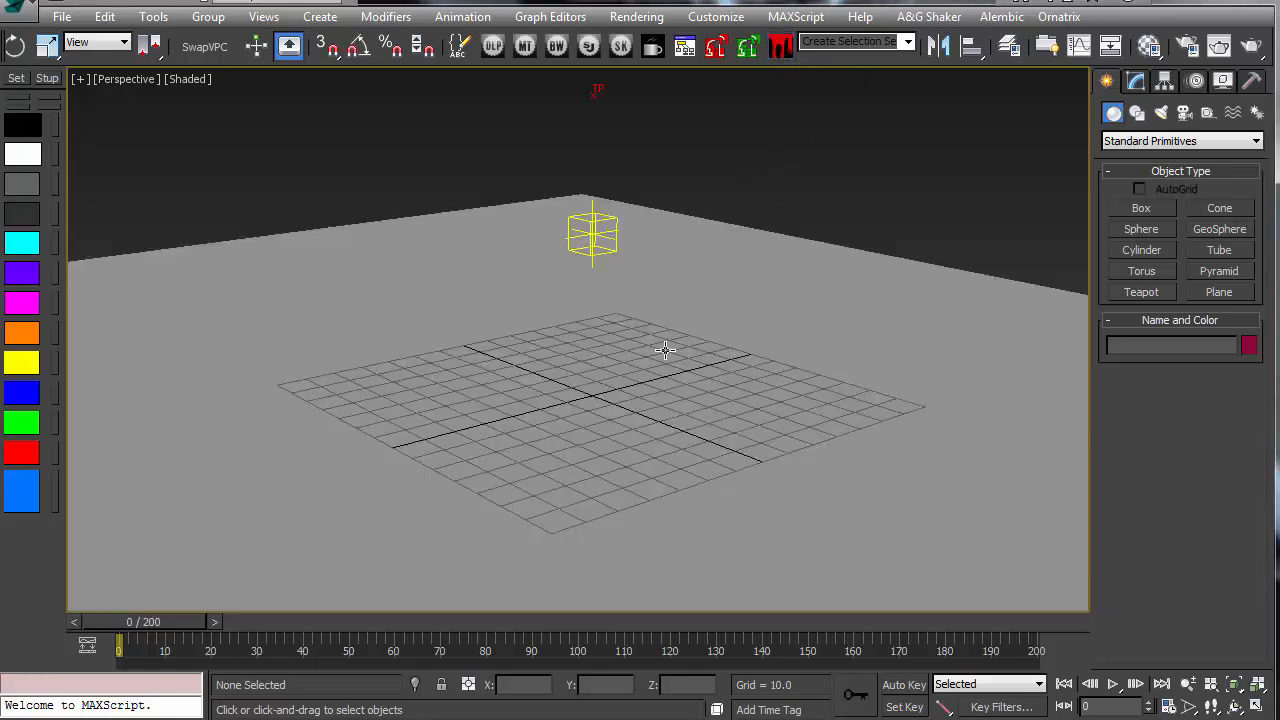
Step: Orbit the view over the new ground box and emitter, then dismiss the 'Remove TP first' alert
{"action": "left_click_drag", "start_coordinate": [664, 350], "coordinate": [820, 232]}
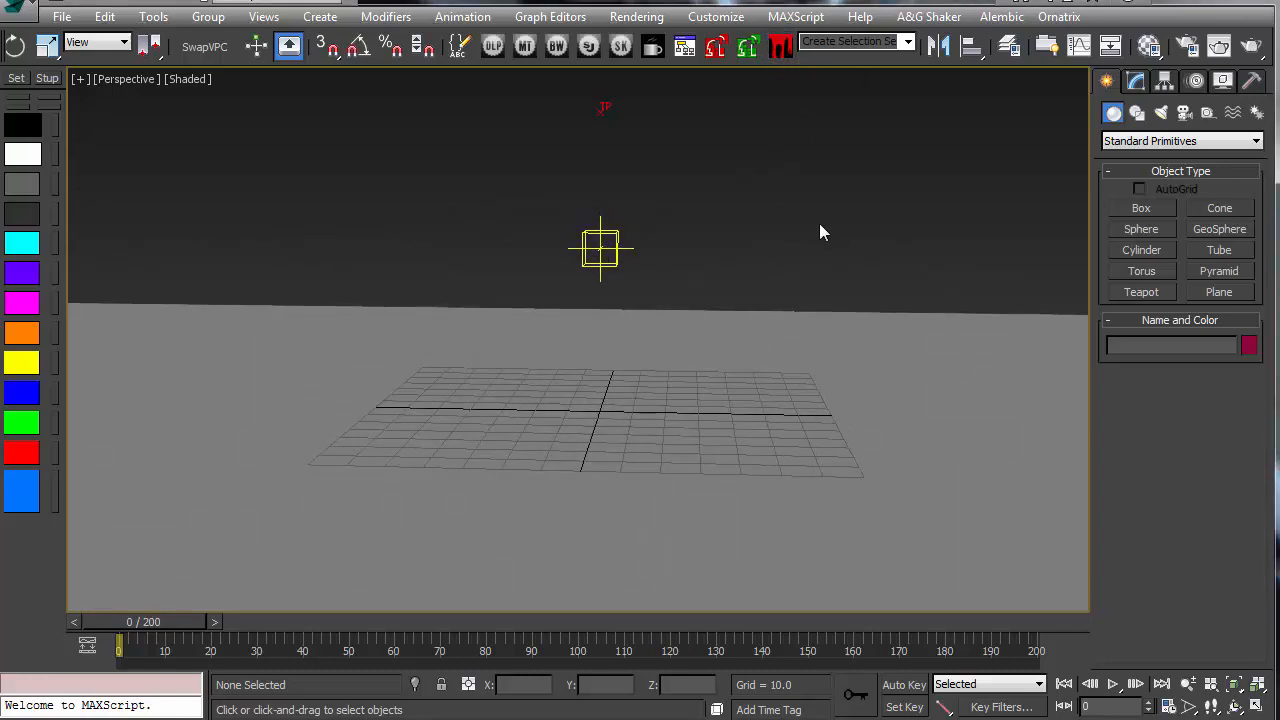
{"action": "left_click_drag", "start_coordinate": [820, 232], "coordinate": [700, 334]}
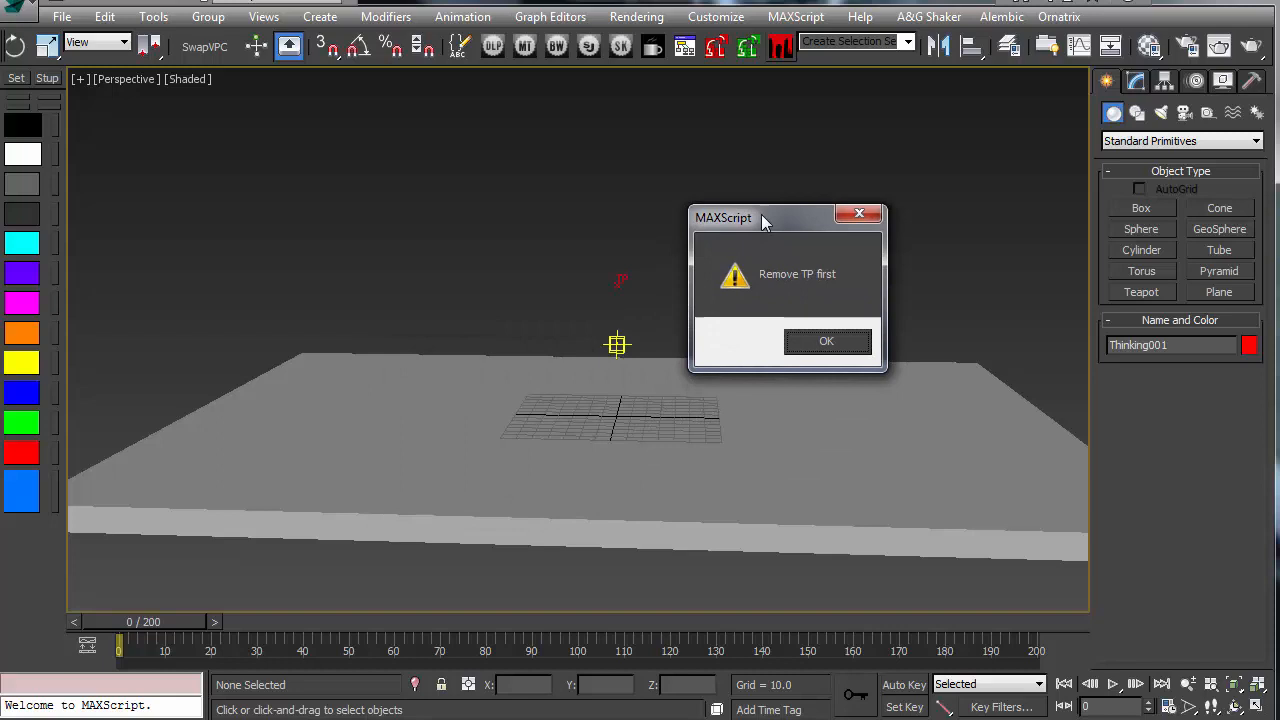
{"action": "left_click", "coordinate": [826, 340]}
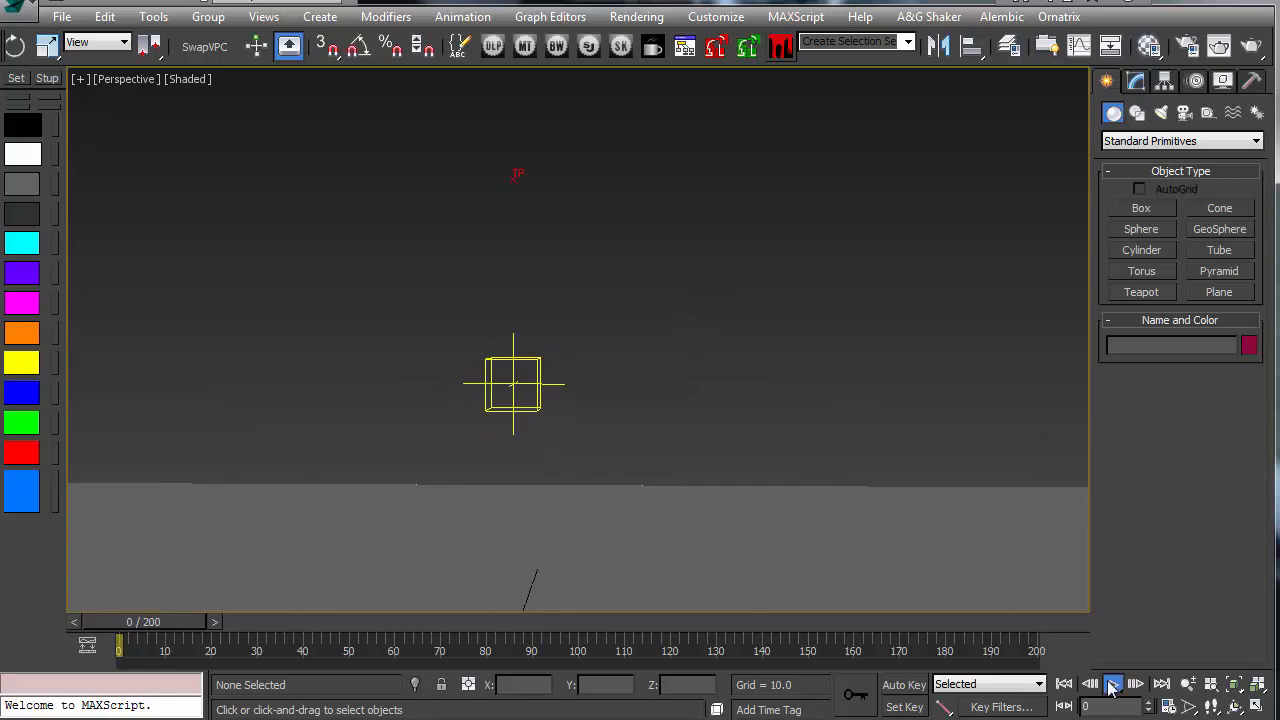
Step: Play the blood splatter preview, rewind to frame 0 and select the PT_Blood_Position helper
{"action": "left_click", "coordinate": [1112, 684]}
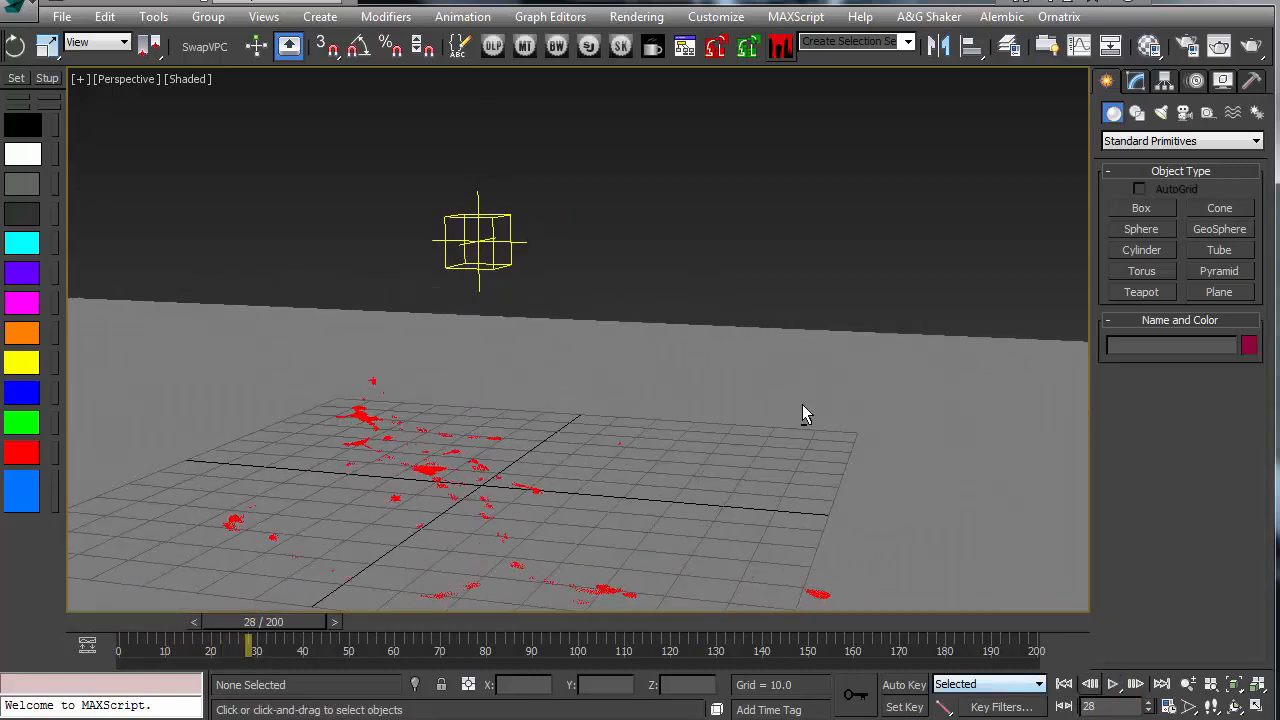
{"action": "left_click", "coordinate": [1112, 684]}
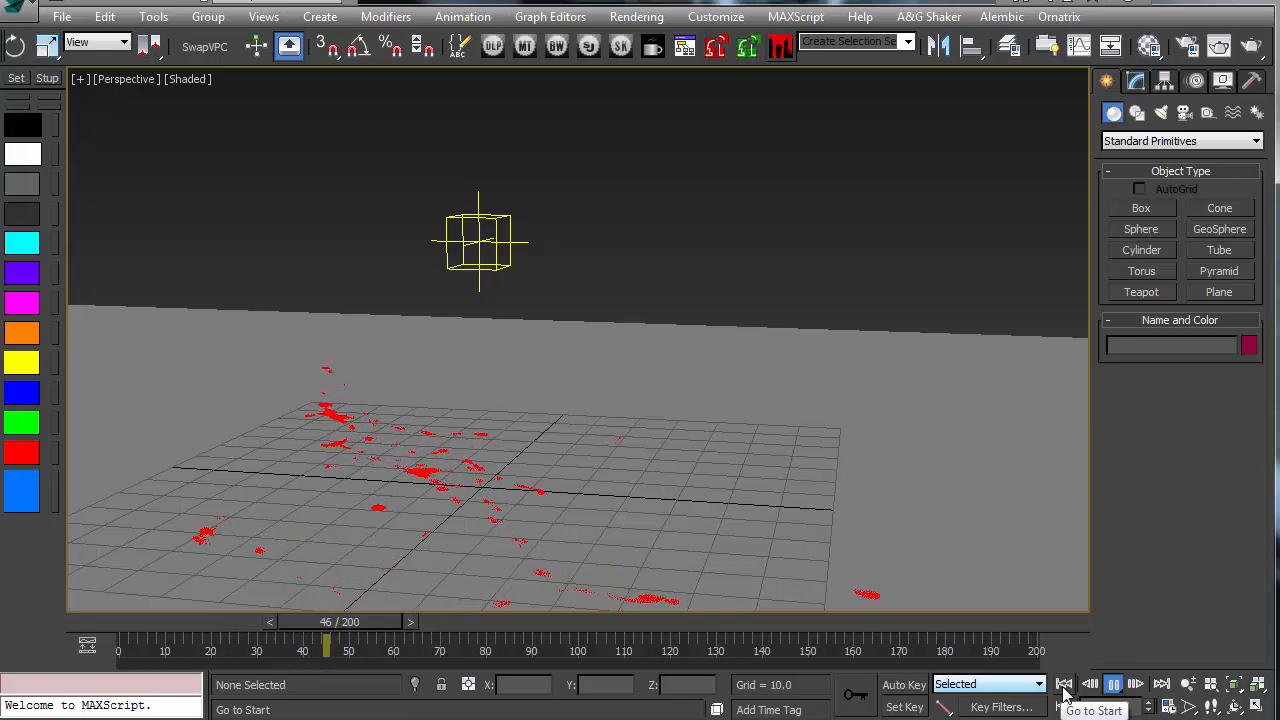
{"action": "left_click", "coordinate": [1064, 684]}
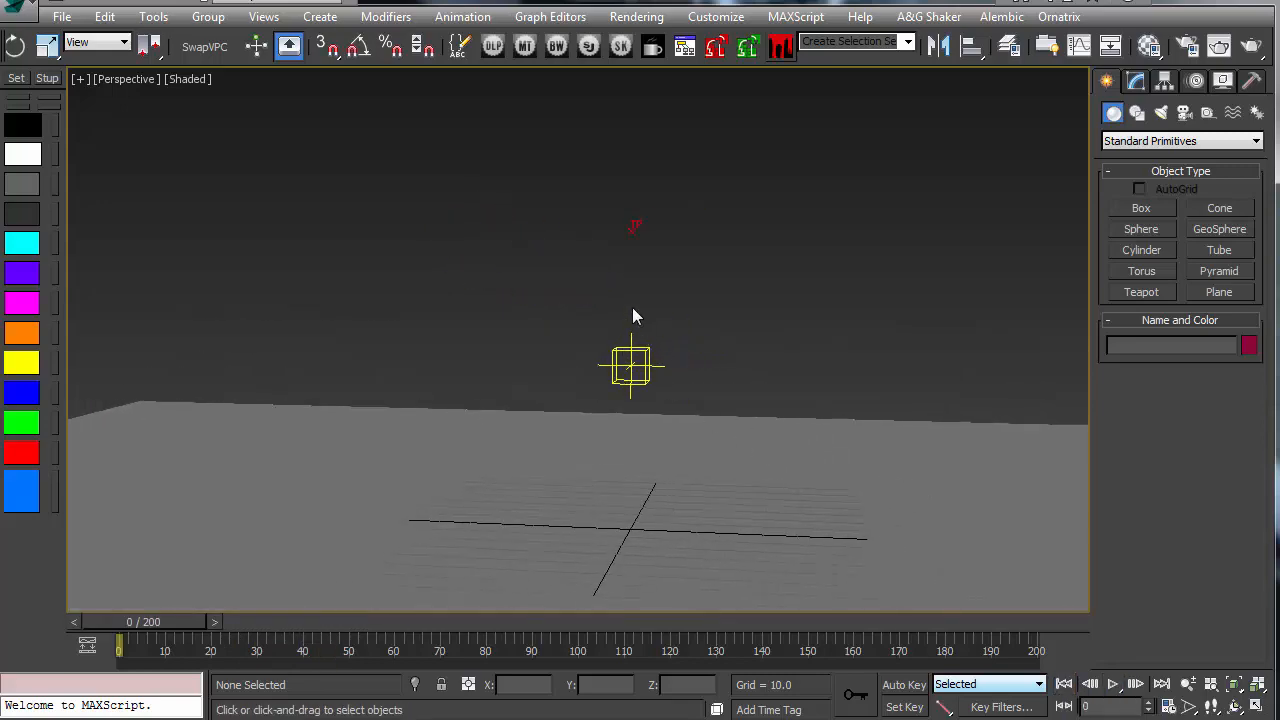
{"action": "left_click", "coordinate": [632, 368]}
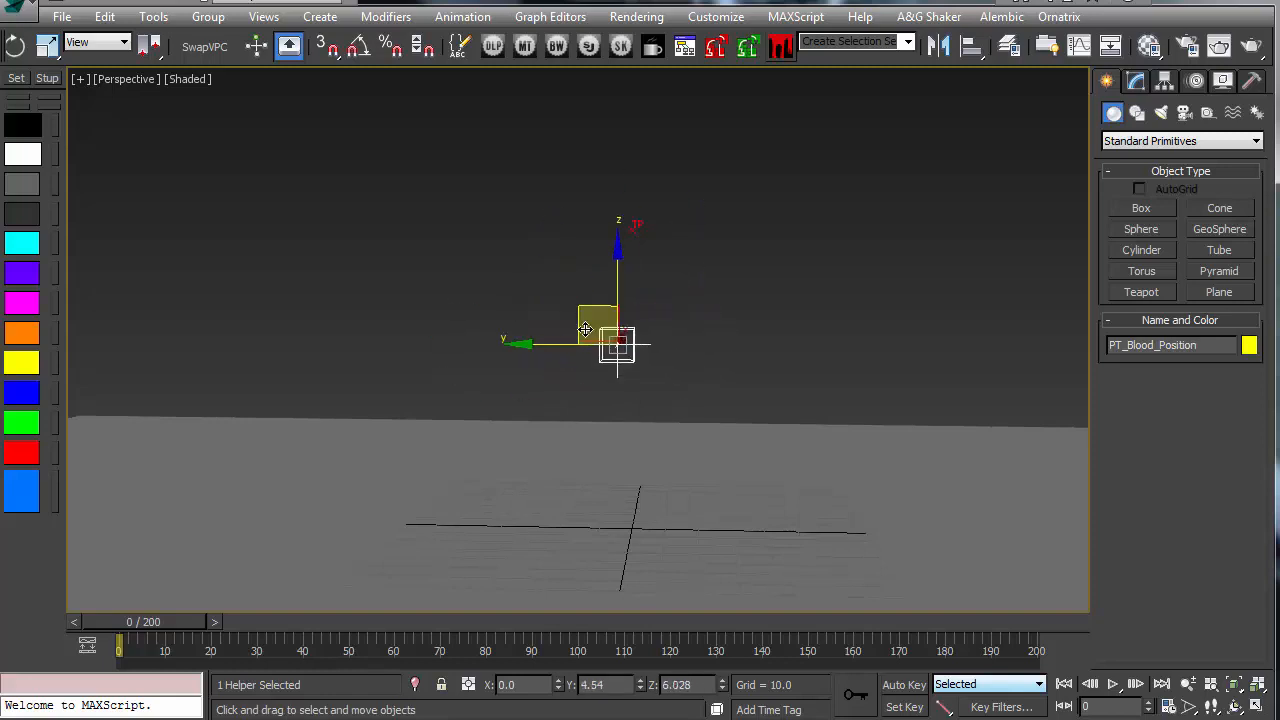
Step: Select Thinking001, preview the splatter, and change the BloodFX Random Seed from 1775 to 3265
{"action": "left_click", "coordinate": [518, 200]}
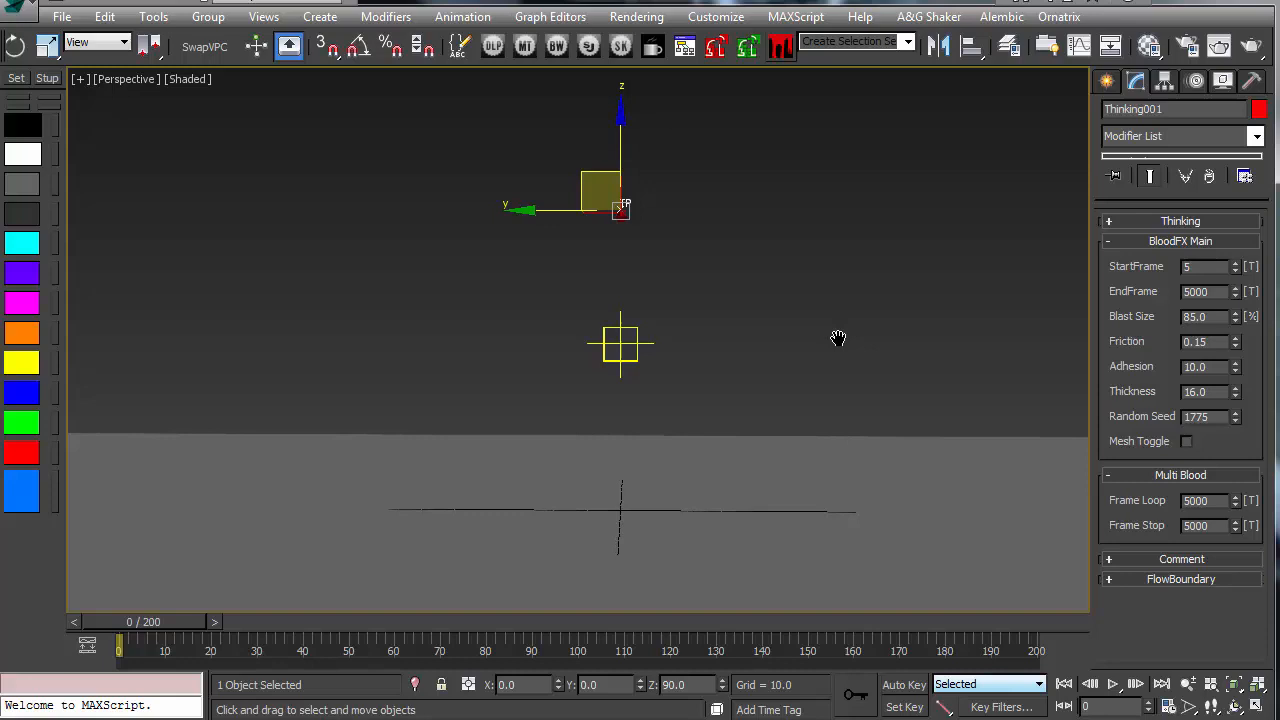
{"action": "mouse_move", "coordinate": [876, 348]}
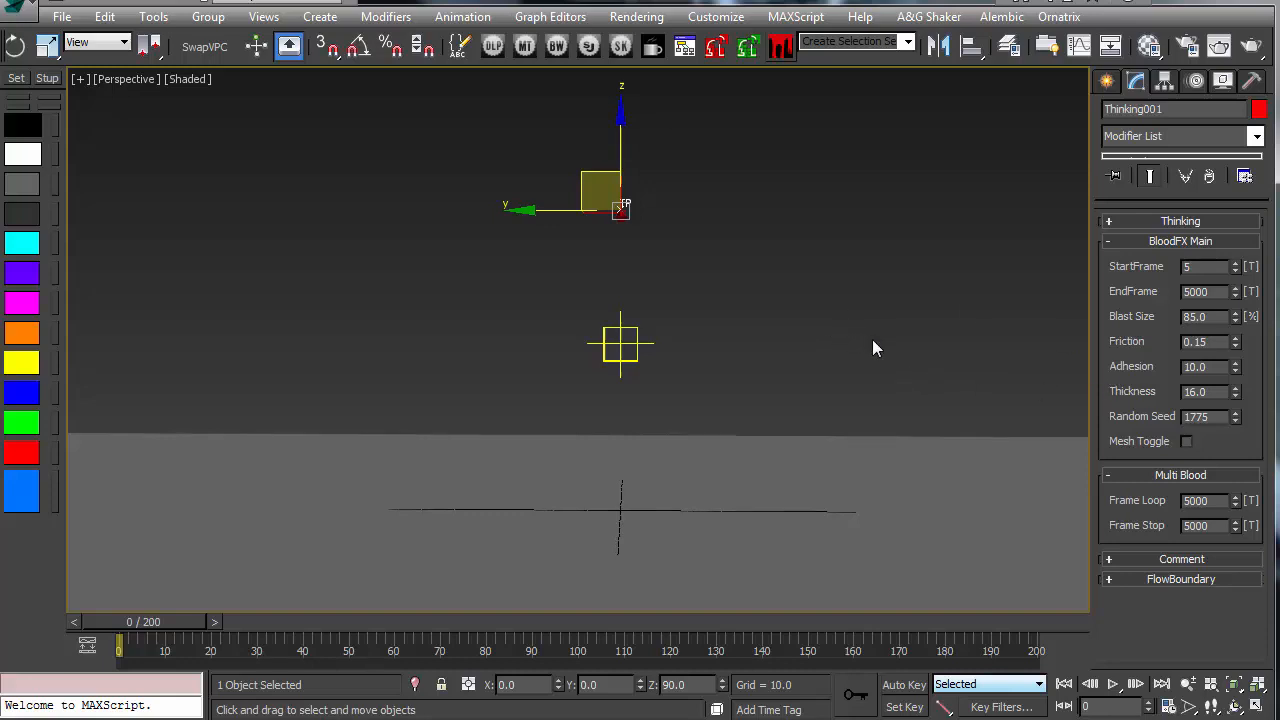
{"action": "mouse_move", "coordinate": [810, 348]}
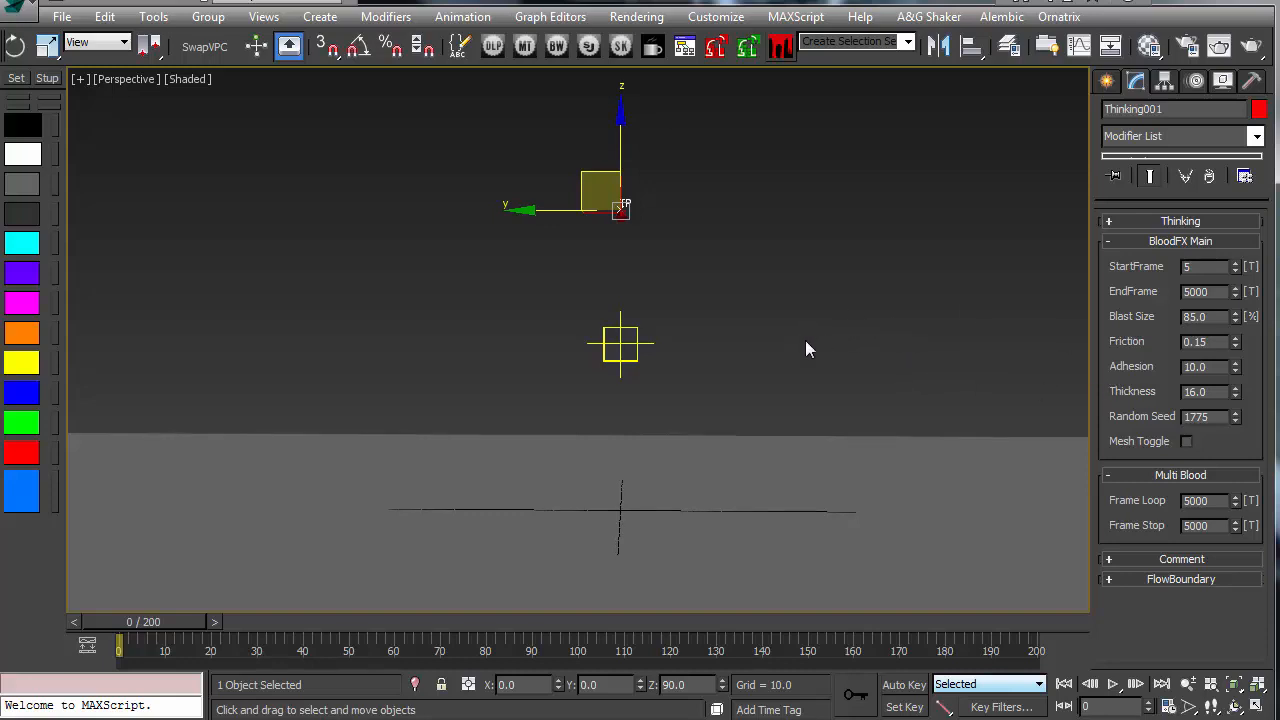
{"action": "mouse_move", "coordinate": [1116, 432]}
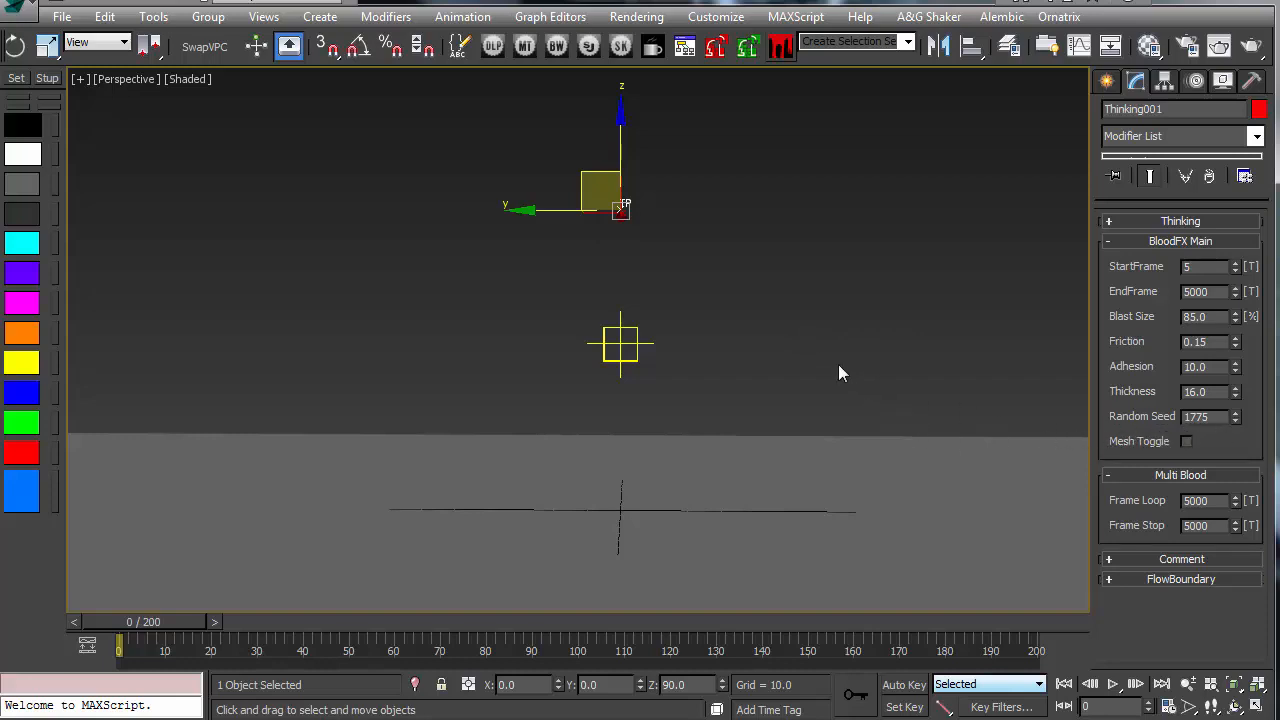
{"action": "left_click", "coordinate": [1112, 684]}
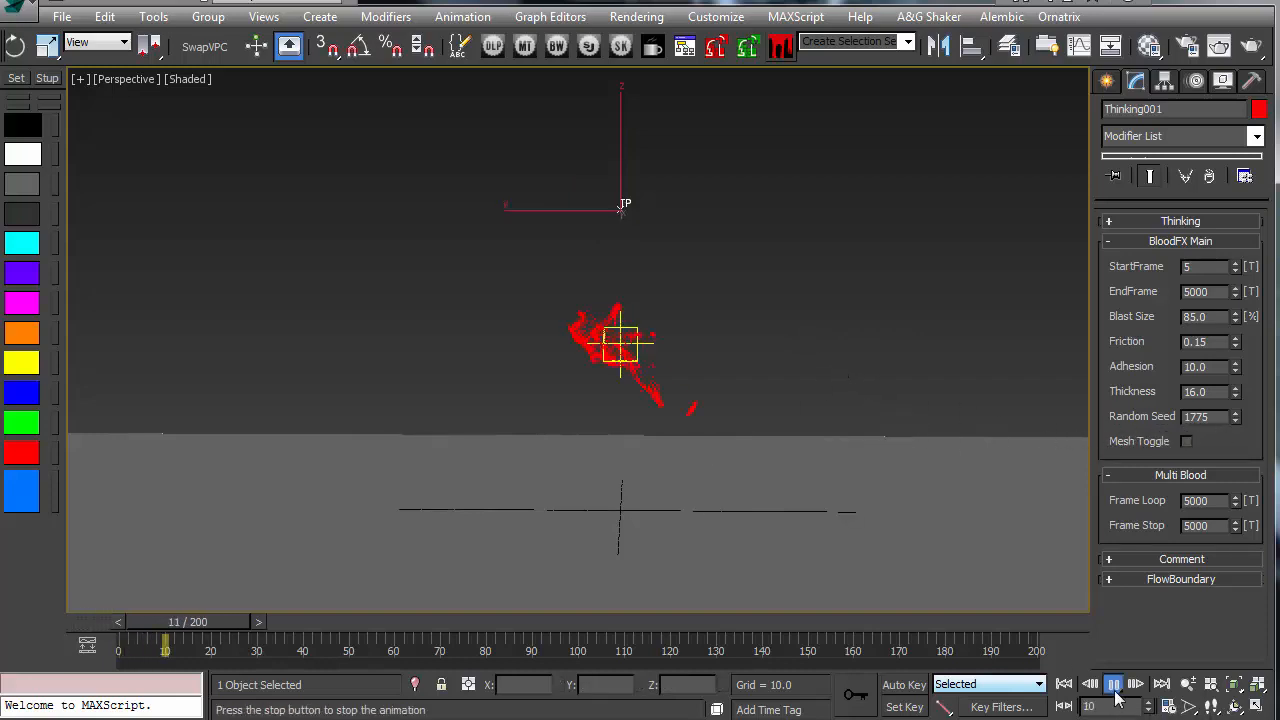
{"action": "left_click", "coordinate": [1112, 684]}
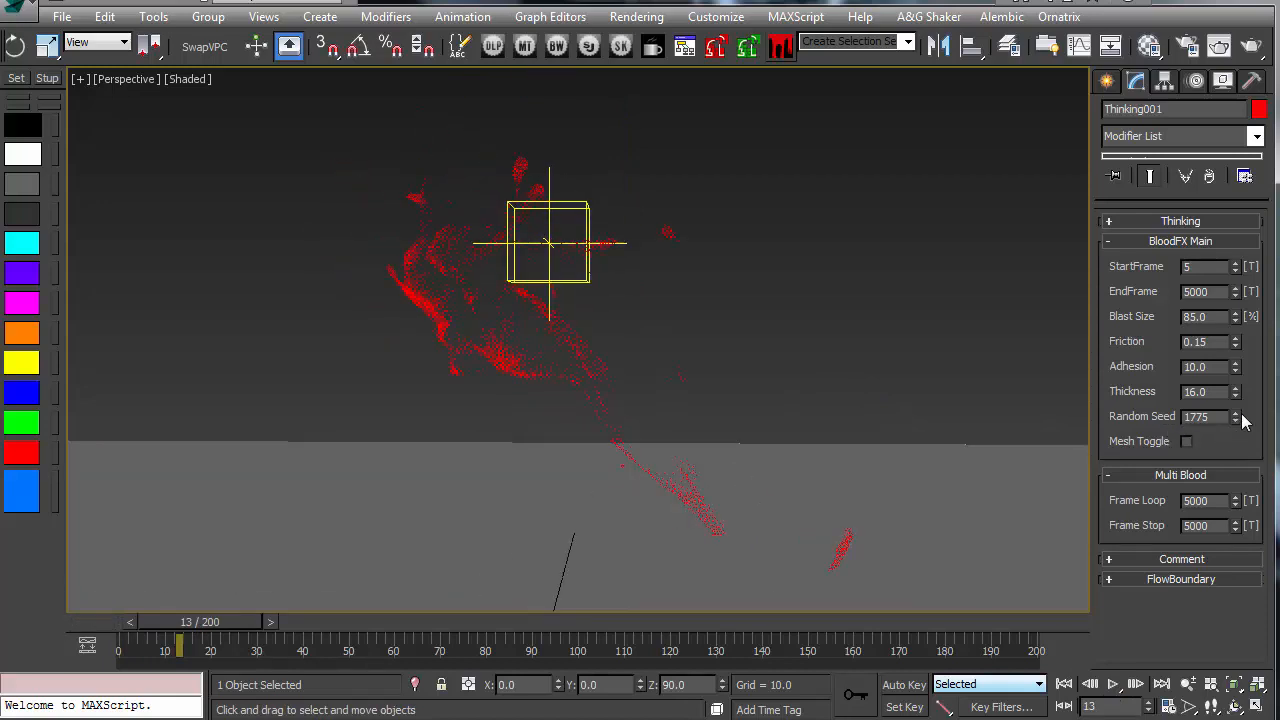
{"action": "left_click", "coordinate": [1236, 412]}
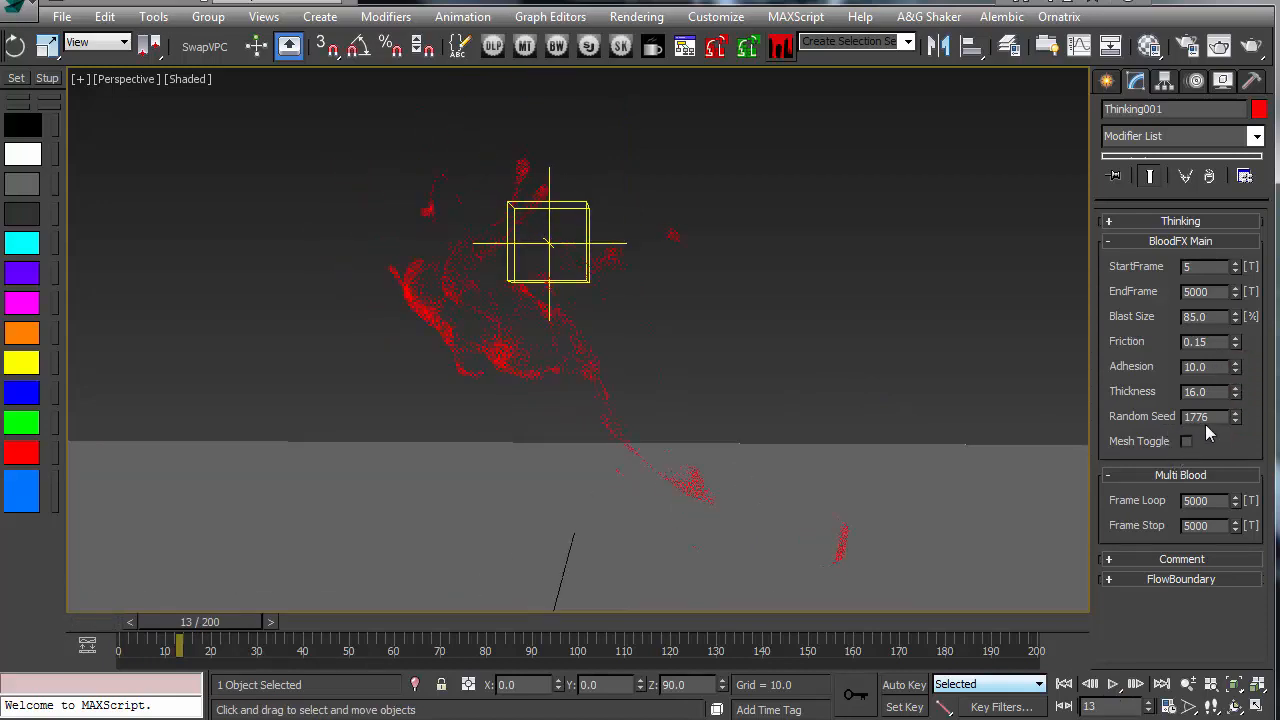
{"action": "triple_click", "coordinate": [1200, 416]}
{"action": "type", "text": "64"}
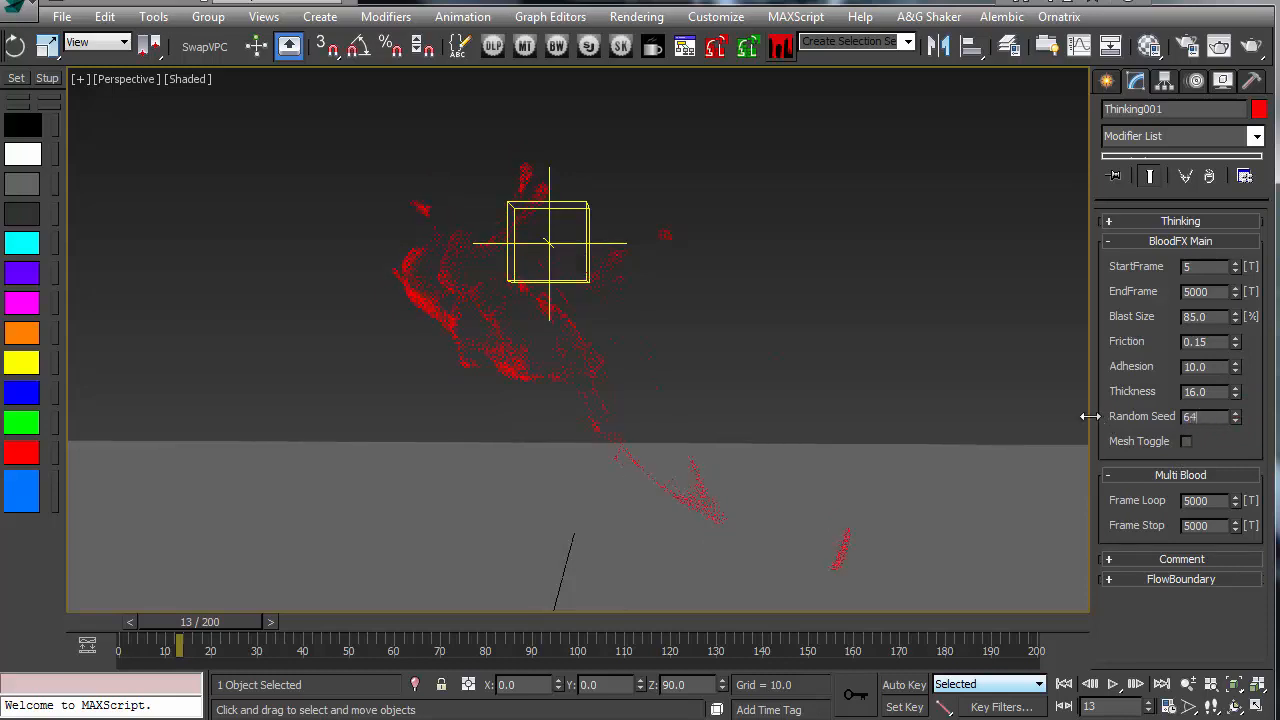
{"action": "triple_click", "coordinate": [1200, 416]}
{"action": "type", "text": "3265"}
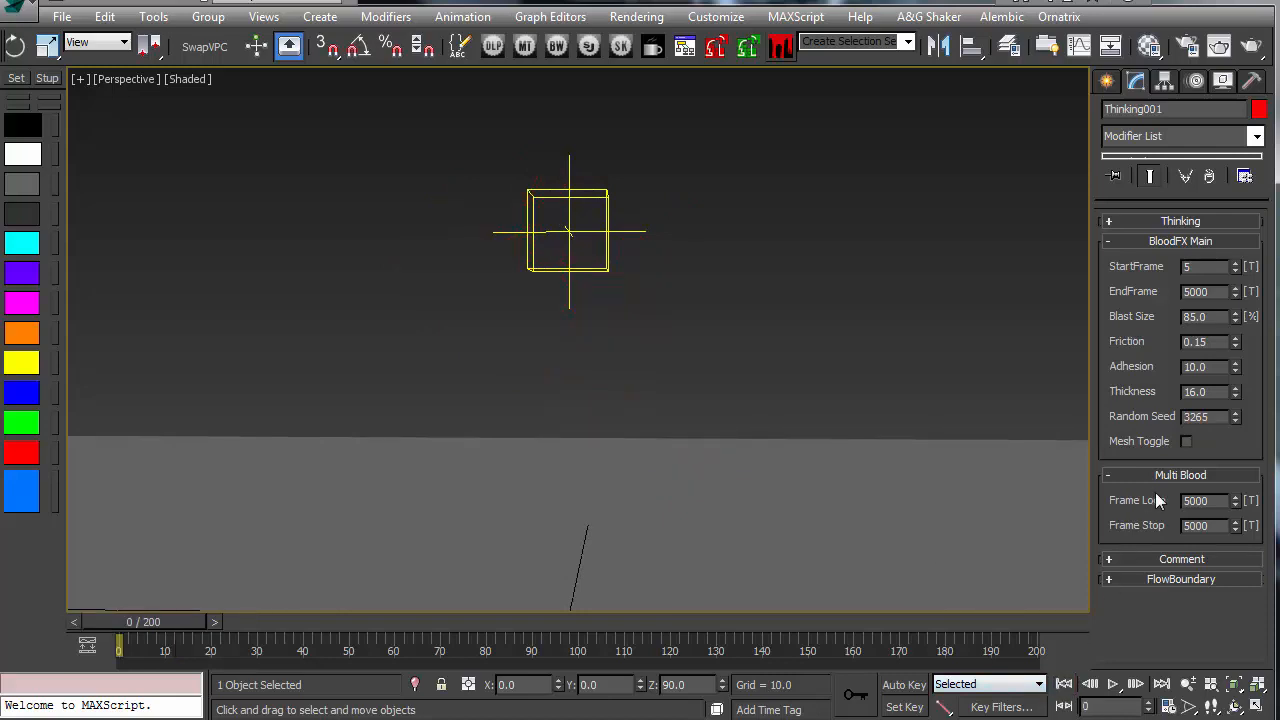
Step: Play to frame 11, enable Mesh Toggle and move in to render the meshed splashes with V-Ray
{"action": "left_click", "coordinate": [1112, 684]}
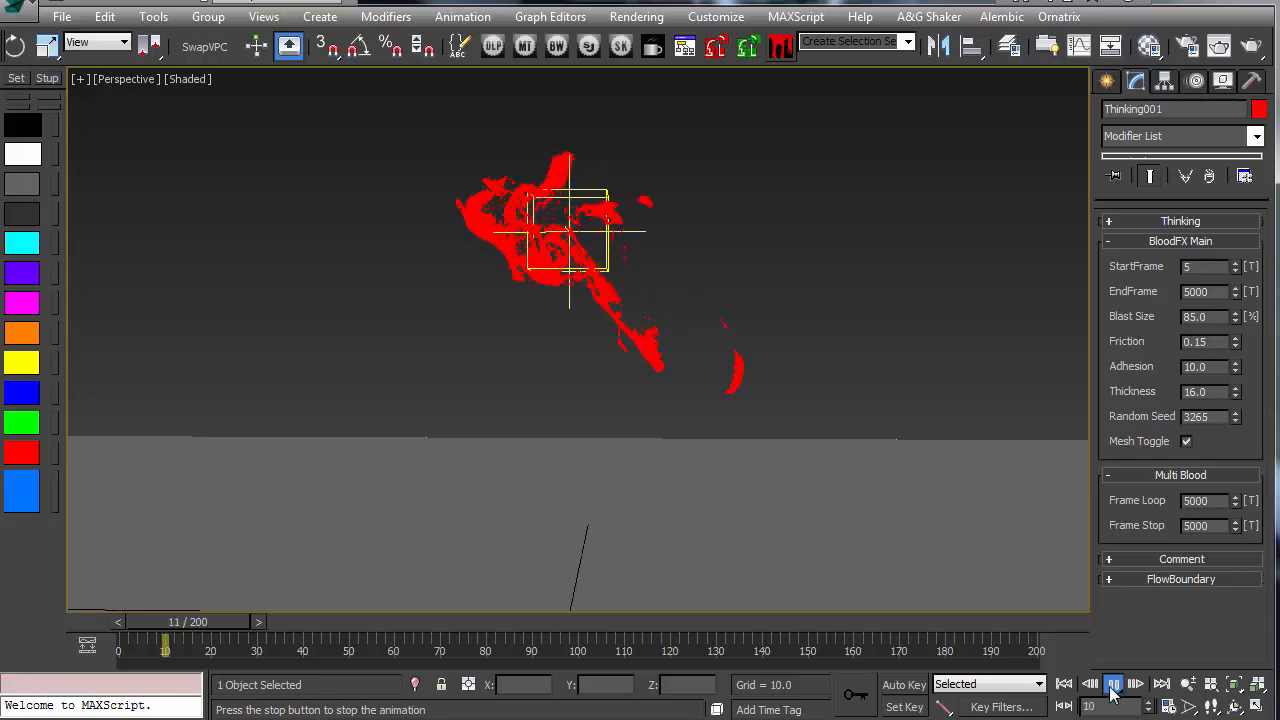
{"action": "left_click", "coordinate": [188, 80]}
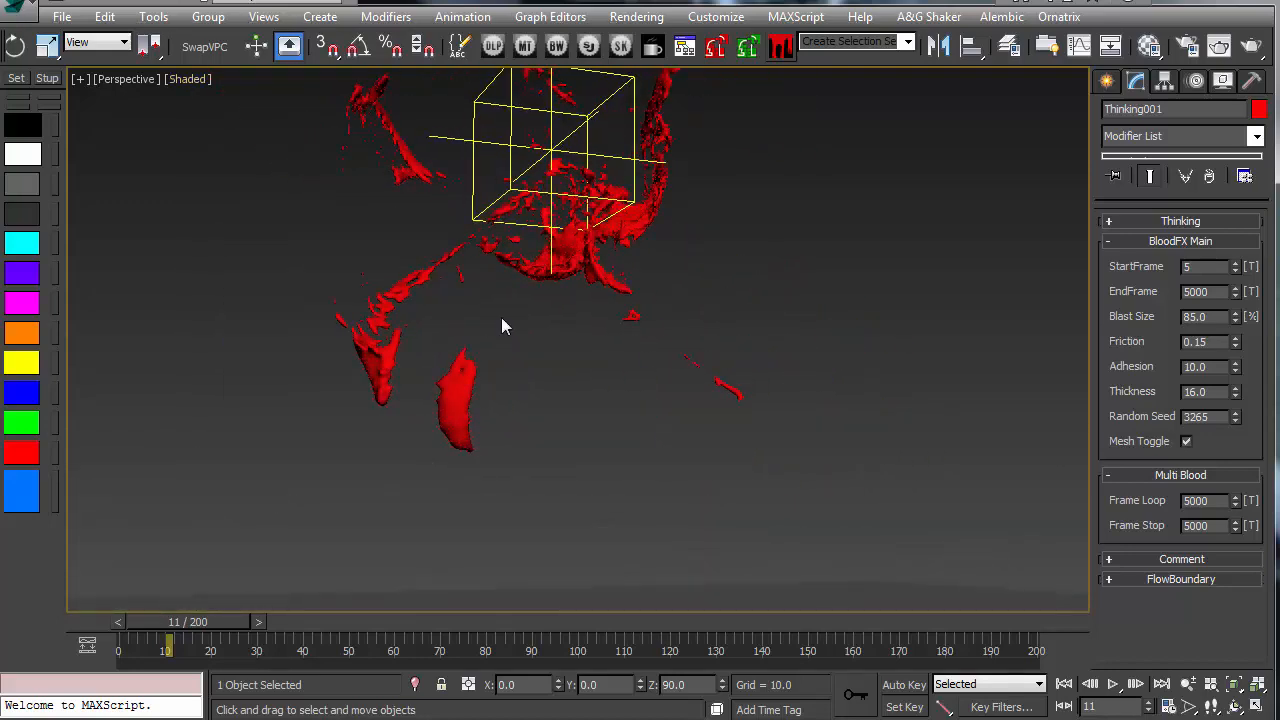
{"action": "left_click_drag", "start_coordinate": [504, 324], "coordinate": [750, 370]}
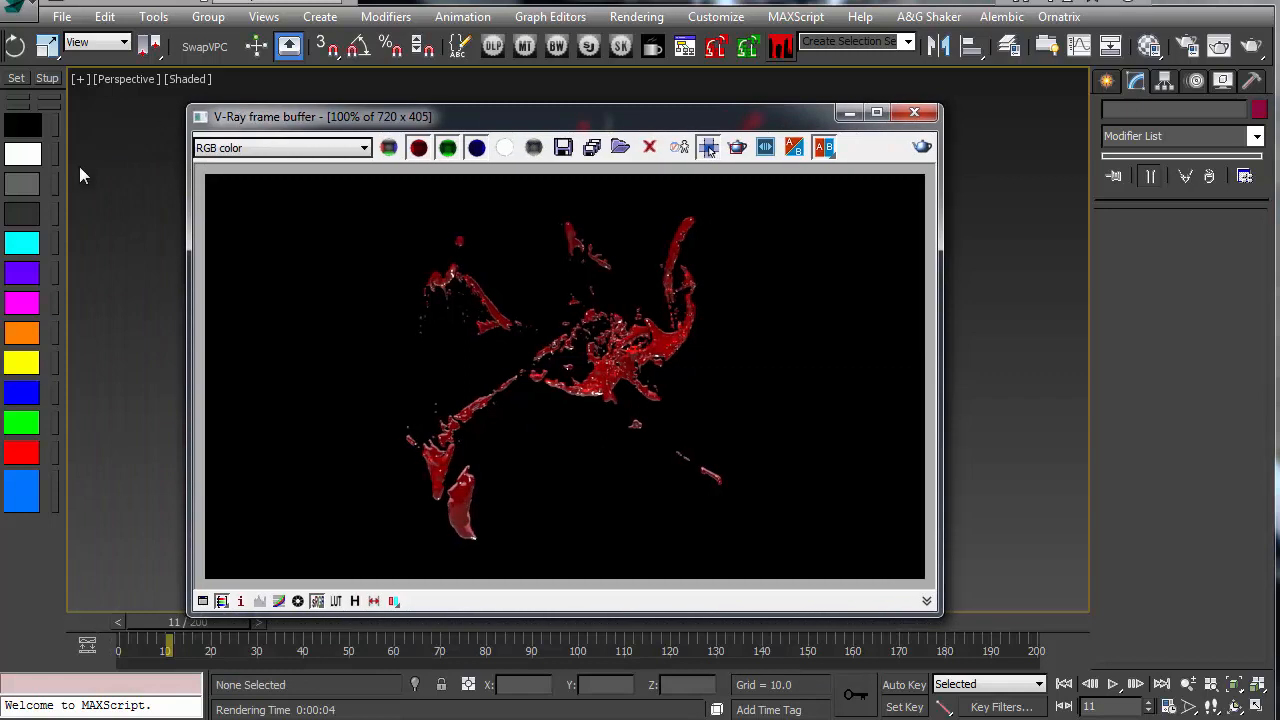
{"action": "mouse_move", "coordinate": [70, 188]}
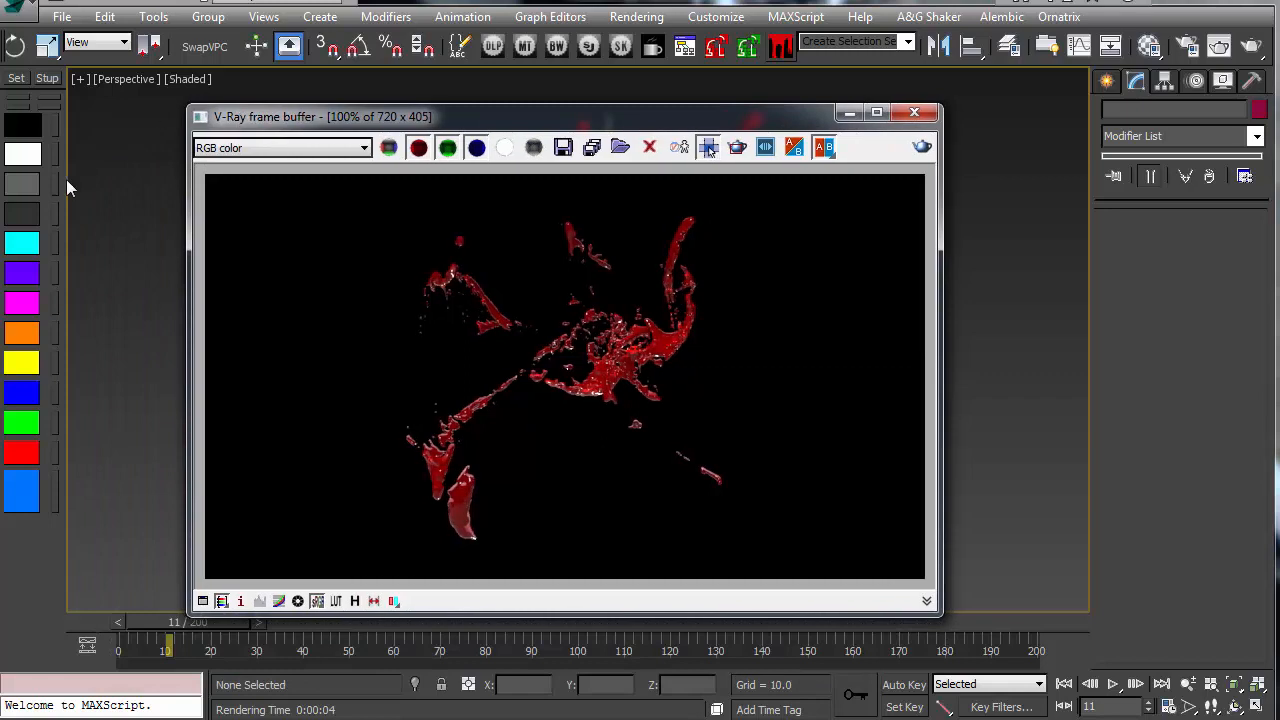
Step: Close the render, select Thinking001 and set Start Frame 5, Frame Loop 13, Frame Stop 22 with a quick preview
{"action": "left_click", "coordinate": [912, 112]}
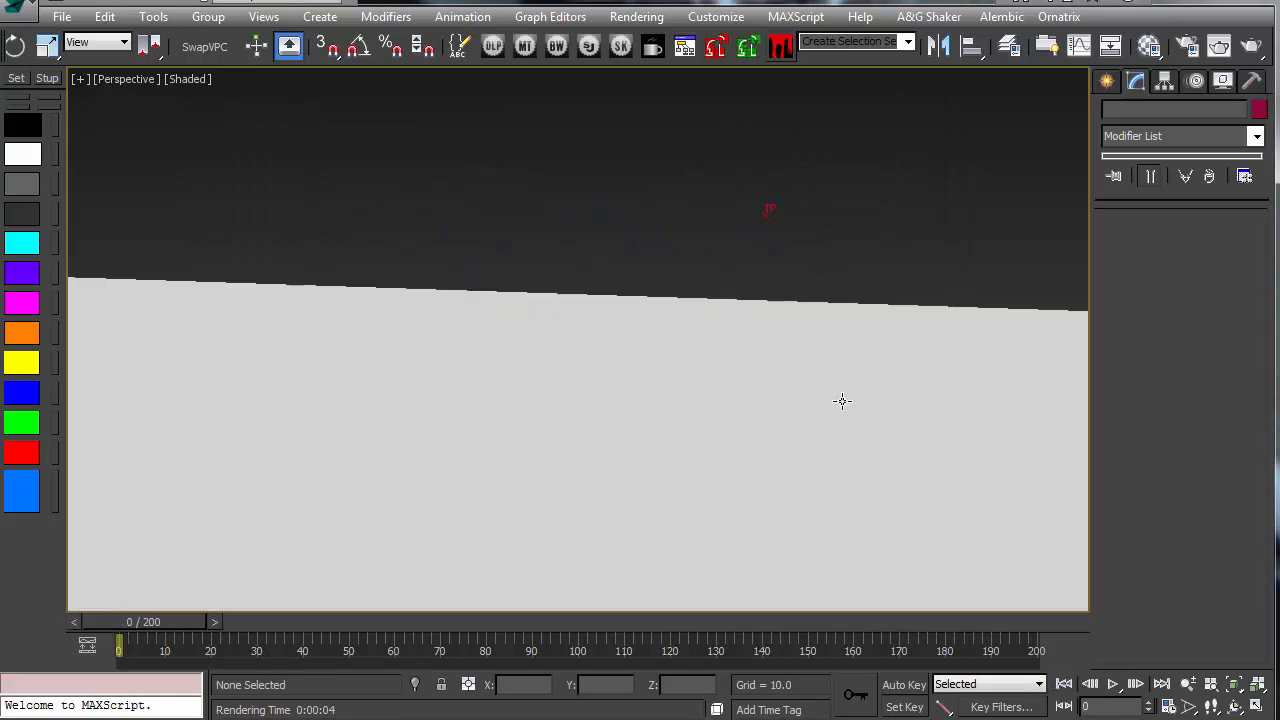
{"action": "left_click_drag", "start_coordinate": [840, 400], "coordinate": [710, 390]}
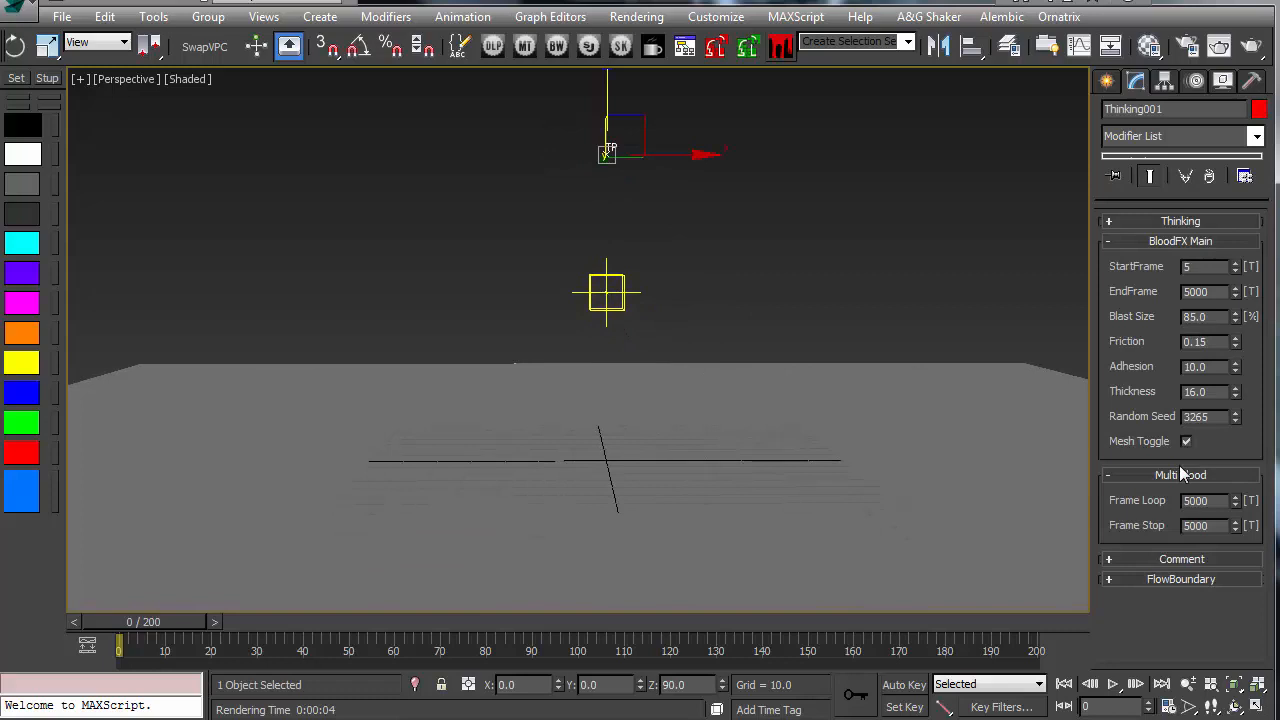
{"action": "left_click", "coordinate": [1186, 442]}
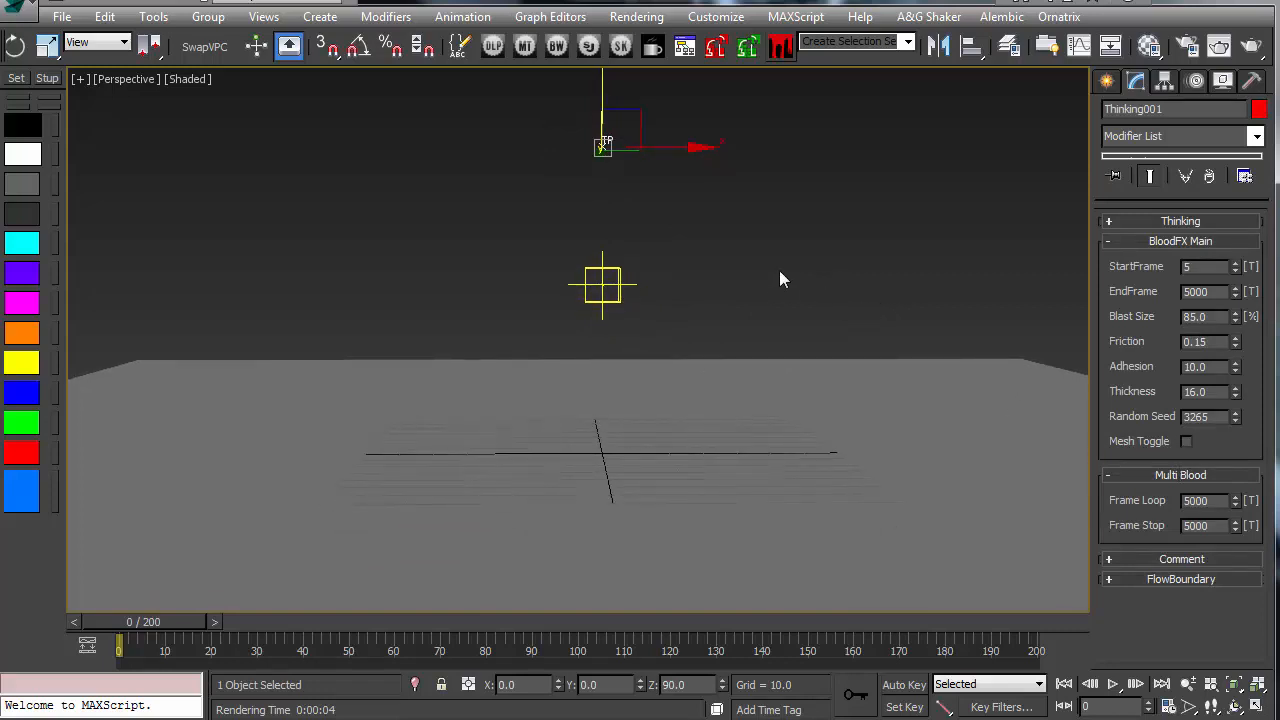
{"action": "mouse_move", "coordinate": [1116, 530]}
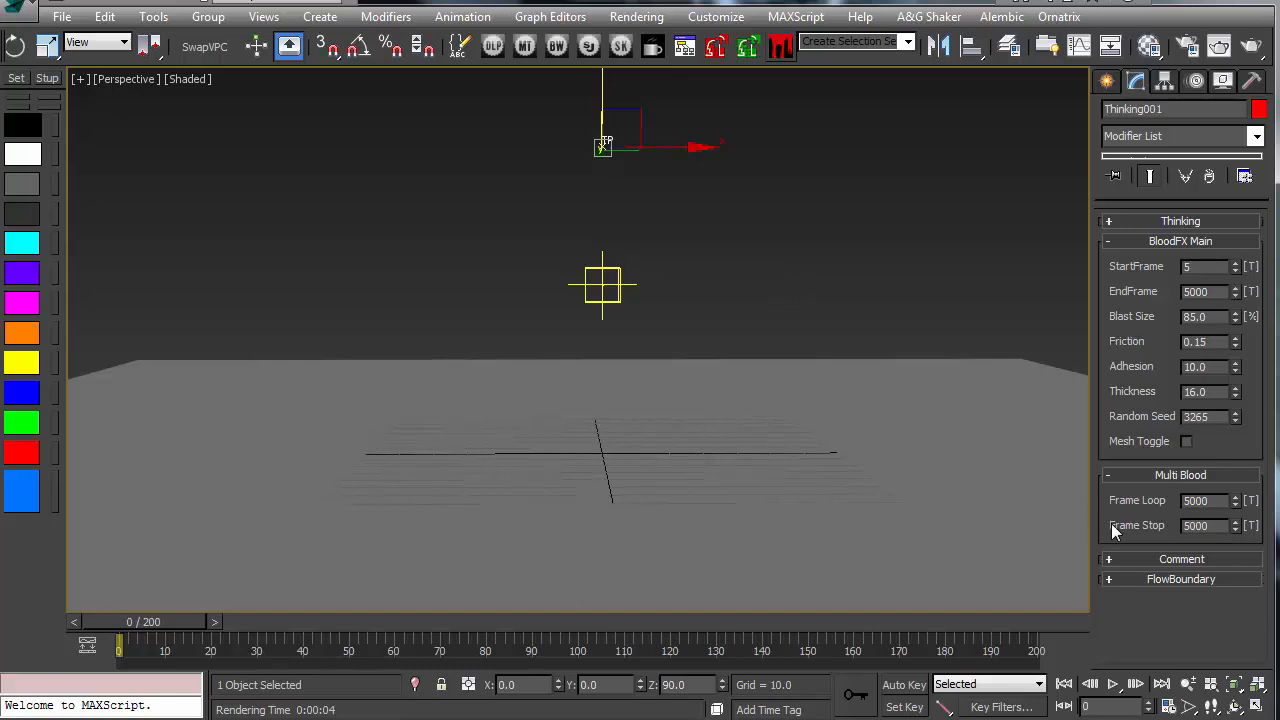
{"action": "left_click", "coordinate": [1112, 684]}
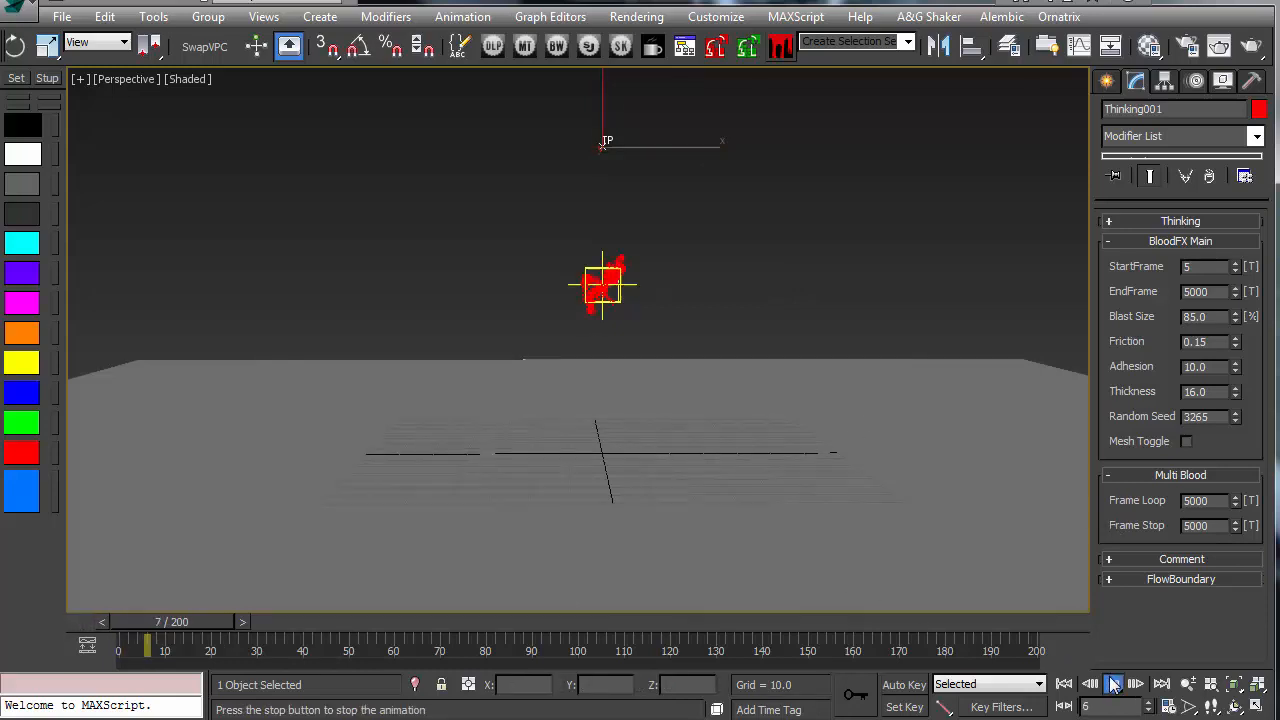
{"action": "left_click", "coordinate": [1112, 684]}
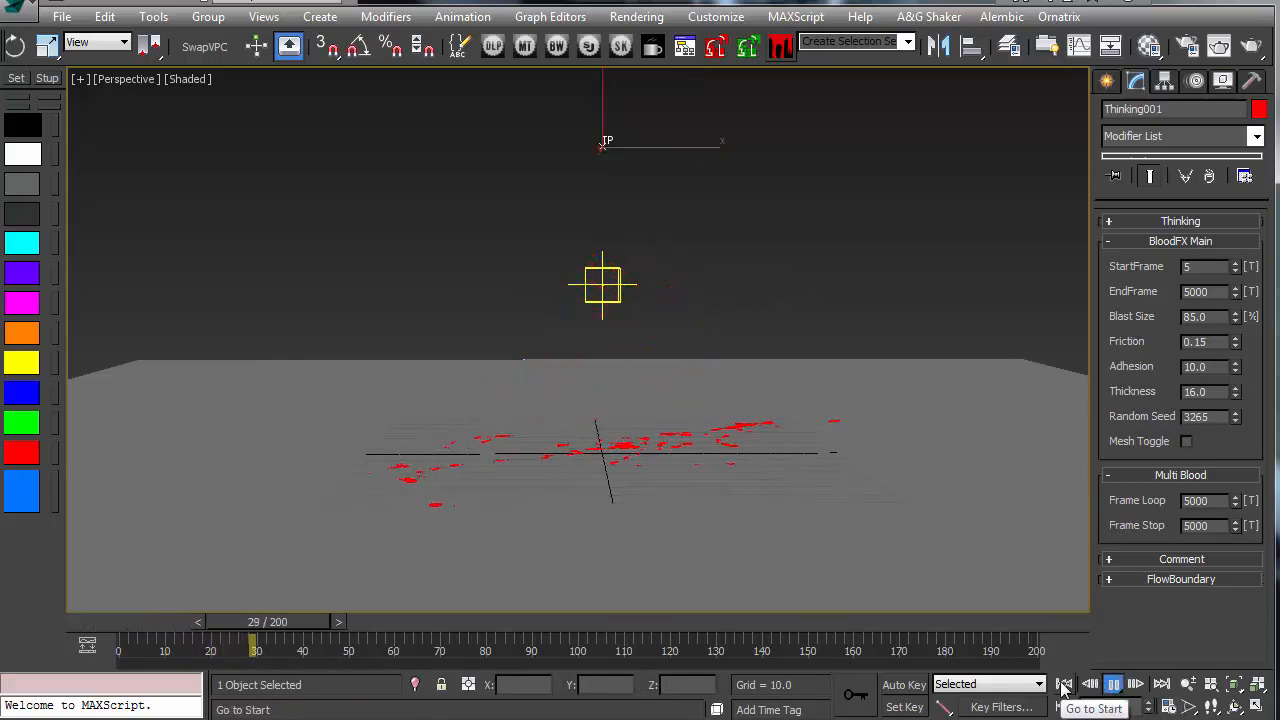
{"action": "left_click", "coordinate": [1112, 684]}
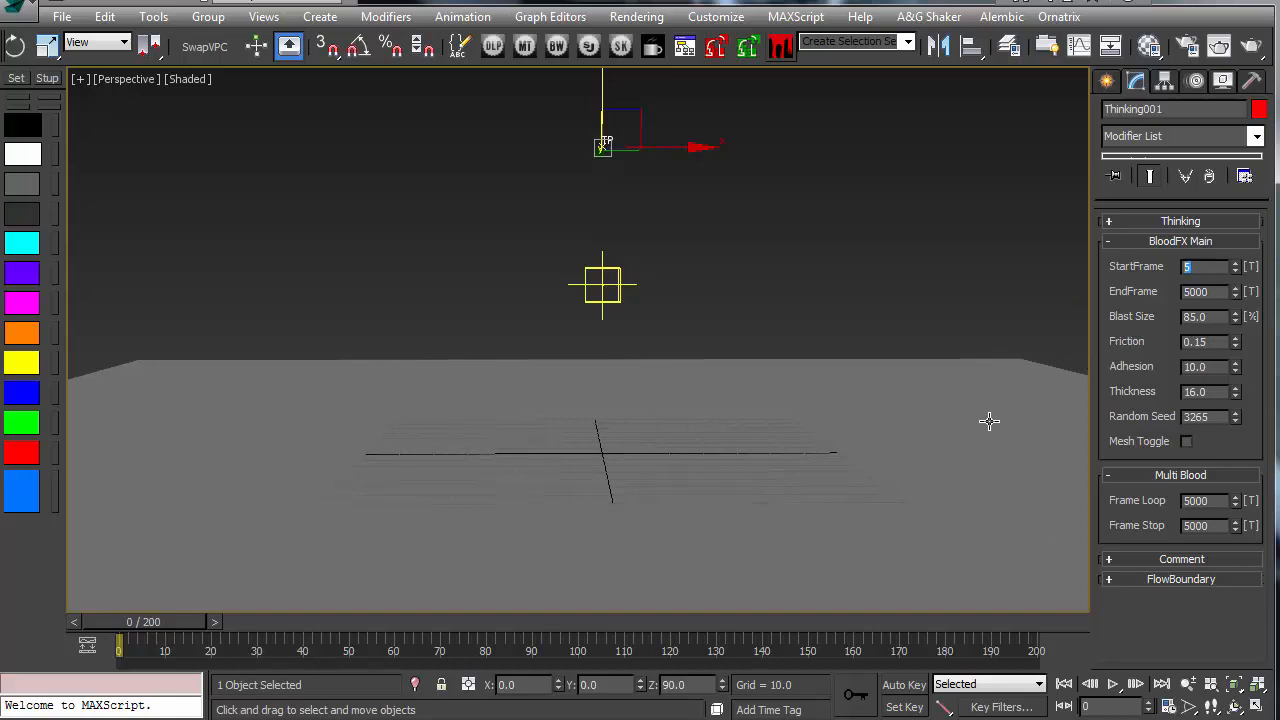
{"action": "mouse_move", "coordinate": [1088, 536]}
{"action": "type", "text": "15"}
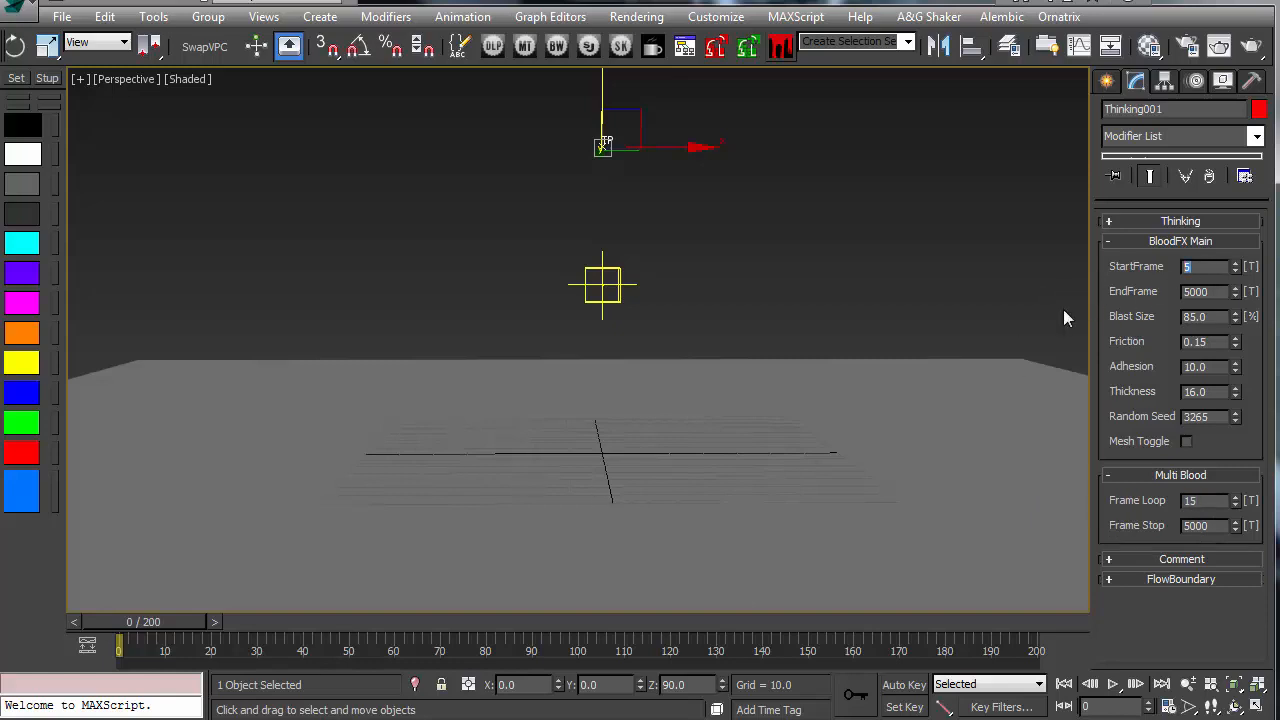
{"action": "mouse_move", "coordinate": [832, 364]}
{"action": "type", "text": "22"}
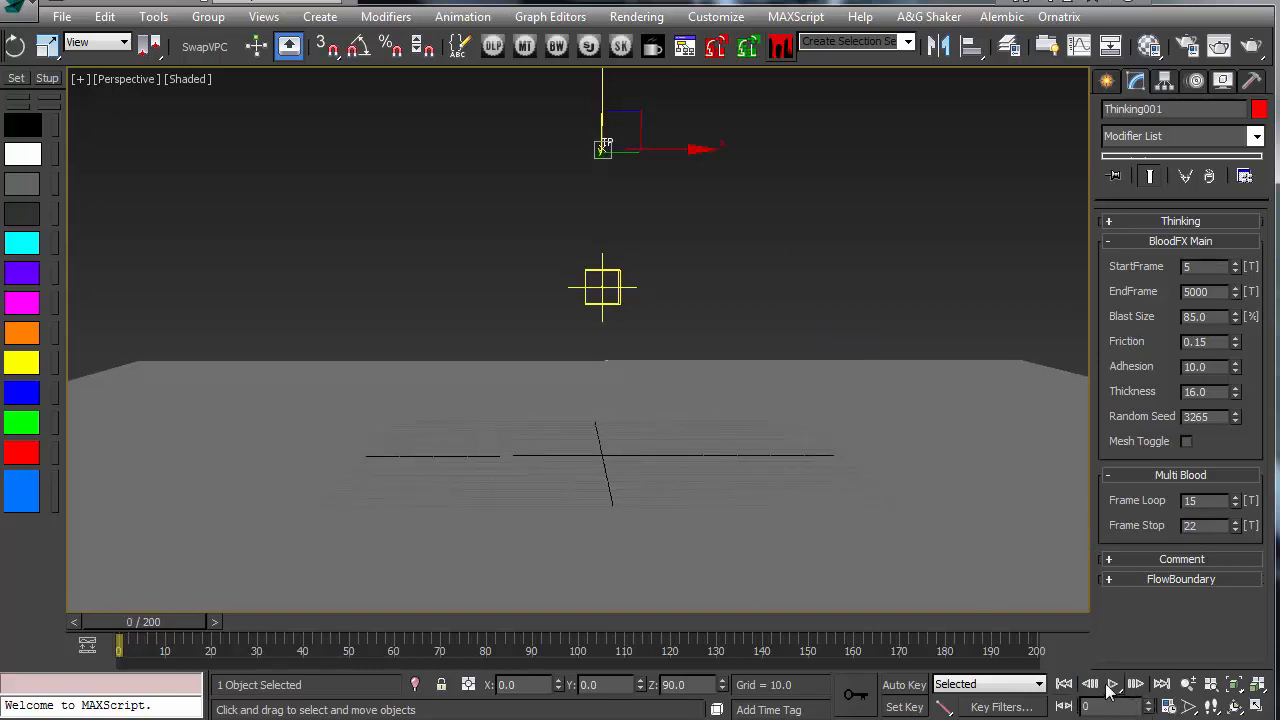
Step: Preview the wider looping splatter, stop it, and select the blood position helper
{"action": "left_click", "coordinate": [1112, 684]}
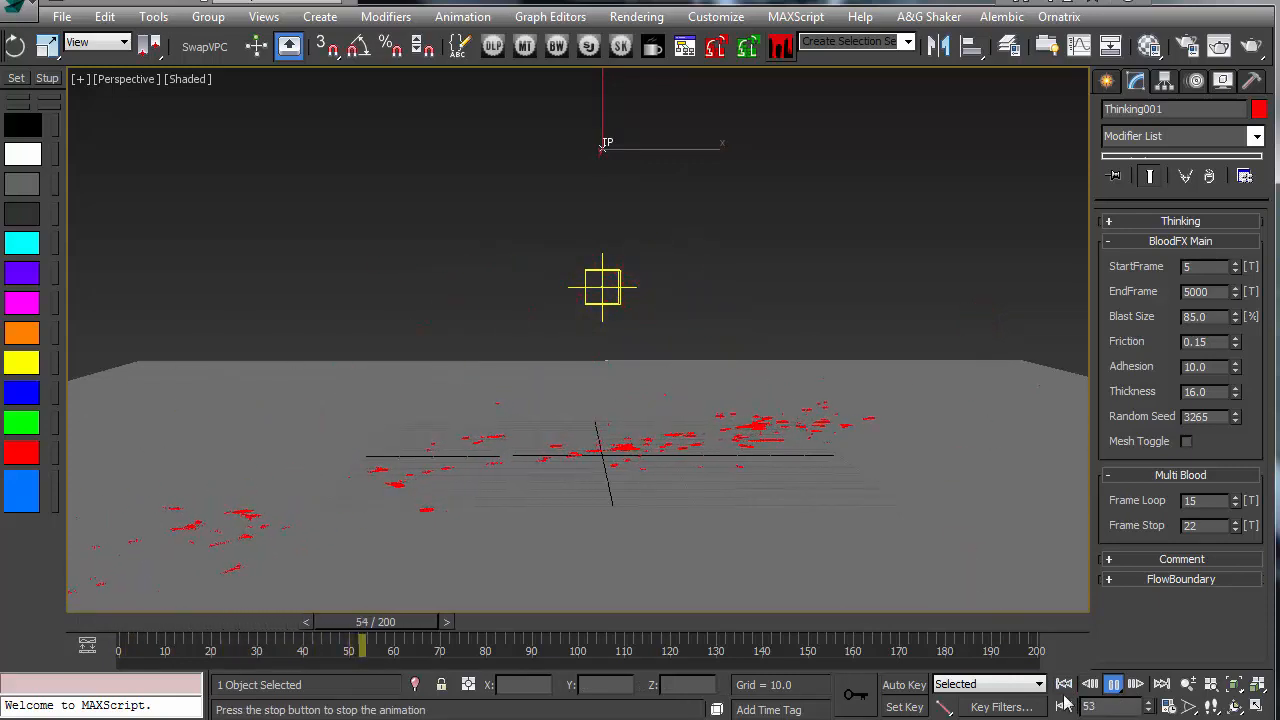
{"action": "left_click", "coordinate": [1064, 684]}
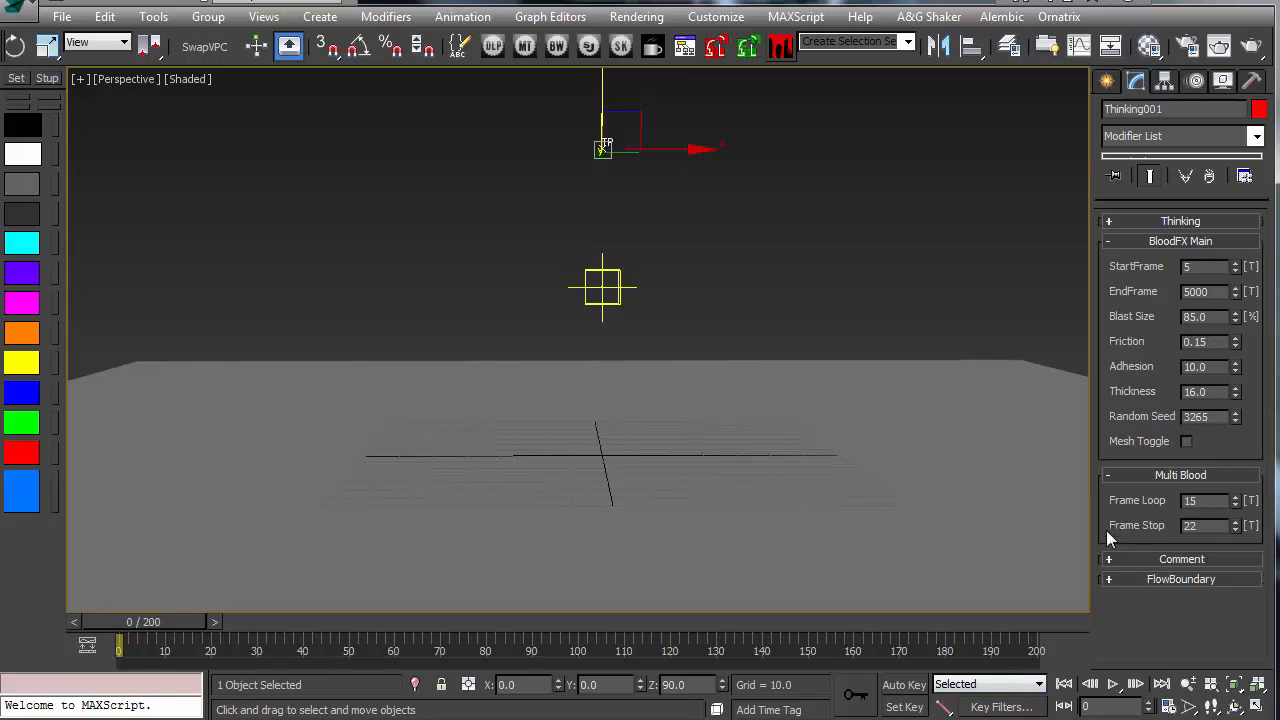
{"action": "left_click", "coordinate": [600, 284]}
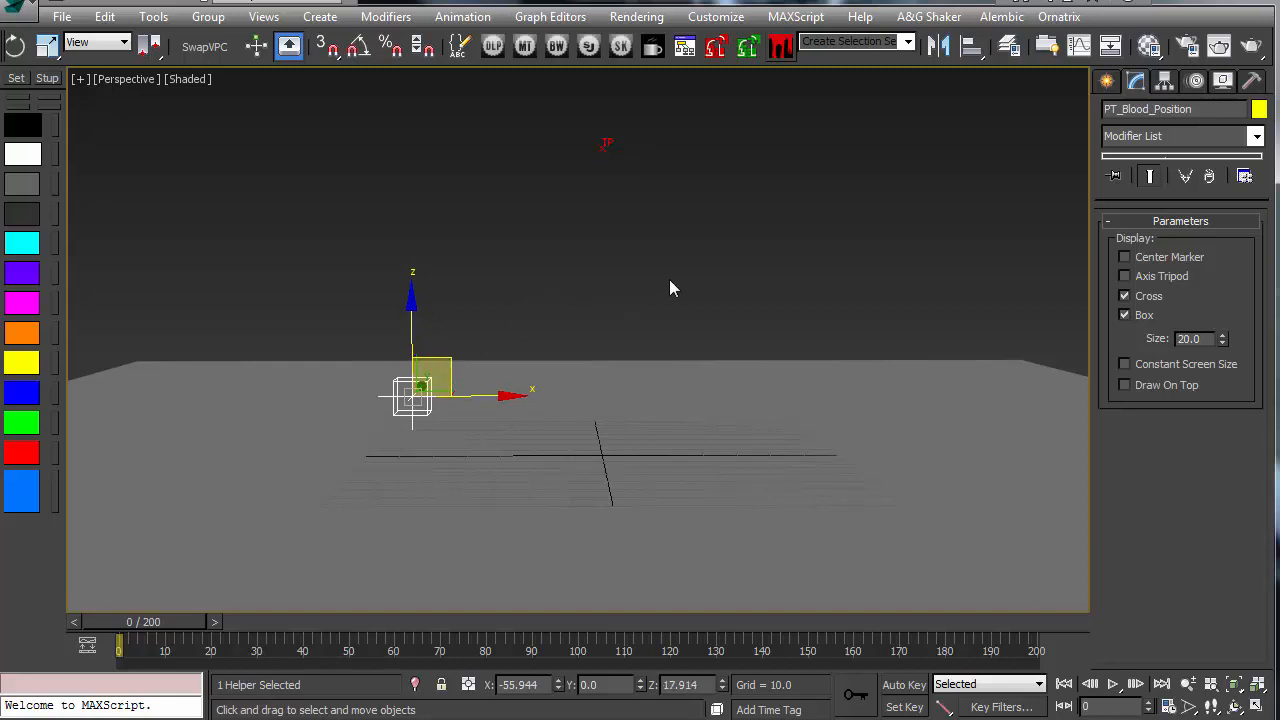
Step: With Auto Key on, move PF_Blood_Position toward the floor centre at a later frame and review it
{"action": "left_click", "coordinate": [670, 290]}
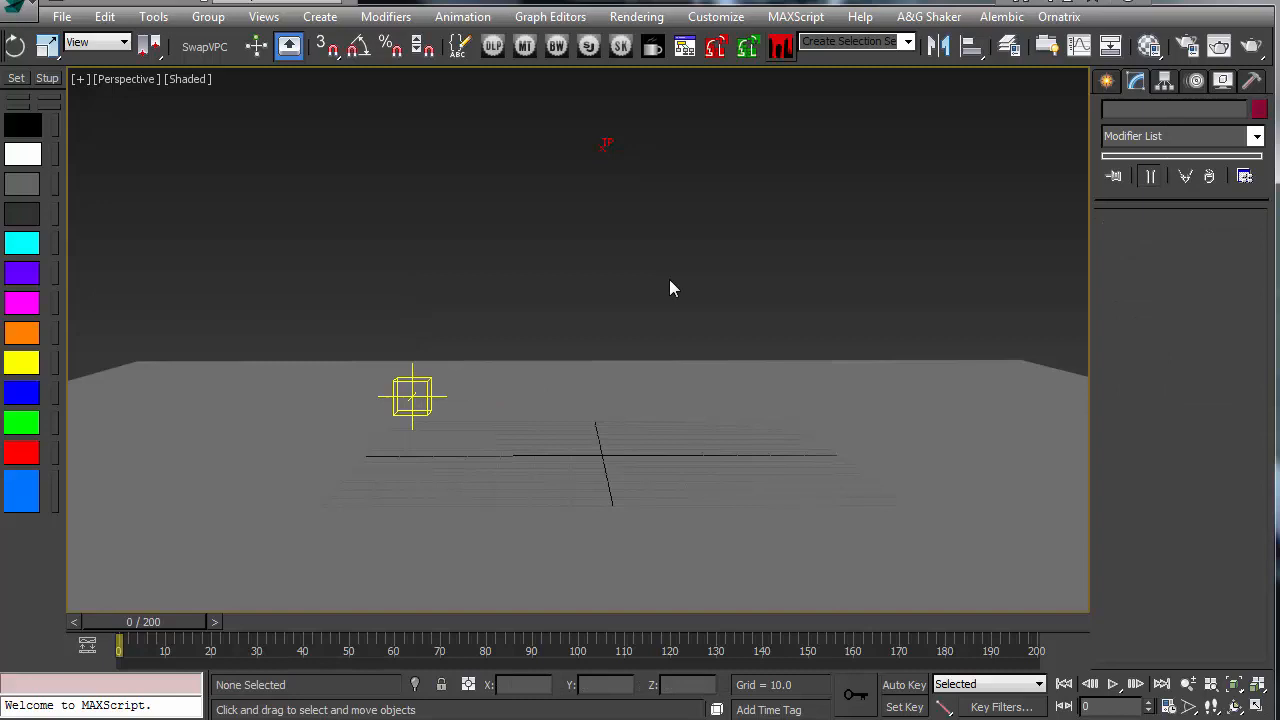
{"action": "mouse_move", "coordinate": [638, 308]}
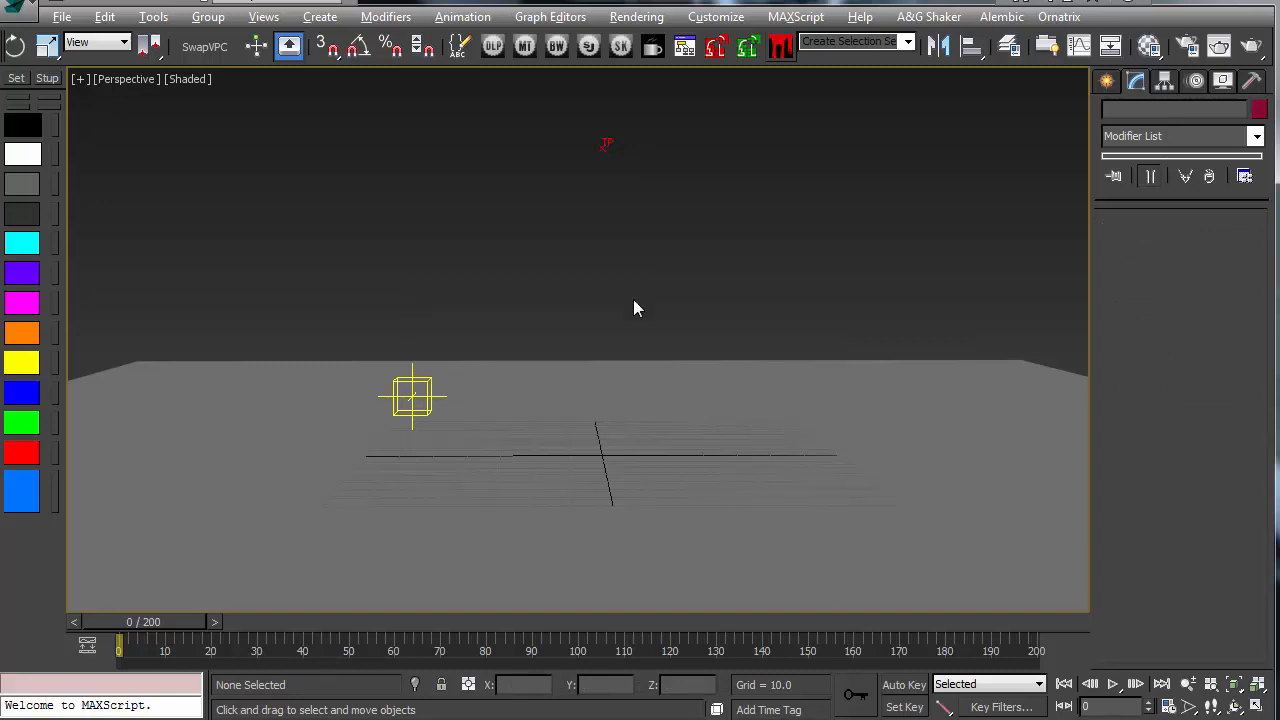
{"action": "left_click_drag", "start_coordinate": [118, 648], "coordinate": [260, 648]}
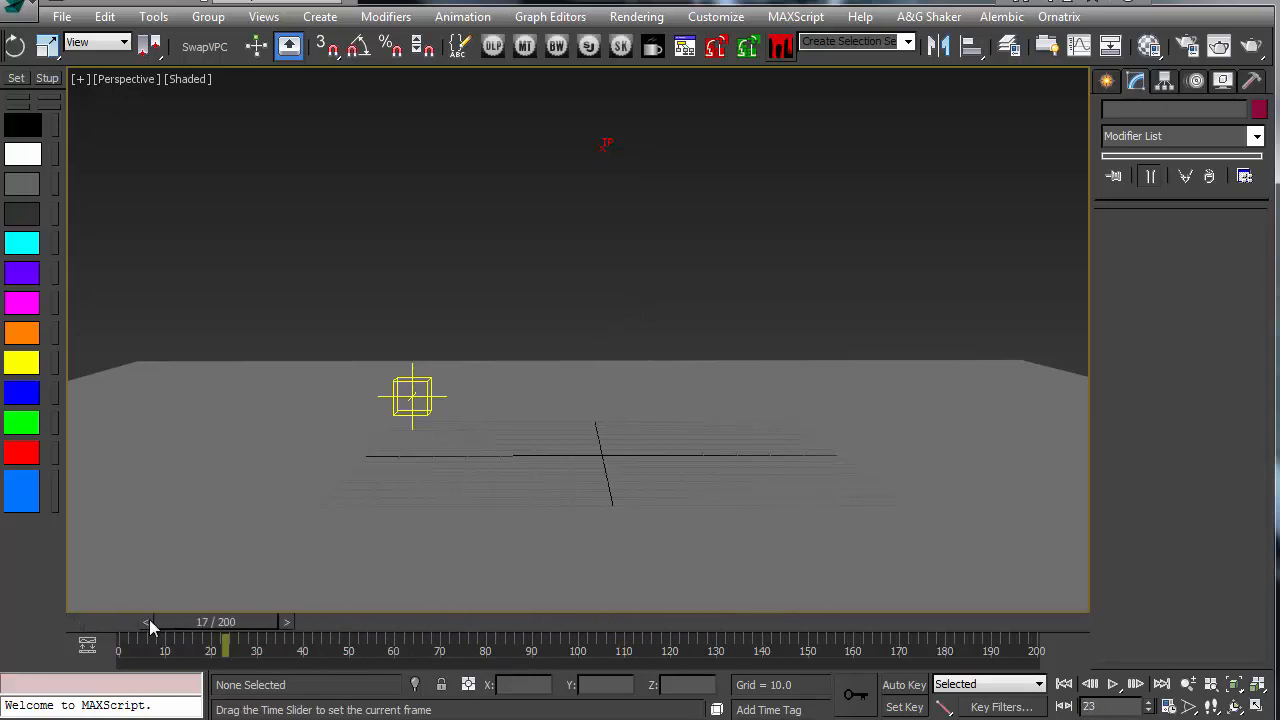
{"action": "left_click", "coordinate": [412, 396]}
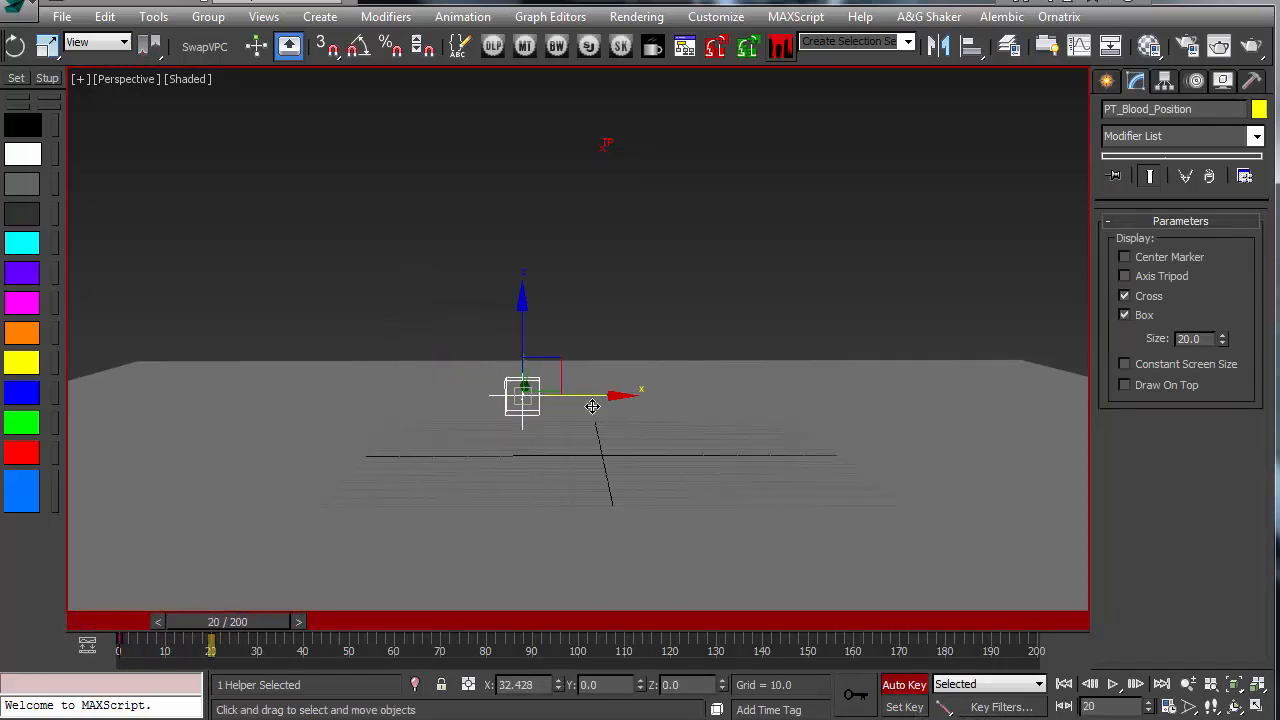
{"action": "left_click_drag", "start_coordinate": [524, 392], "coordinate": [596, 296]}
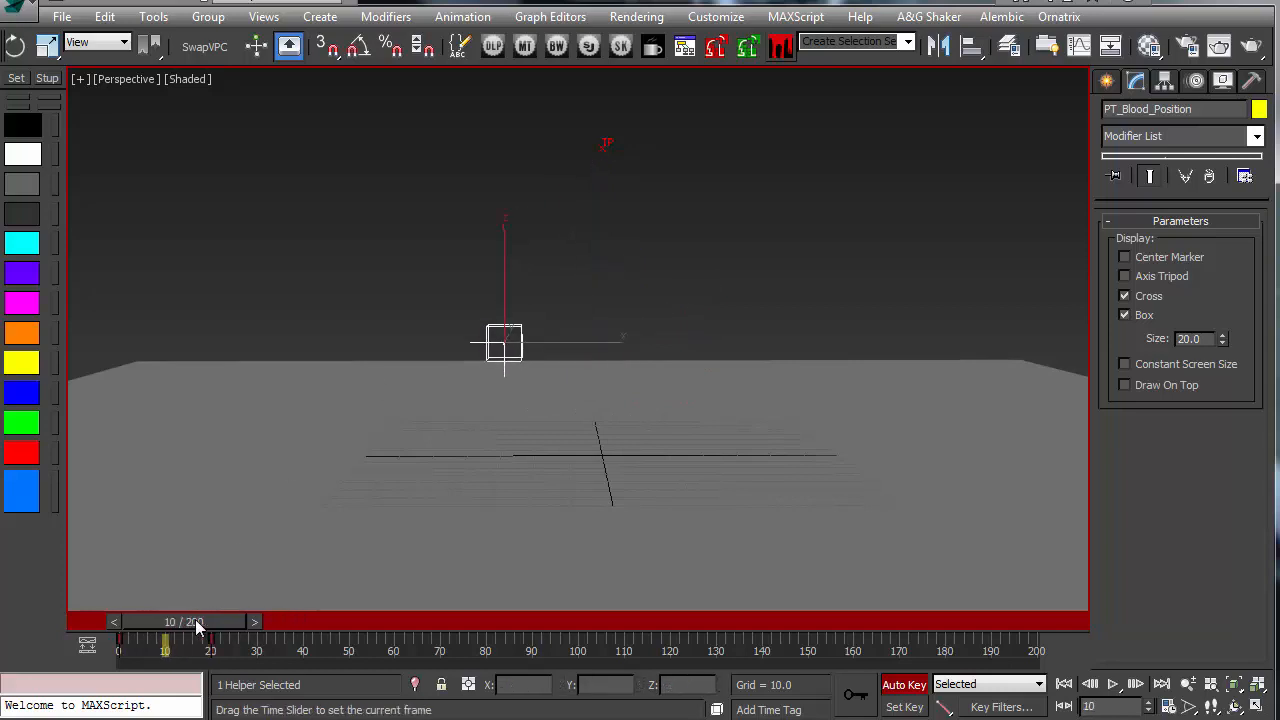
{"action": "left_click_drag", "start_coordinate": [200, 620], "coordinate": [164, 620]}
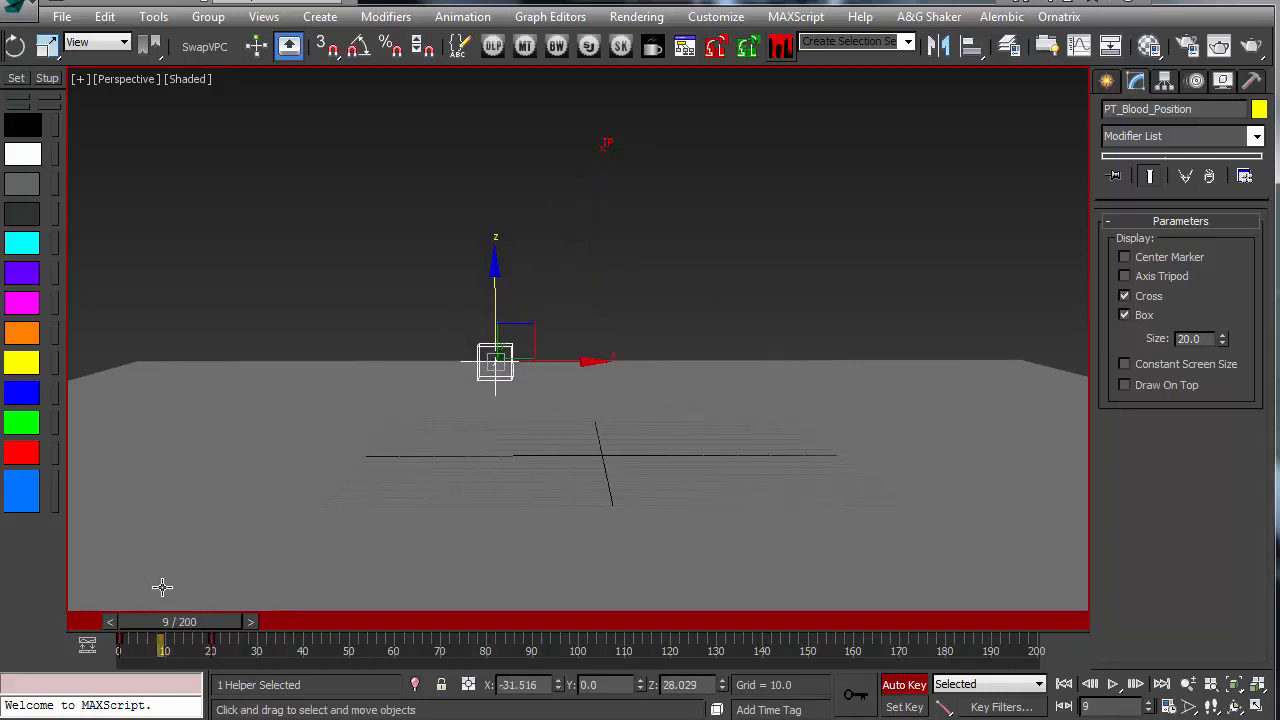
Step: Key the helper further right around frame 29, check the motion, return to frame 0 and turn Auto Key off
{"action": "left_click_drag", "start_coordinate": [164, 640], "coordinate": [250, 640]}
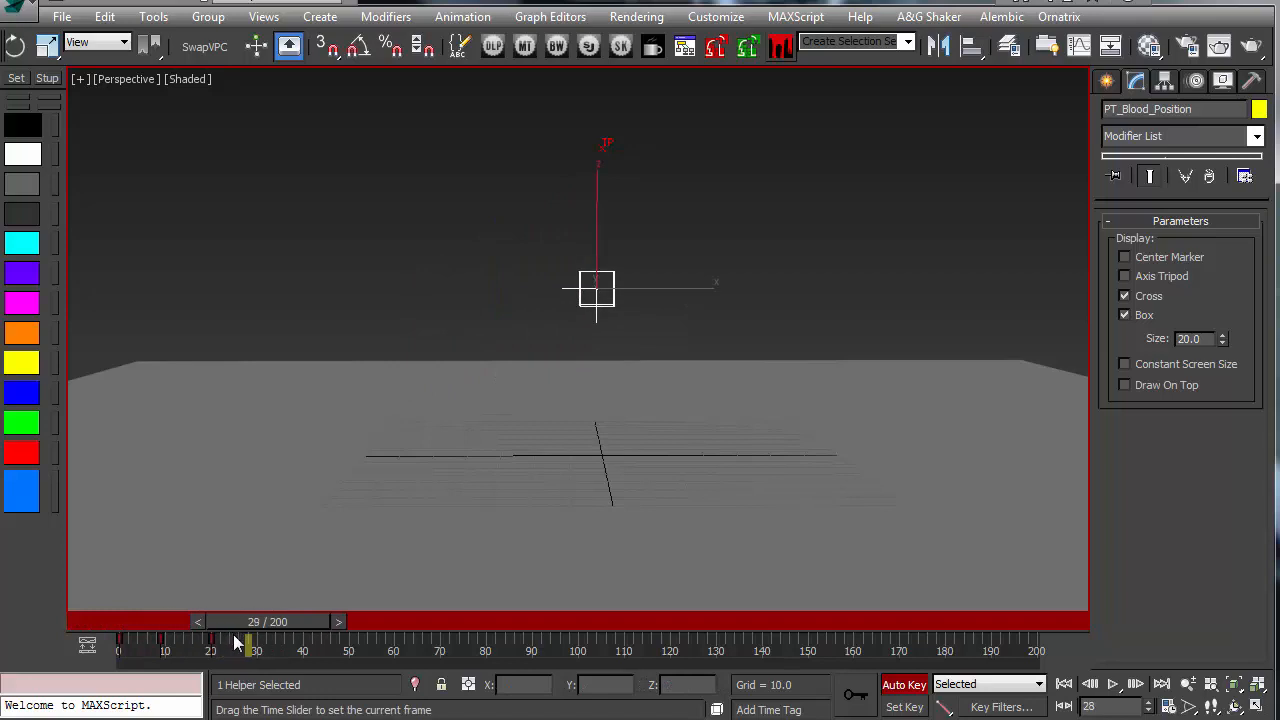
{"action": "left_click_drag", "start_coordinate": [248, 640], "coordinate": [304, 640]}
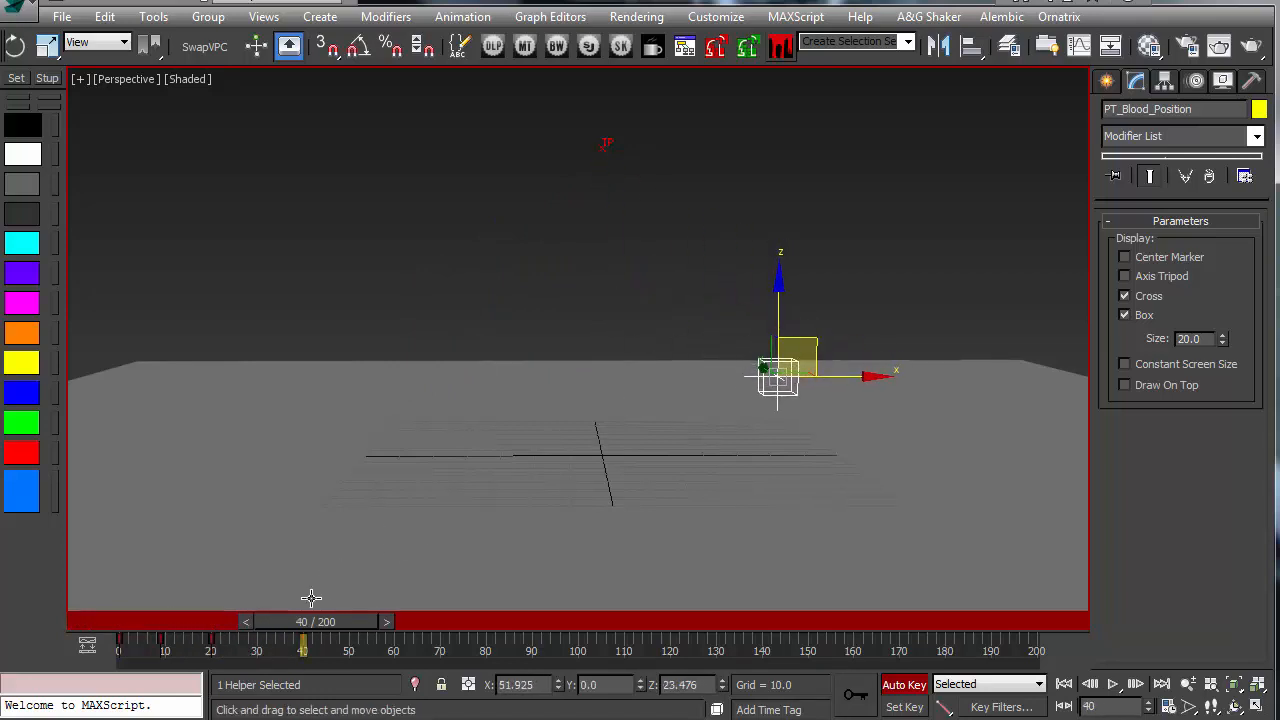
{"action": "left_click_drag", "start_coordinate": [304, 644], "coordinate": [390, 644]}
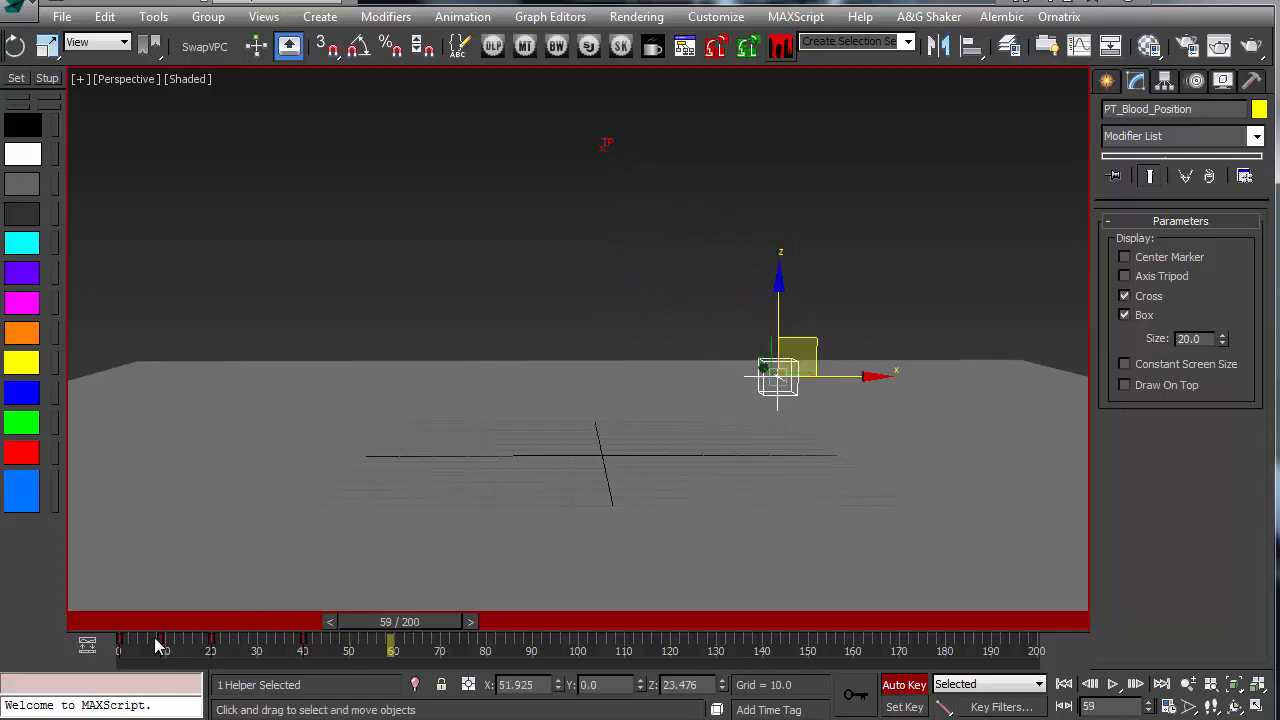
{"action": "left_click_drag", "start_coordinate": [780, 376], "coordinate": [430, 390]}
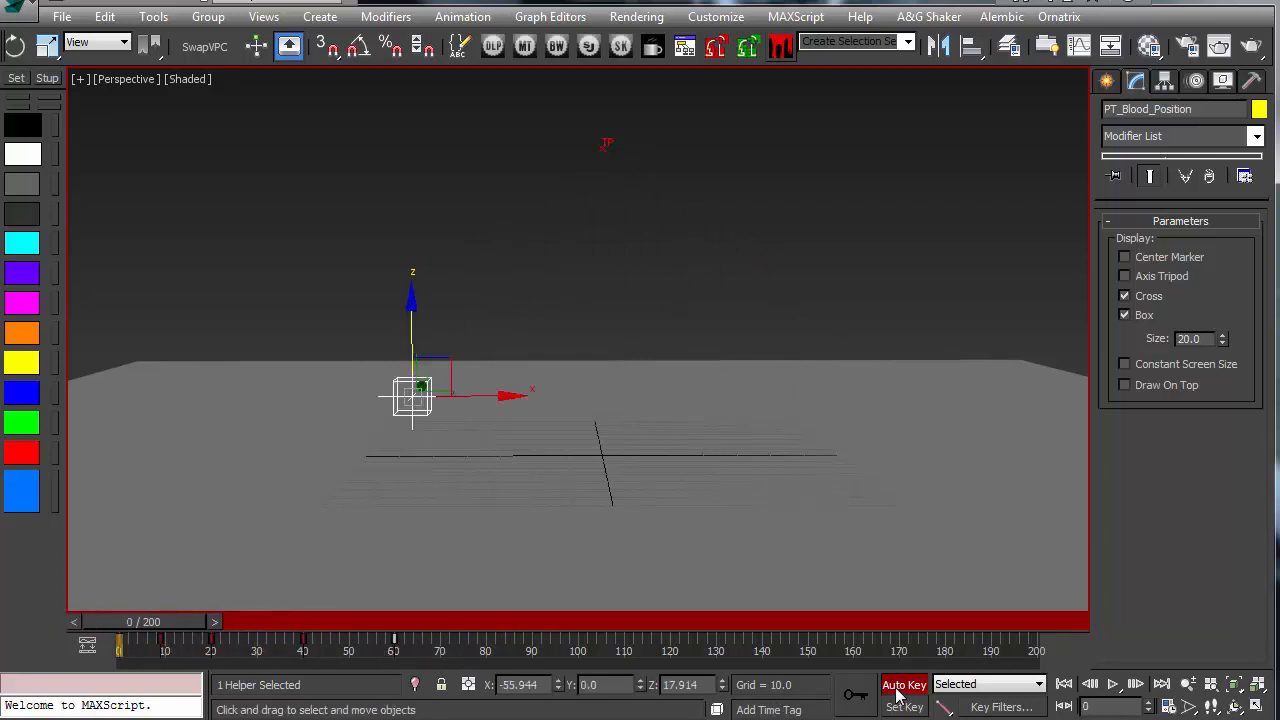
{"action": "left_click", "coordinate": [518, 288]}
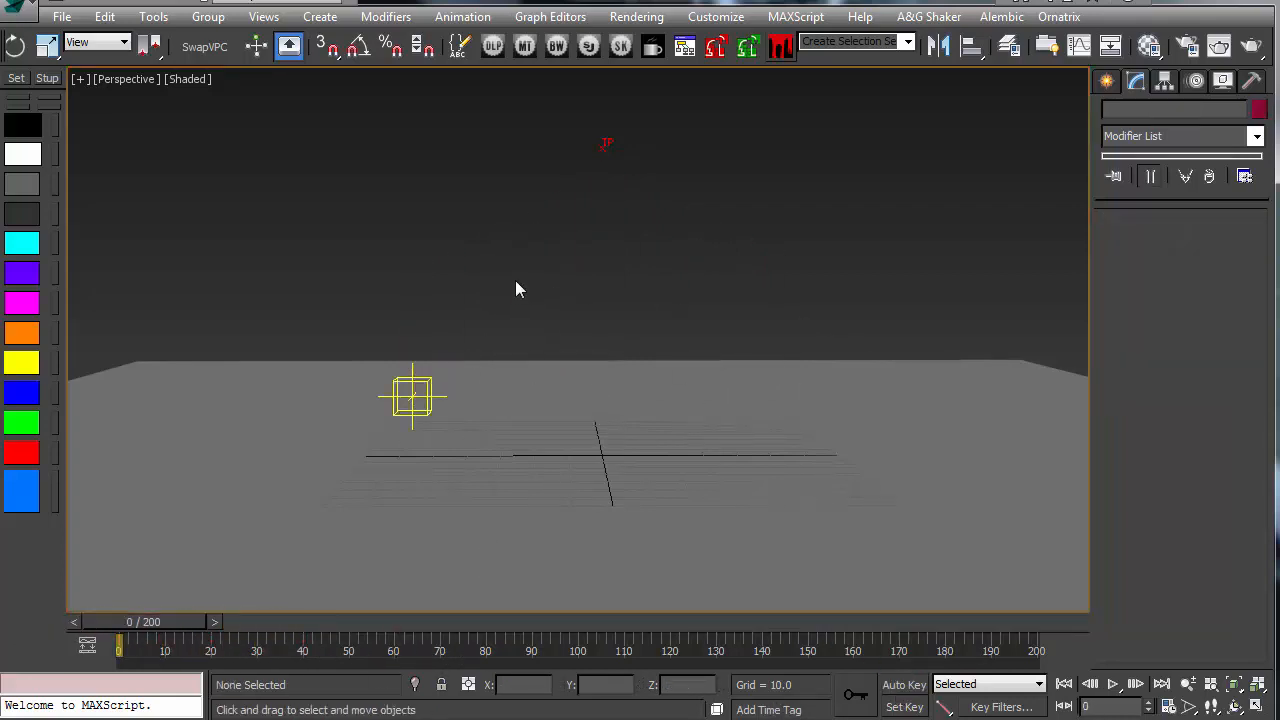
{"action": "mouse_move", "coordinate": [288, 474]}
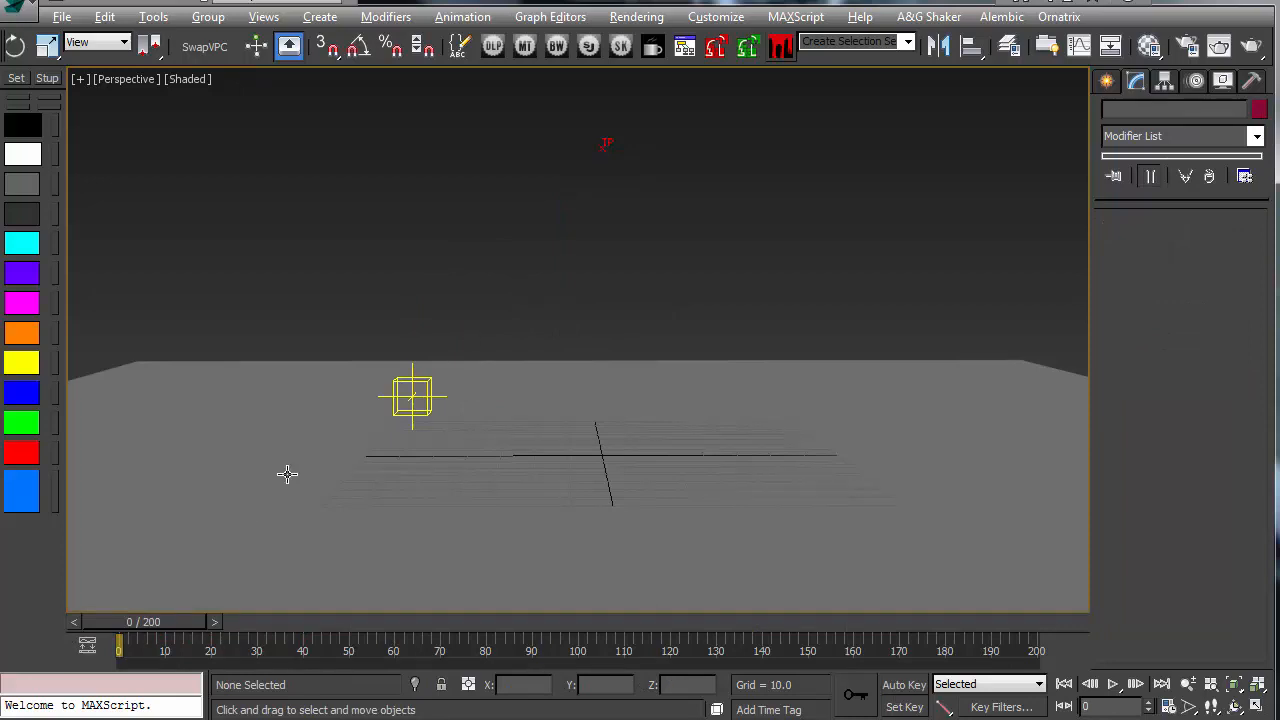
{"action": "mouse_move", "coordinate": [576, 200]}
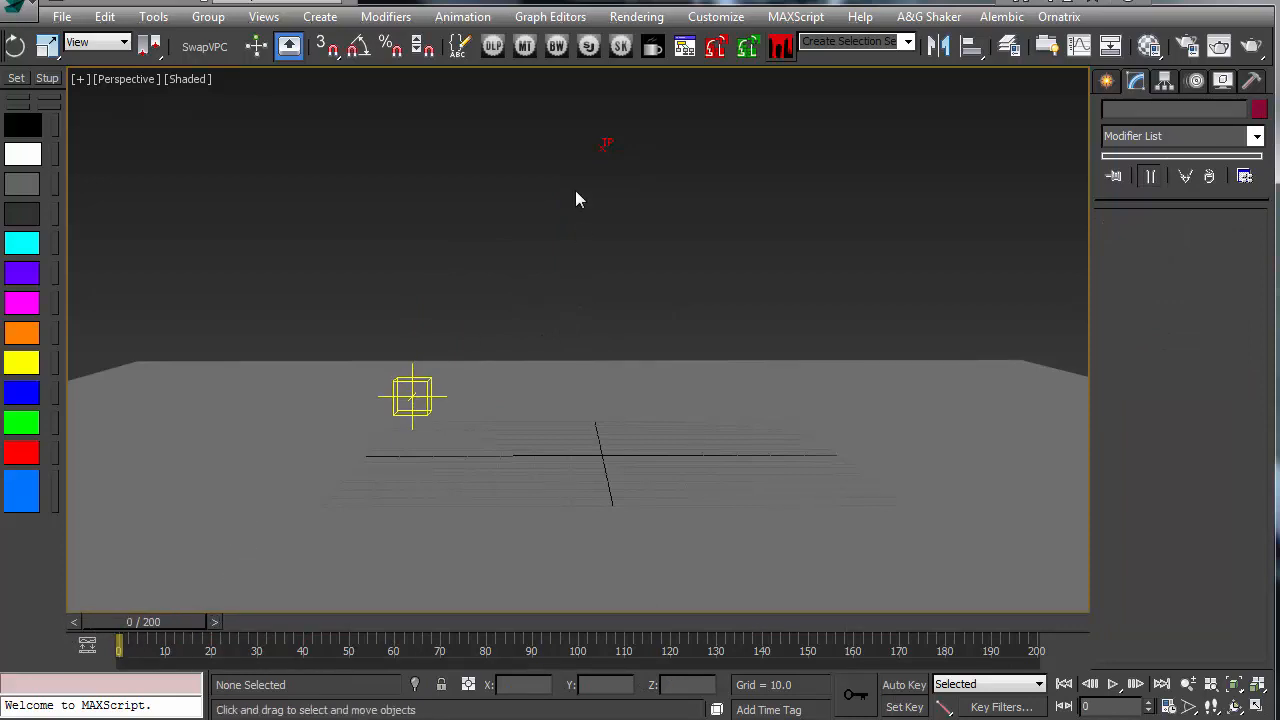
Step: Set Thinking001 to Start Frame 2, Frame Loop 16, Frame Stop 80 and preview splatter along the helper's path
{"action": "left_click", "coordinate": [604, 148]}
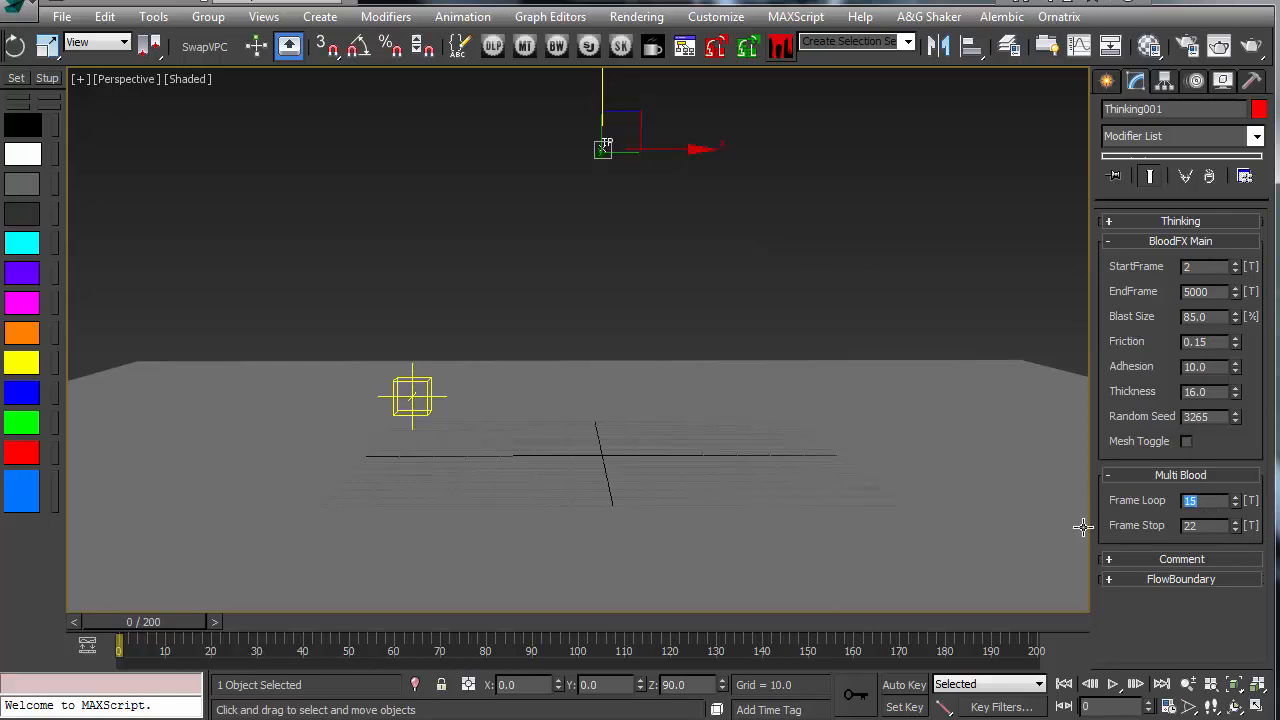
{"action": "mouse_move", "coordinate": [1080, 528]}
{"action": "type", "text": "16"}
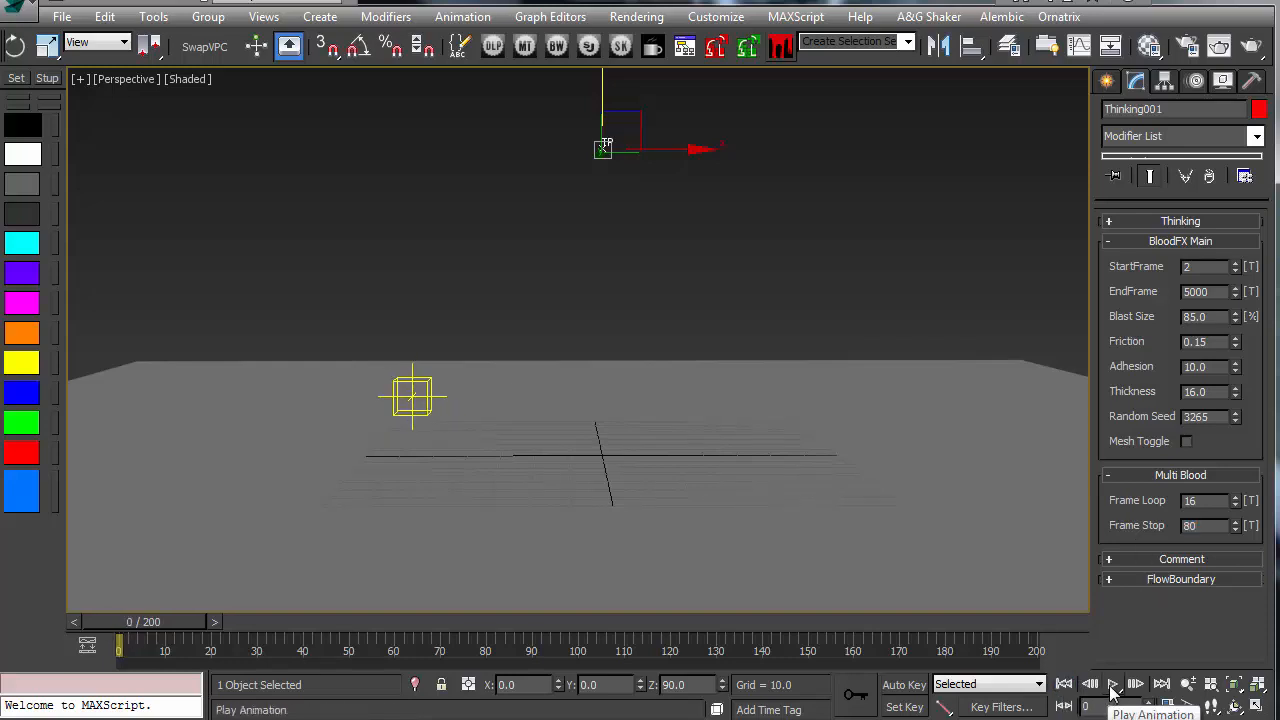
{"action": "left_click", "coordinate": [1112, 684]}
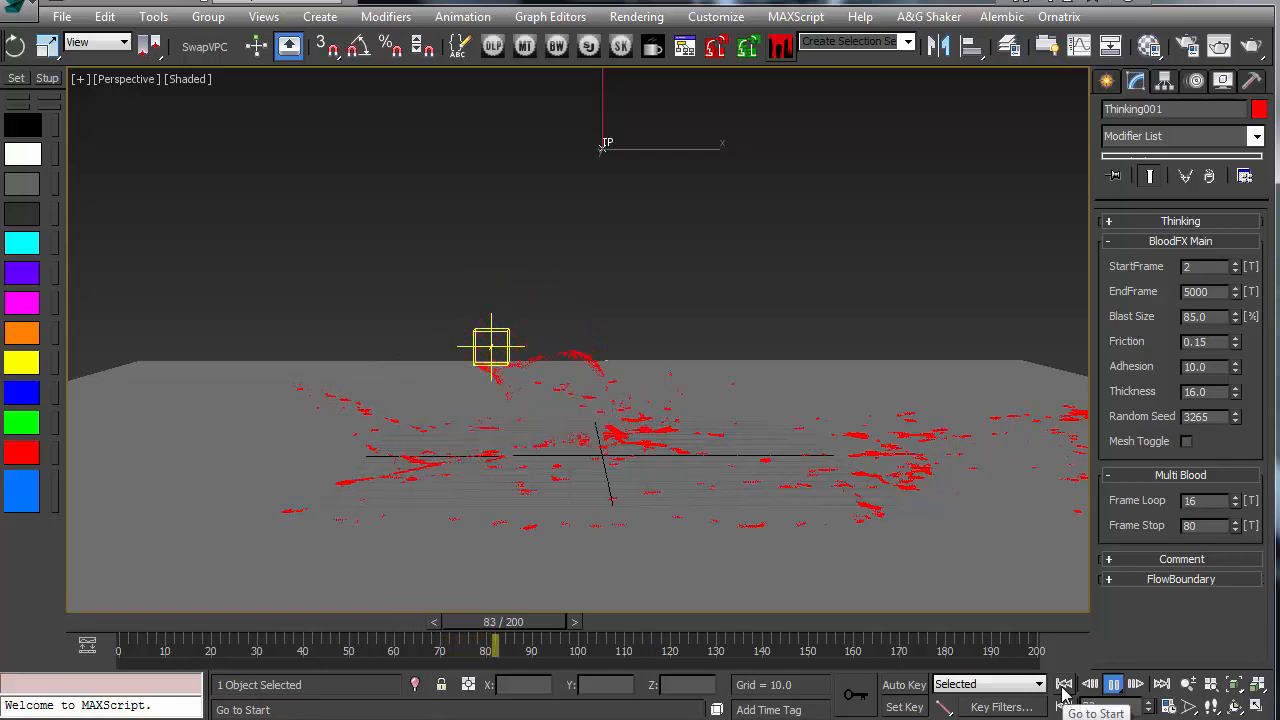
{"action": "left_click", "coordinate": [1064, 684]}
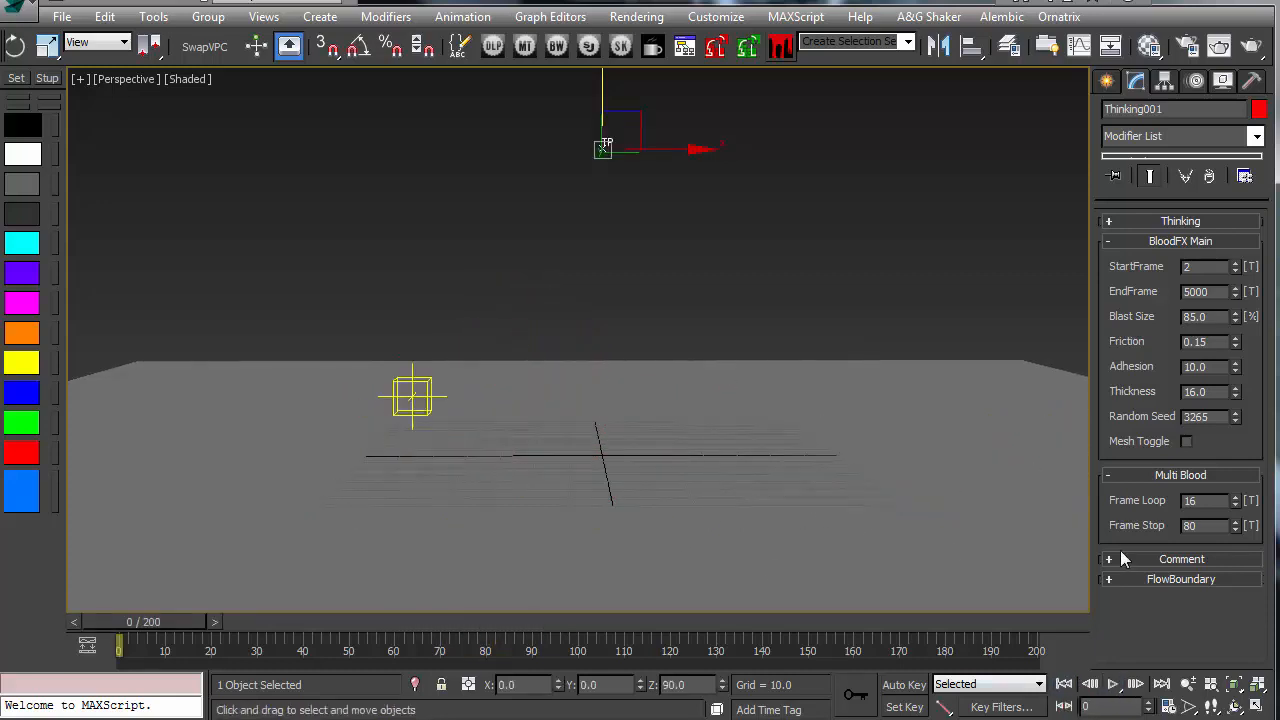
Step: Change Multi Blood Frame Loop to 5, preview the denser streaked splatter and cancel the TP simulation
{"action": "triple_click", "coordinate": [1200, 500]}
{"action": "type", "text": "5"}
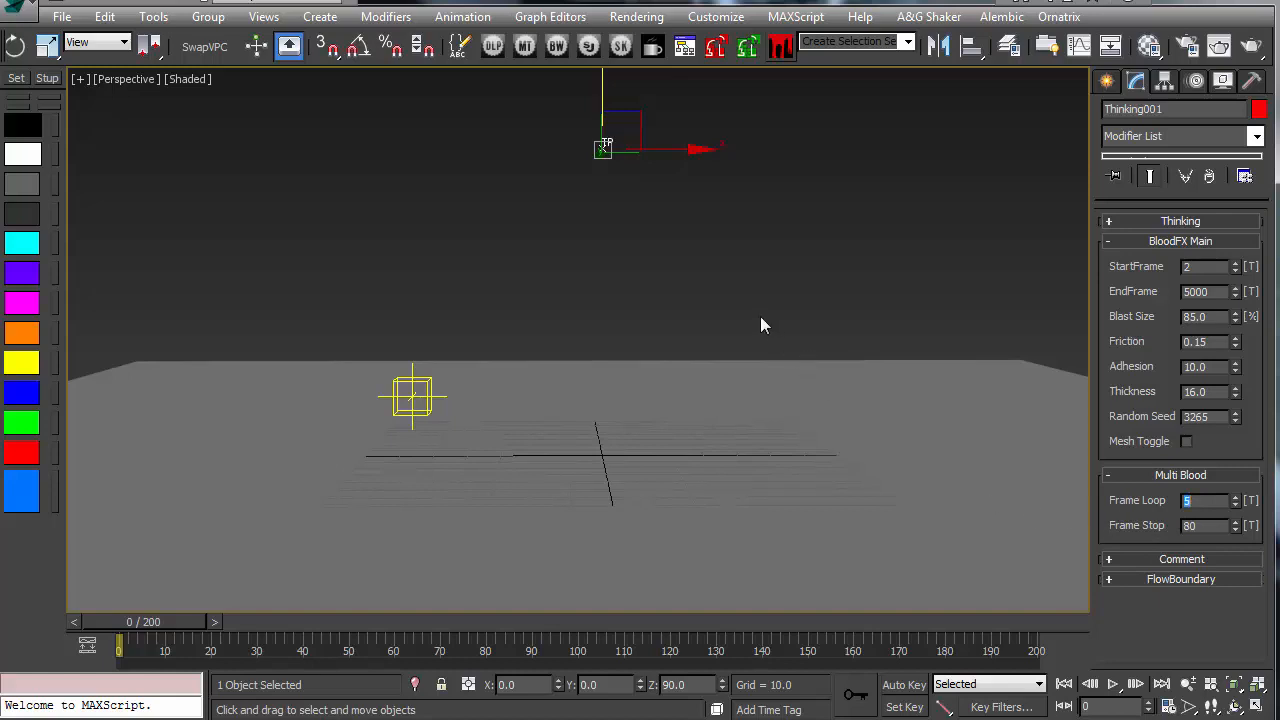
{"action": "left_click", "coordinate": [1112, 684]}
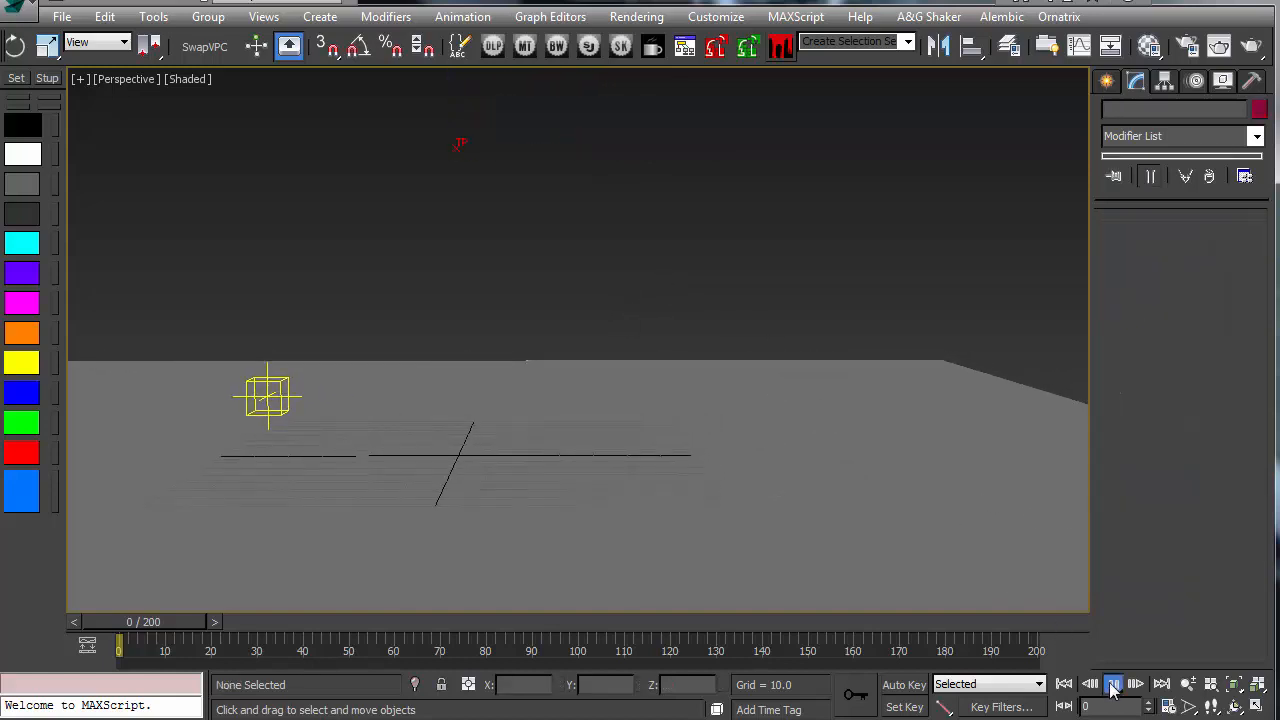
{"action": "left_click", "coordinate": [1112, 684]}
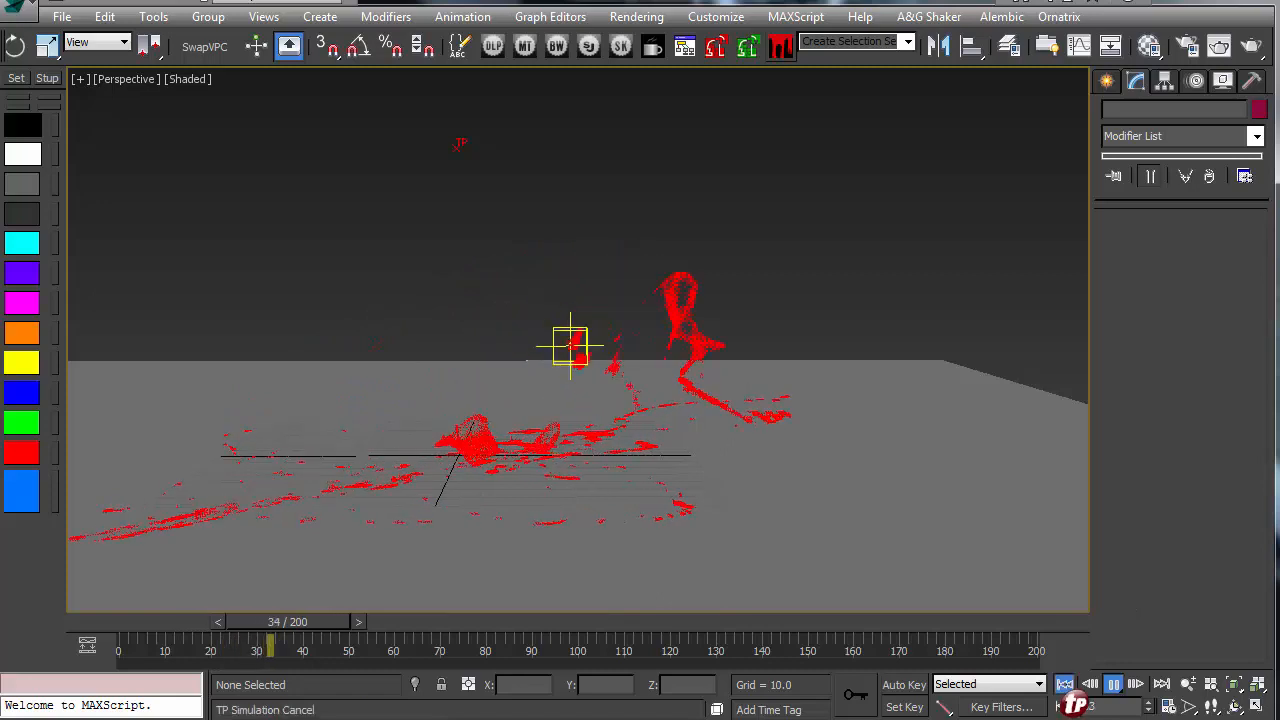
{"action": "left_click", "coordinate": [1136, 684]}
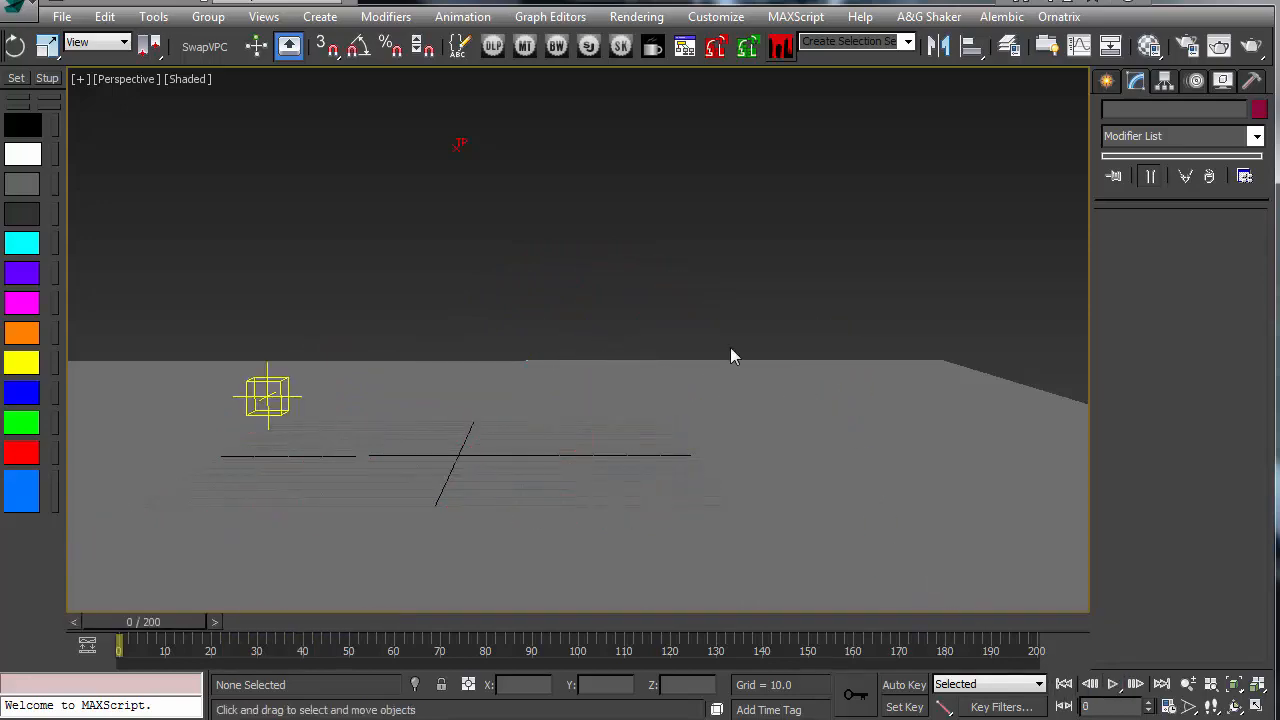
{"action": "left_click", "coordinate": [456, 148]}
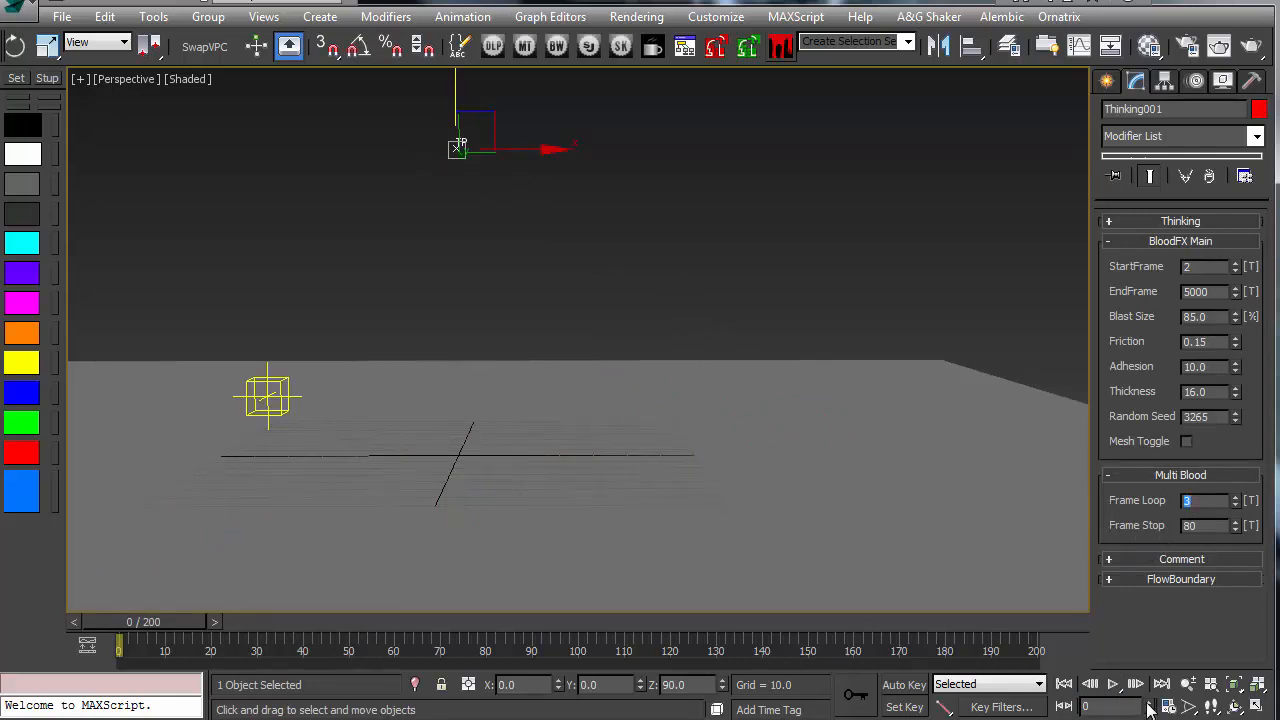
Step: Preview the squib looping every 3 frames through frame 39, then stop playback
{"action": "left_click", "coordinate": [1112, 684]}
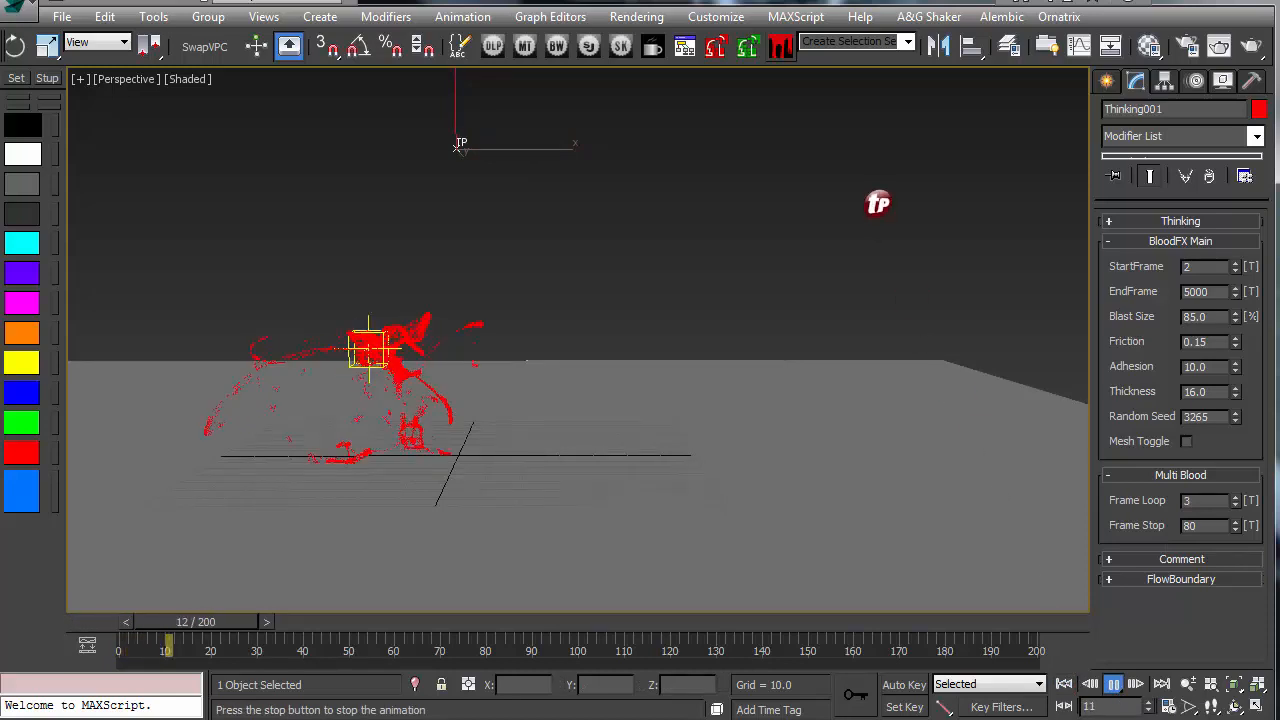
{"action": "left_click", "coordinate": [1112, 684]}
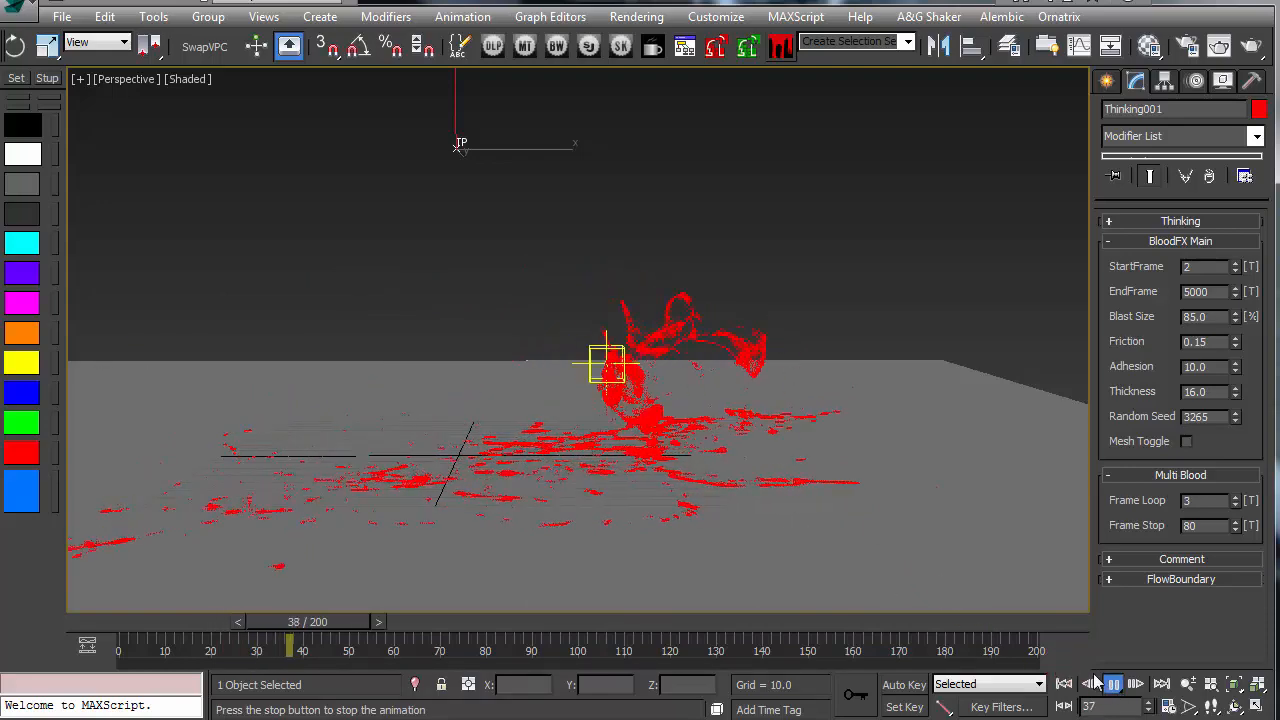
{"action": "left_click", "coordinate": [1112, 684]}
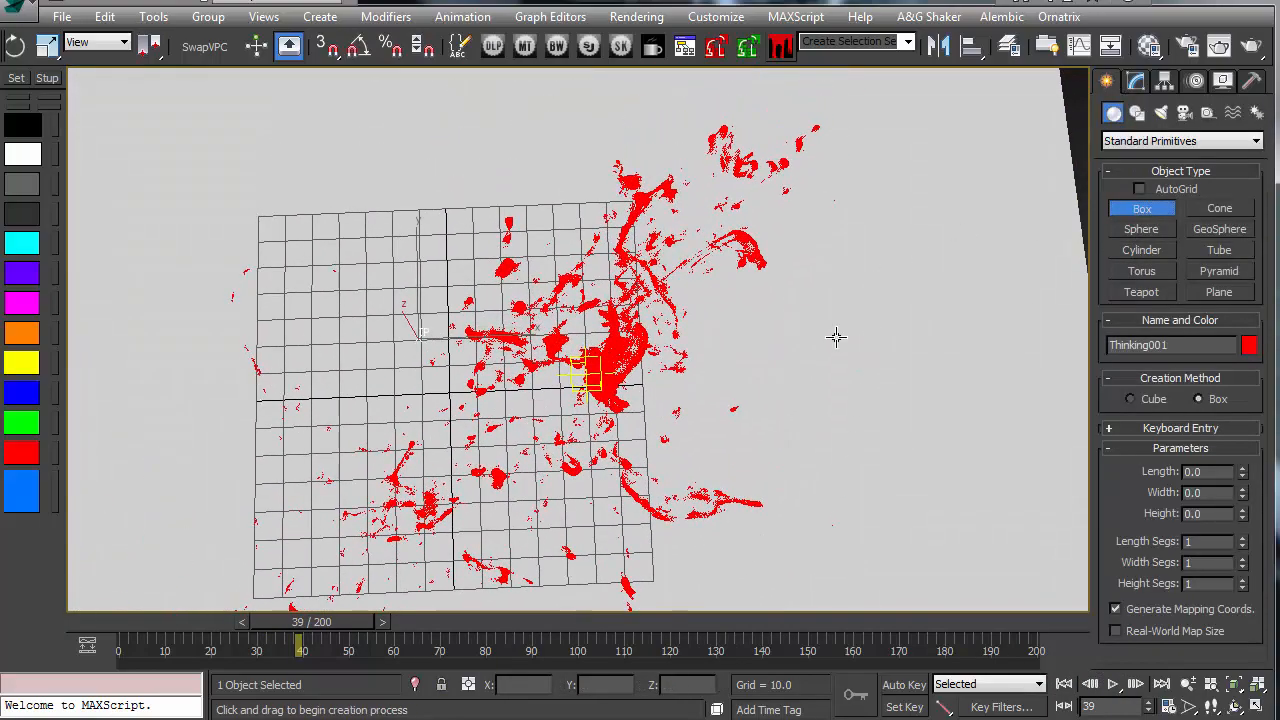
Step: Draw Box001 in the Top view as a thin 153 x 8.6 x 34 wall and place it beside the emitter
{"action": "left_click_drag", "start_coordinate": [650, 90], "coordinate": [800, 540]}
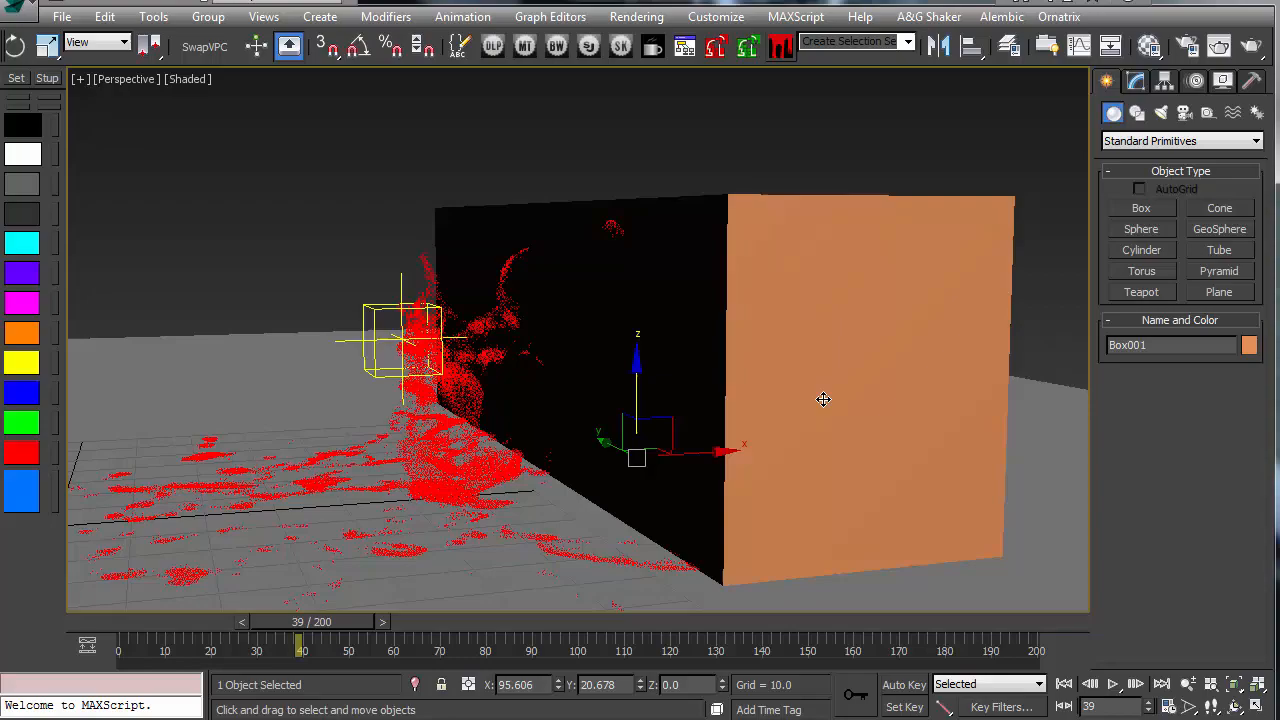
{"action": "left_click_drag", "start_coordinate": [824, 400], "coordinate": [724, 384]}
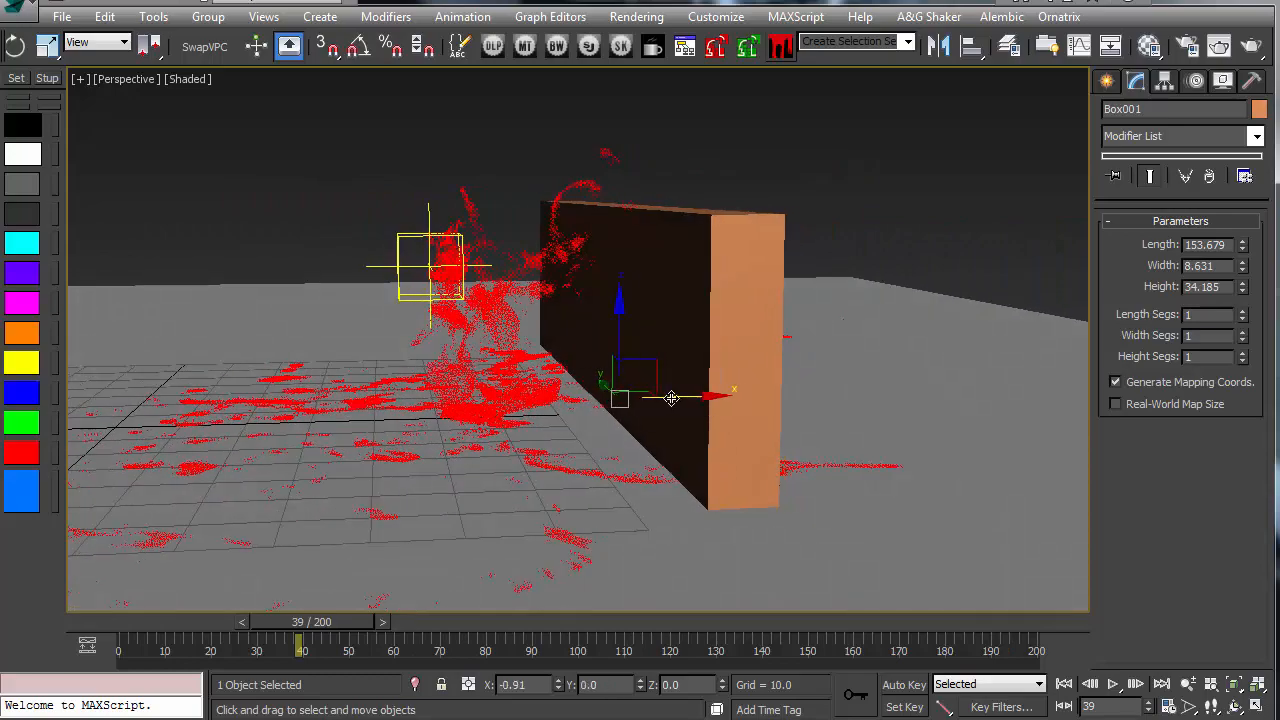
{"action": "left_click_drag", "start_coordinate": [672, 398], "coordinate": [704, 402]}
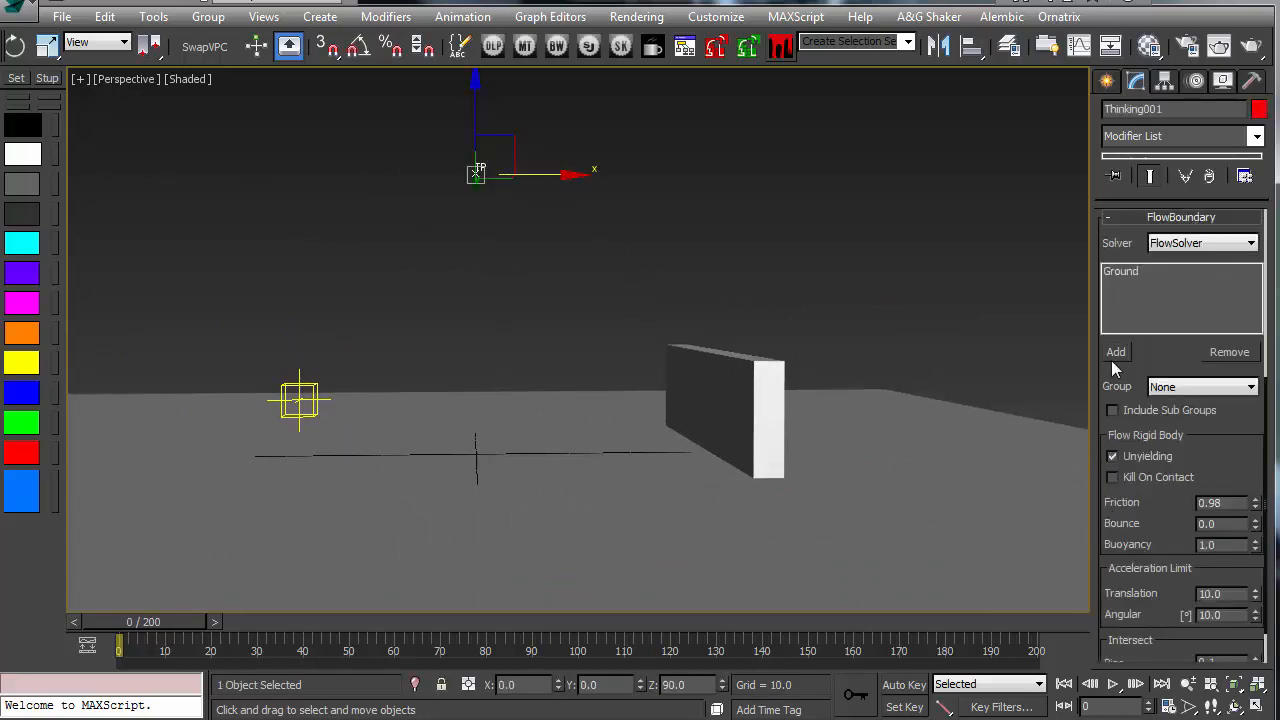
Step: Add the box wall as a FlowBoundary collision object and play back to check blood splattering on its face
{"action": "left_click", "coordinate": [1116, 352]}
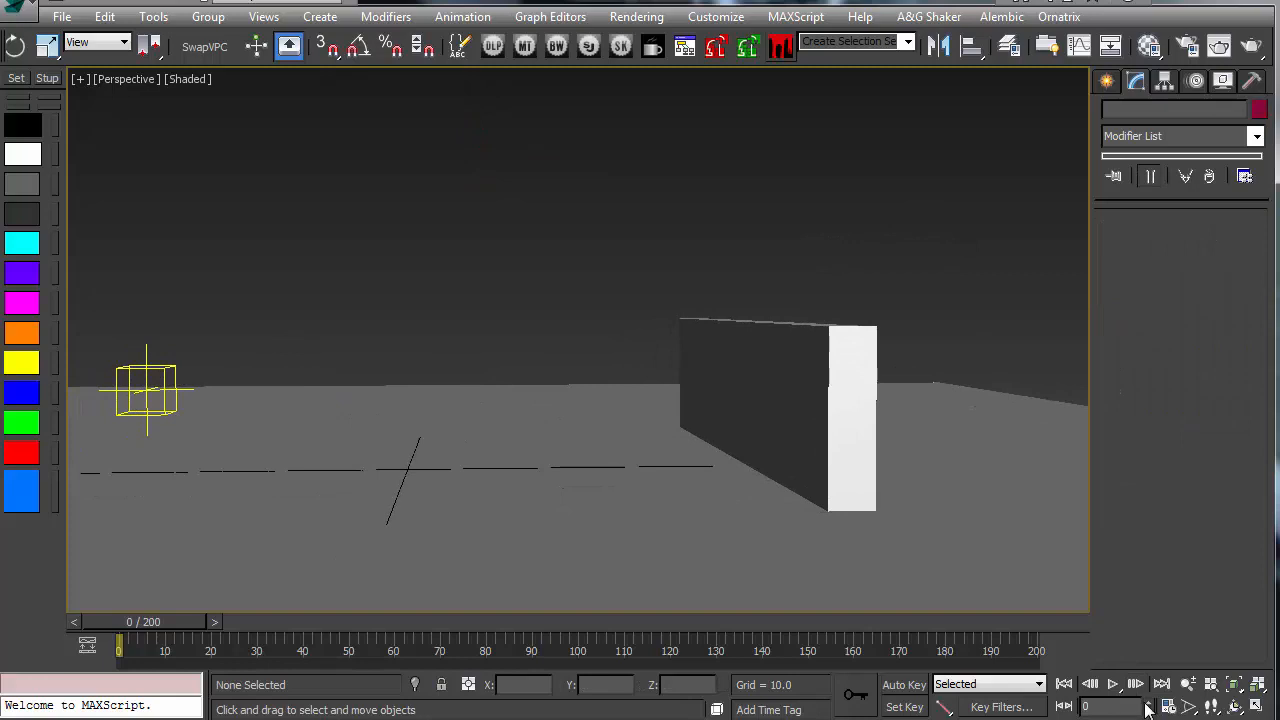
{"action": "left_click", "coordinate": [1112, 684]}
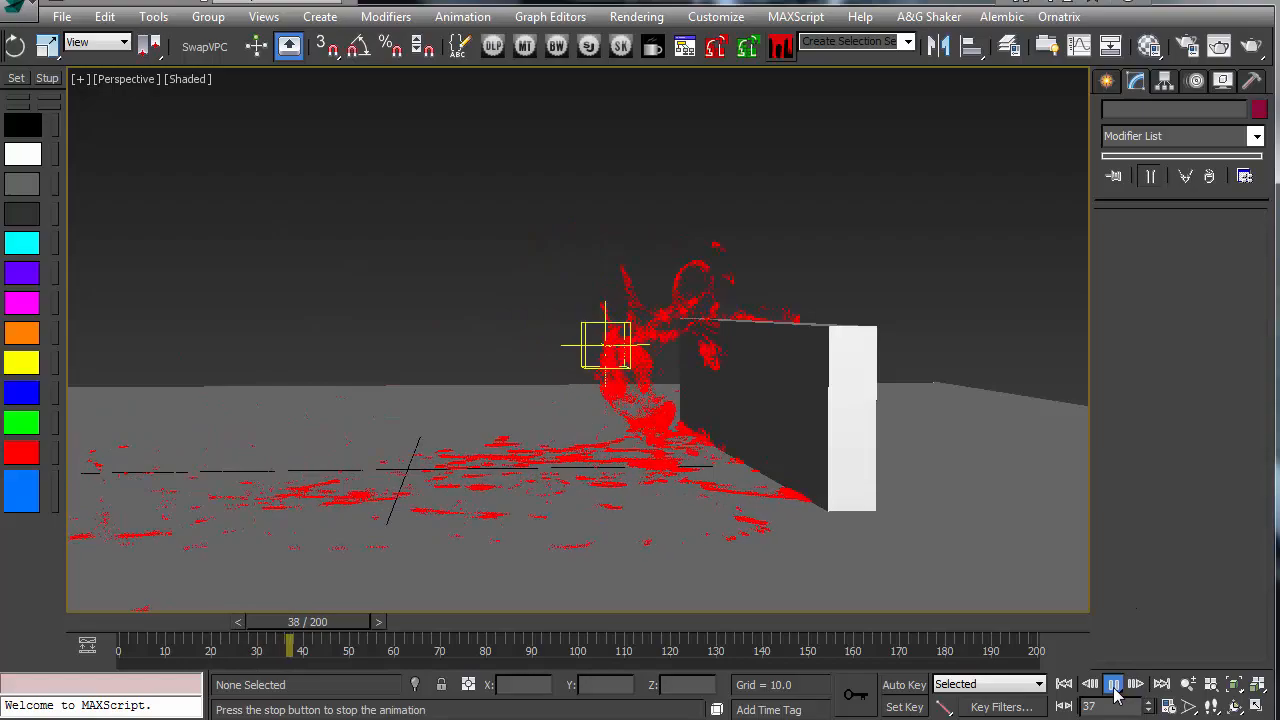
{"action": "left_click", "coordinate": [1112, 684]}
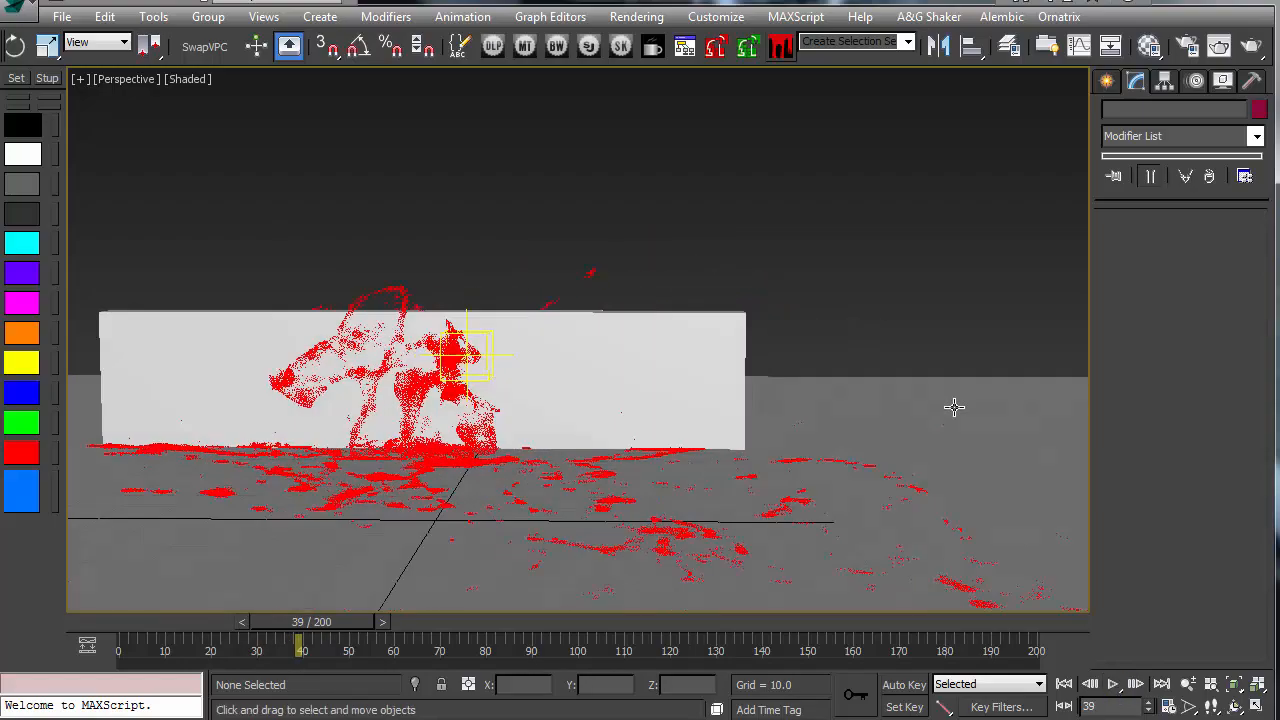
{"action": "left_click_drag", "start_coordinate": [952, 408], "coordinate": [790, 440]}
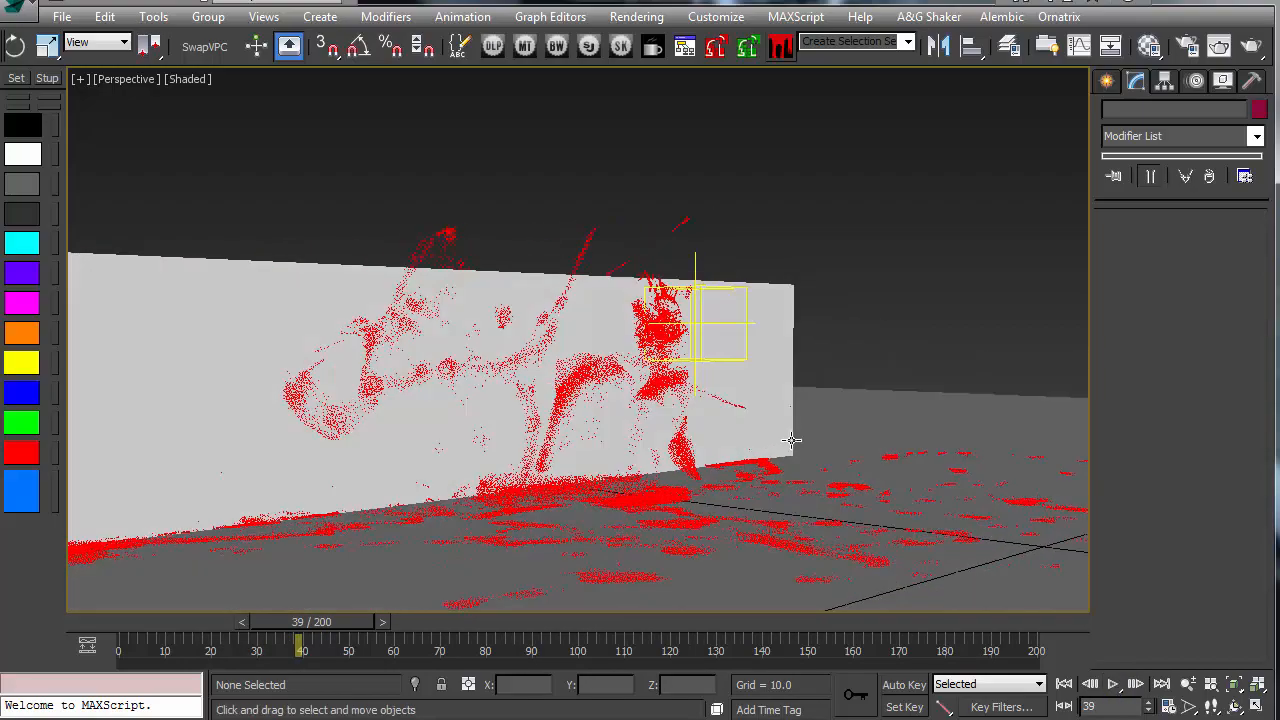
{"action": "left_click", "coordinate": [1112, 684]}
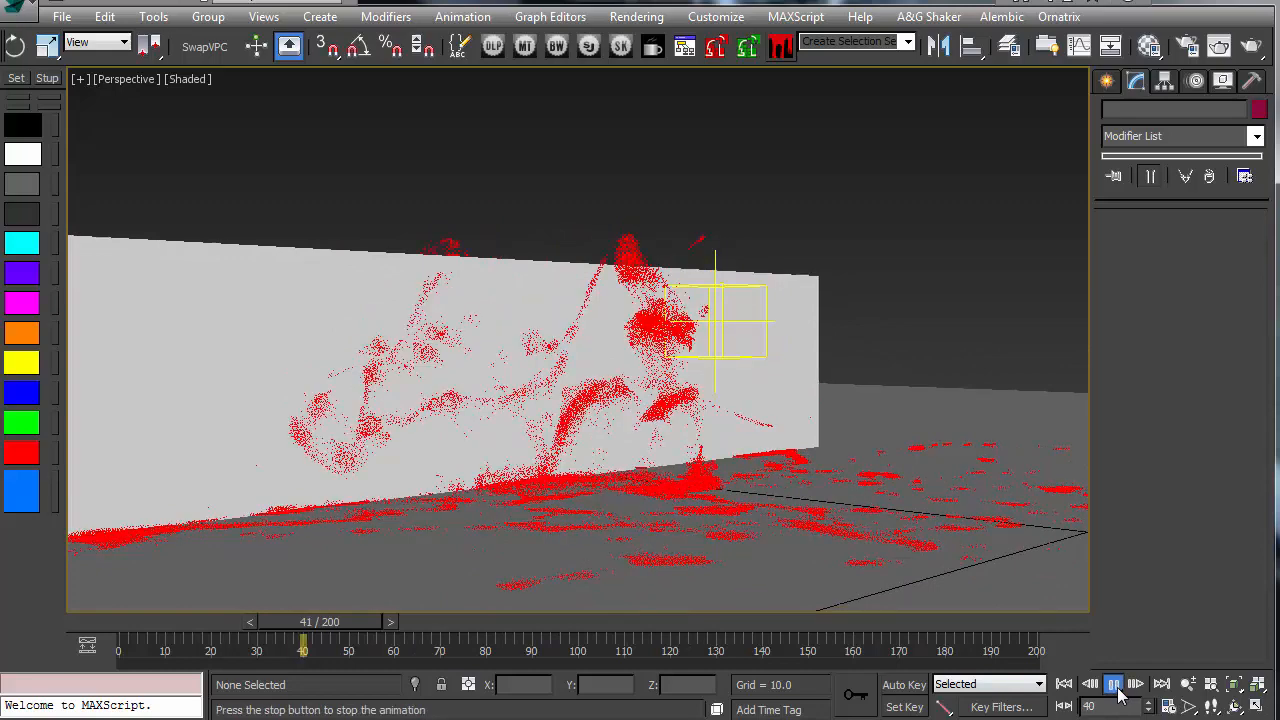
{"action": "left_click", "coordinate": [1114, 684]}
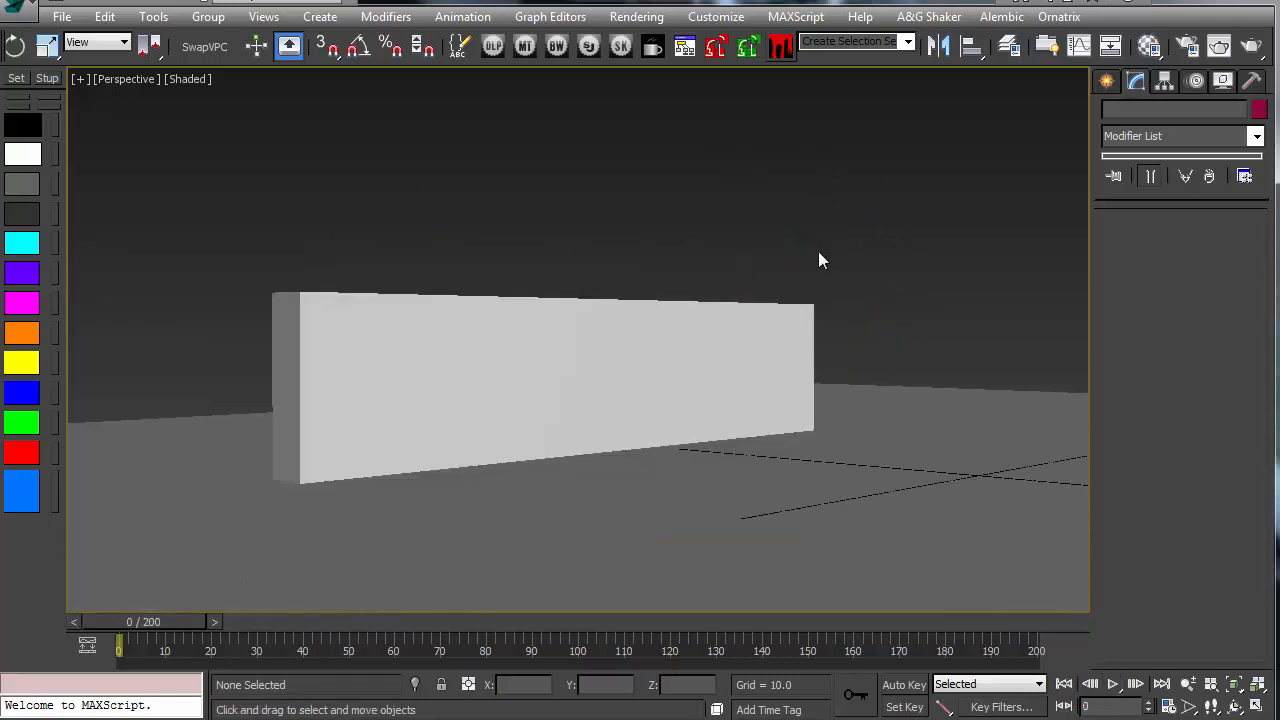
Step: Raise the BloodFX Main Friction of the emitter to 1
{"action": "left_click", "coordinate": [764, 400]}
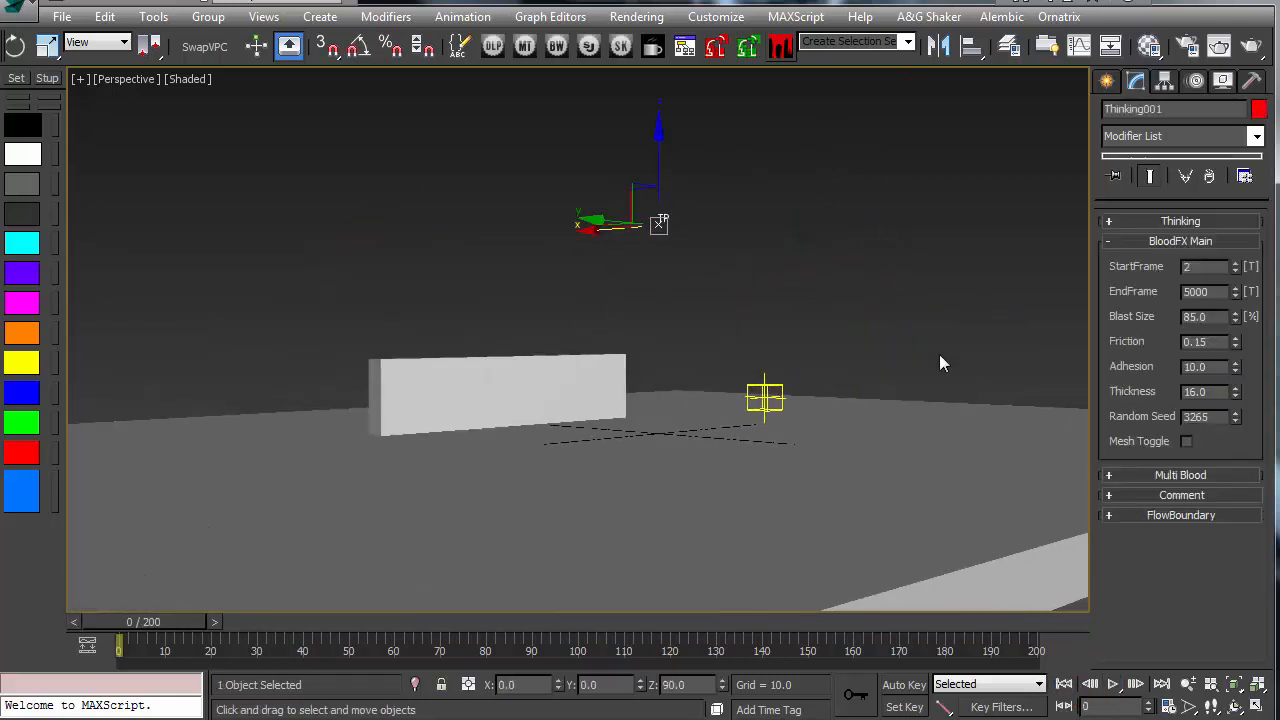
{"action": "triple_click", "coordinate": [1204, 340]}
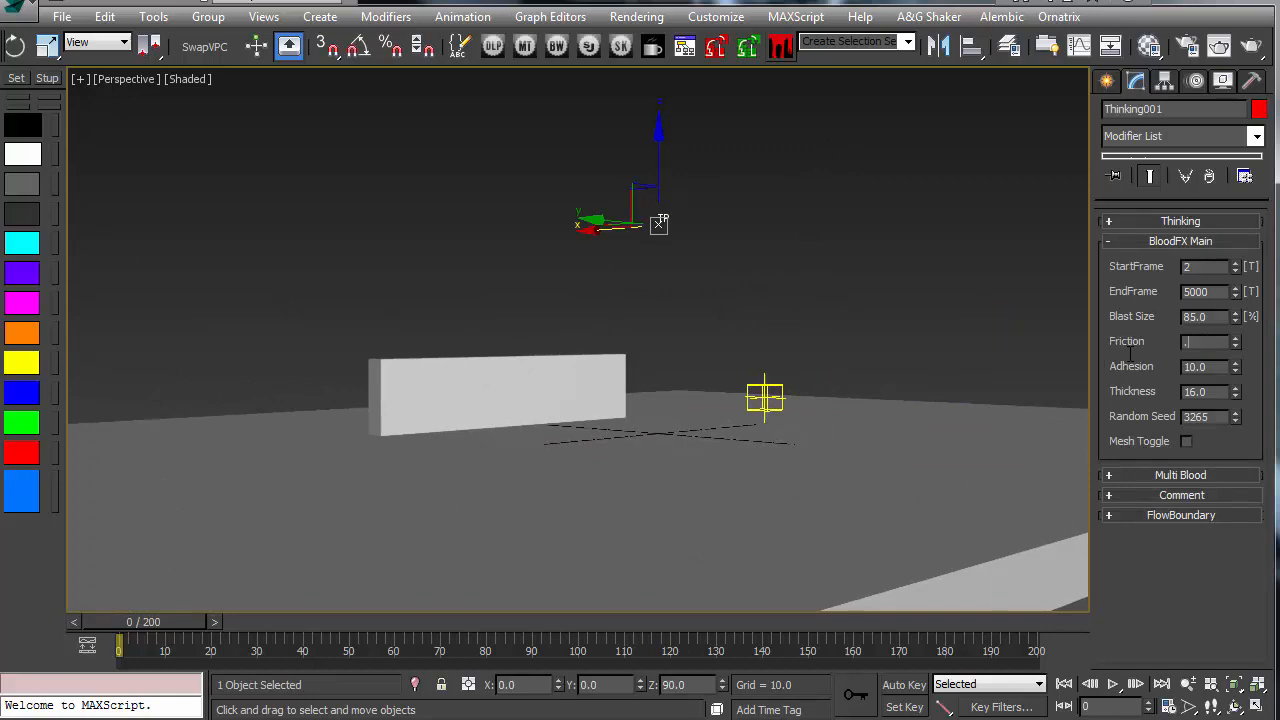
{"action": "left_click", "coordinate": [604, 370]}
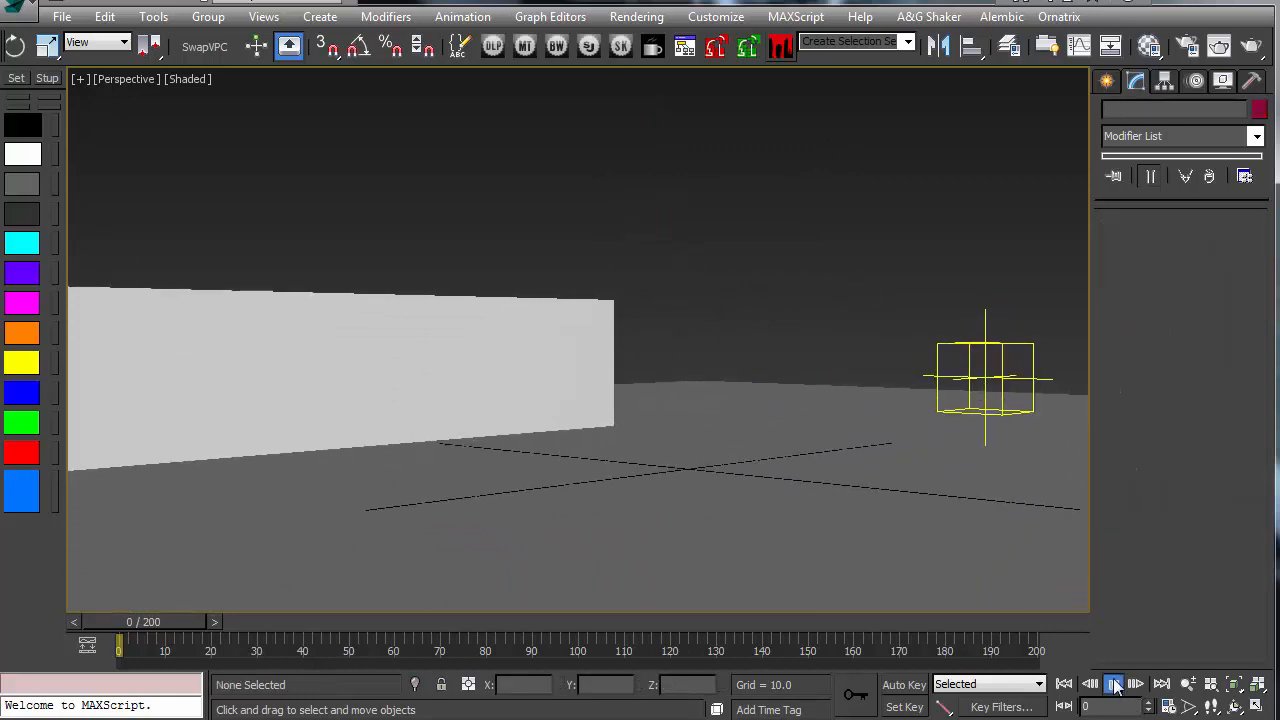
Step: Play the simulation to frame 50 to review blood streaking up the wall and across the floor
{"action": "left_click", "coordinate": [1114, 684]}
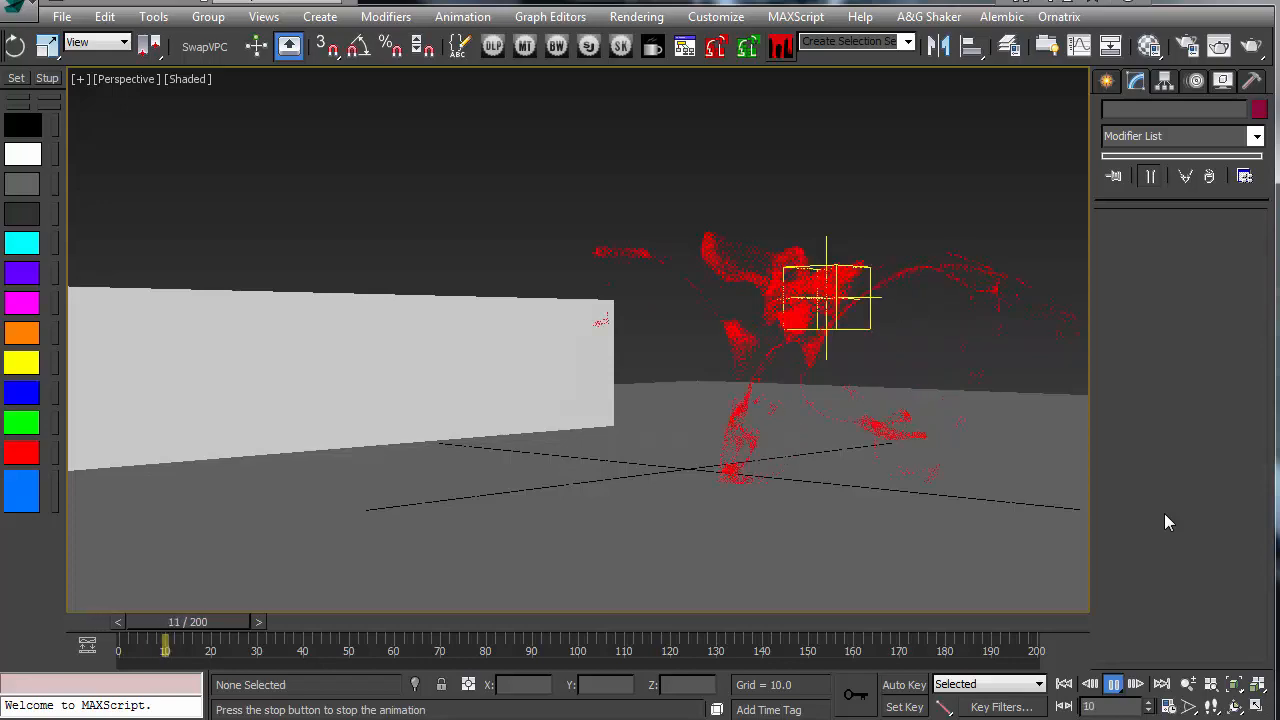
{"action": "left_click", "coordinate": [1136, 684]}
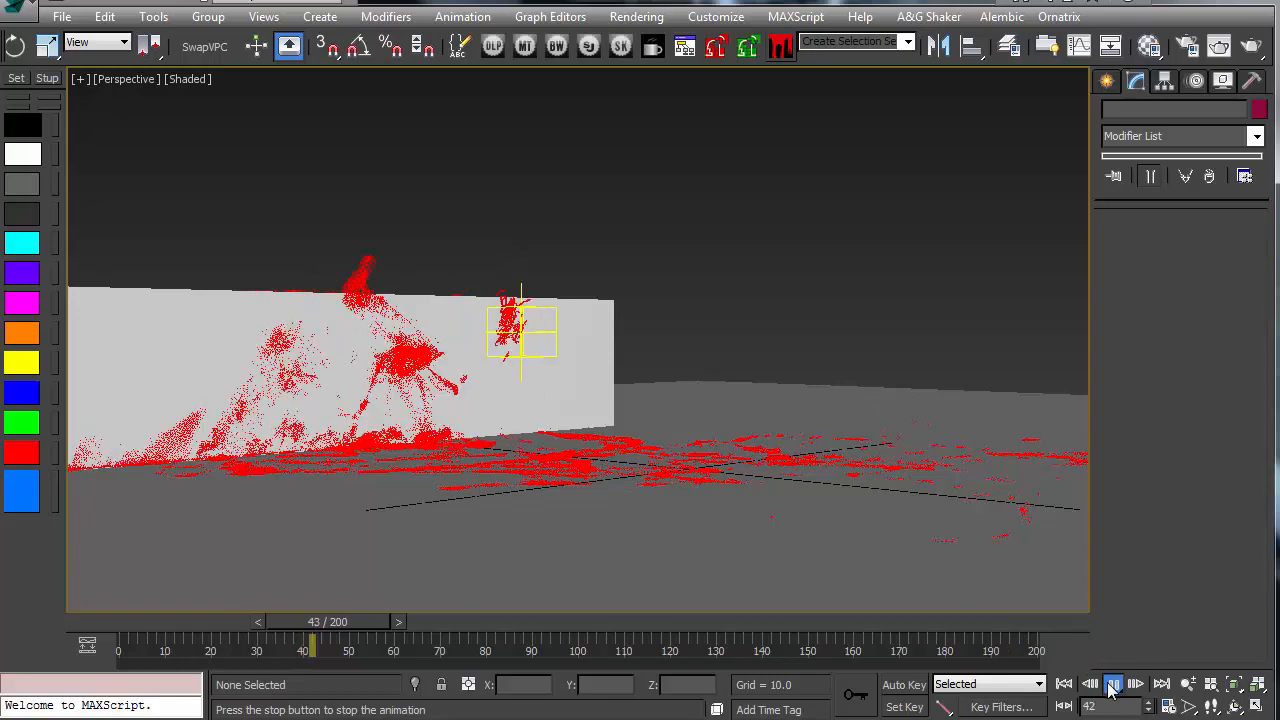
{"action": "left_click", "coordinate": [1112, 684]}
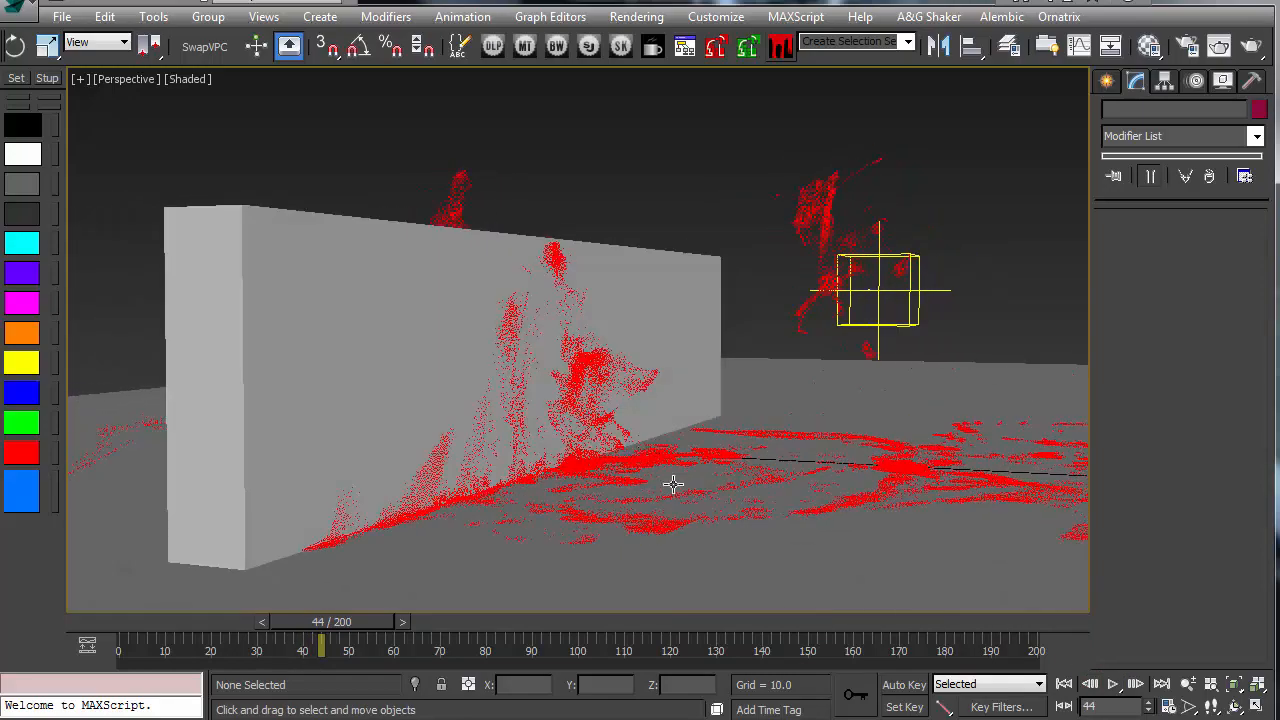
{"action": "left_click", "coordinate": [1112, 684]}
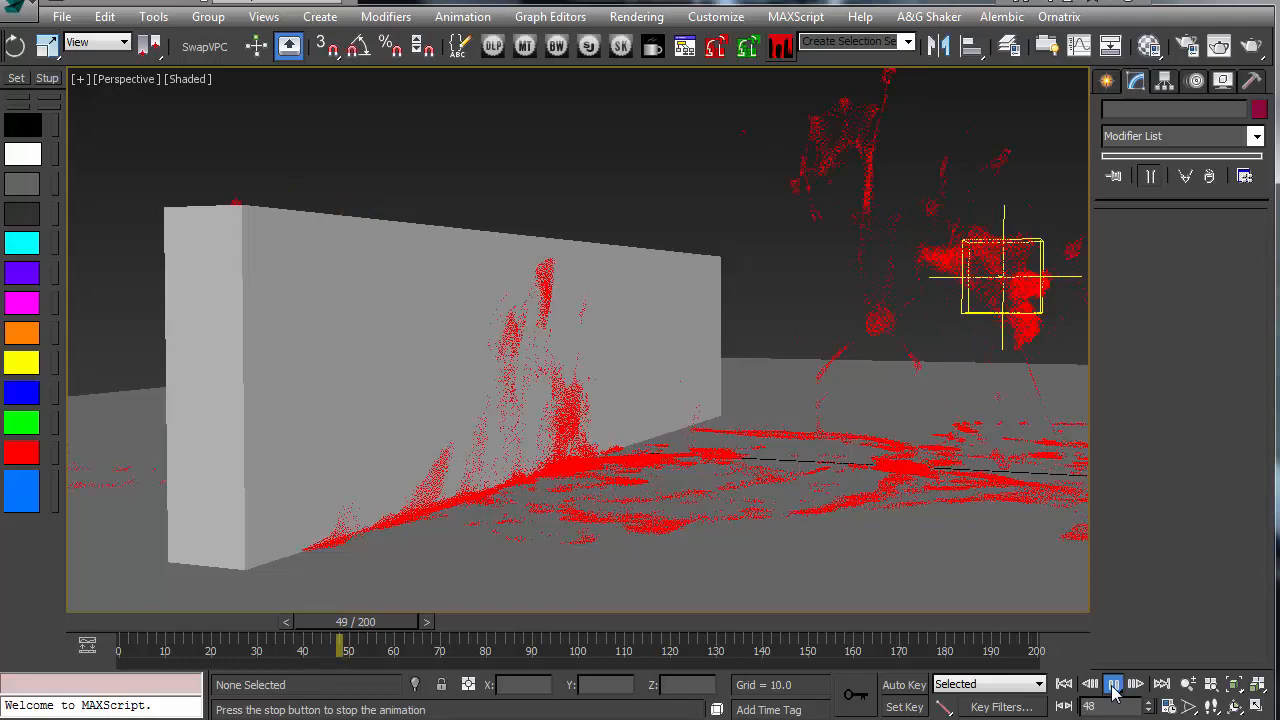
{"action": "left_click", "coordinate": [1112, 684]}
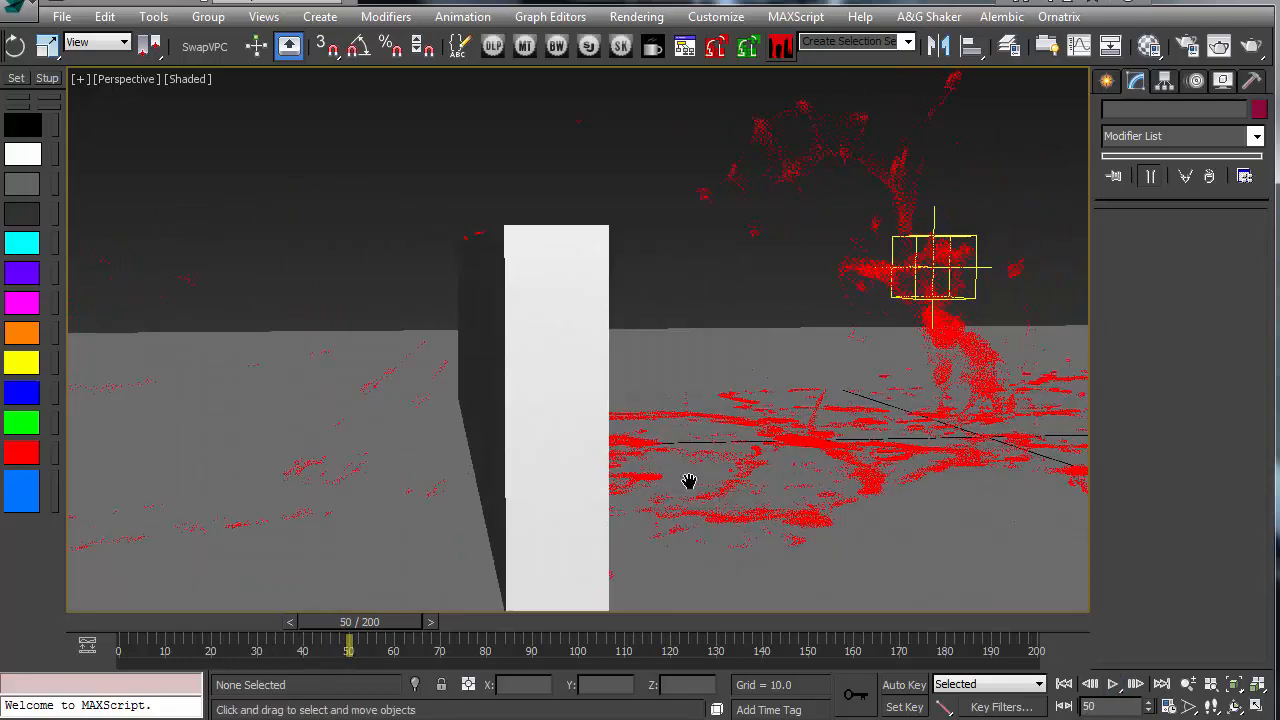
{"action": "left_click_drag", "start_coordinate": [688, 482], "coordinate": [710, 446]}
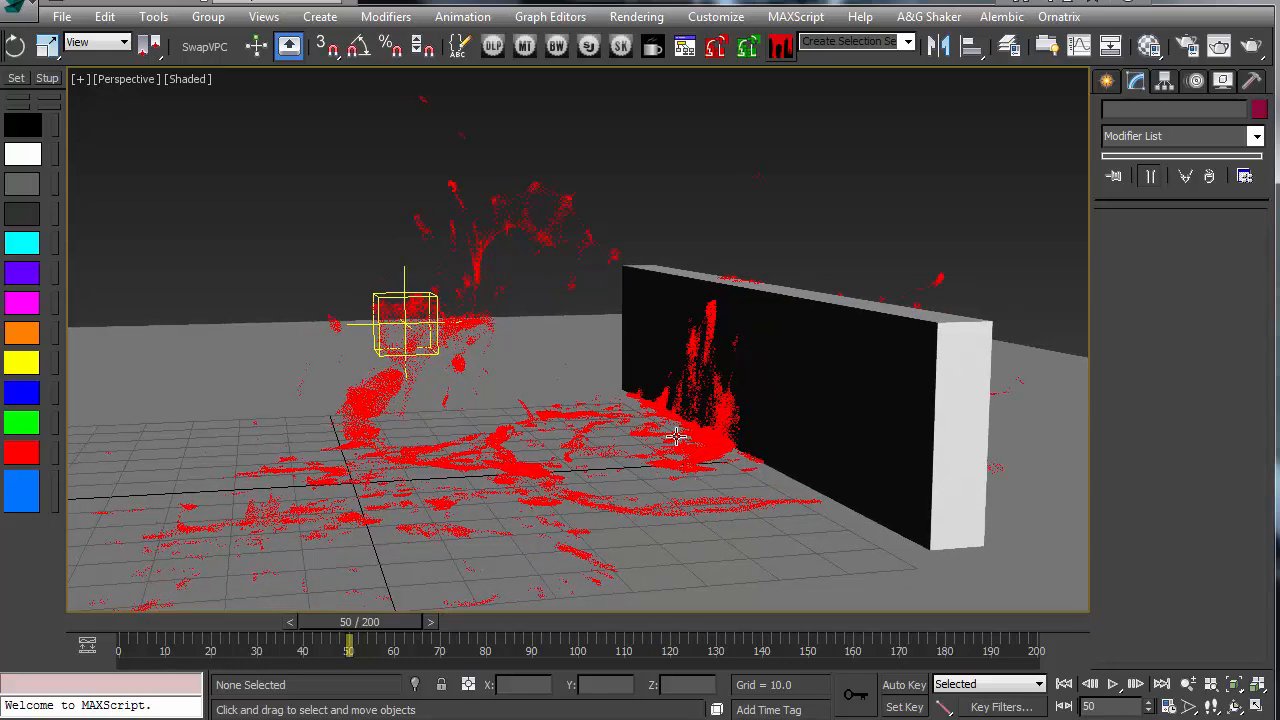
{"action": "left_click", "coordinate": [1112, 684]}
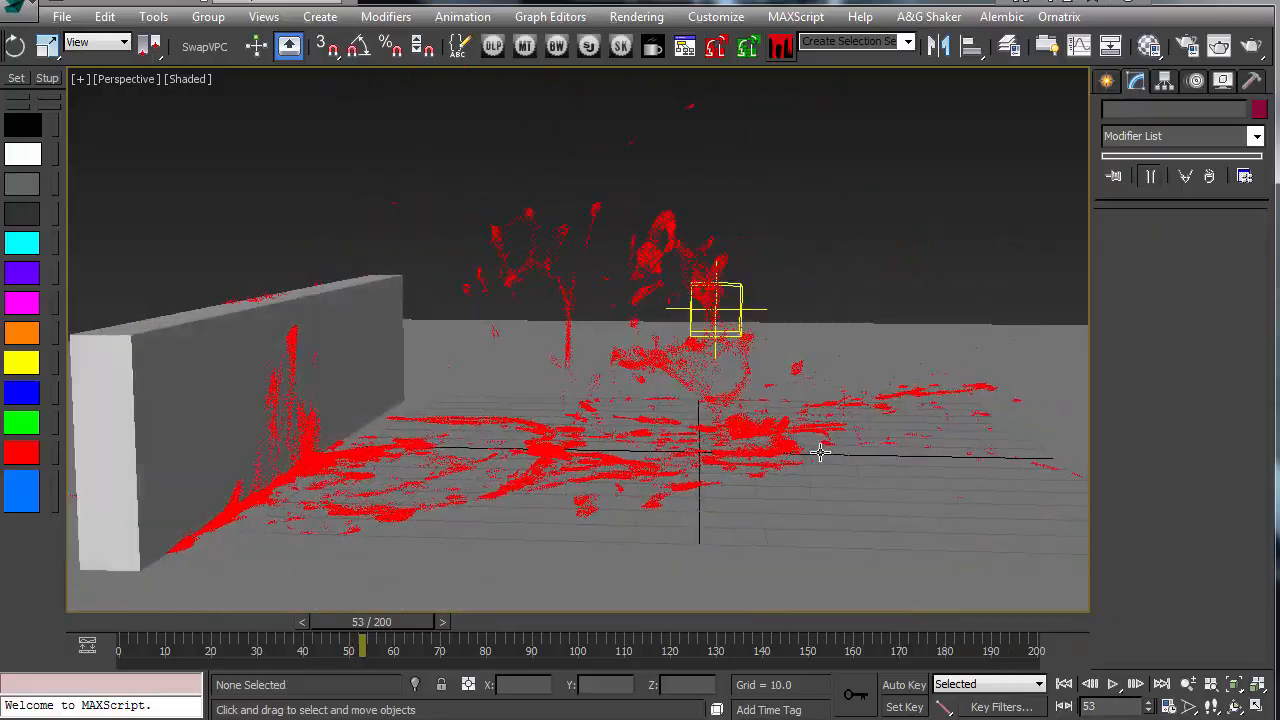
{"action": "left_click_drag", "start_coordinate": [820, 452], "coordinate": [940, 468]}
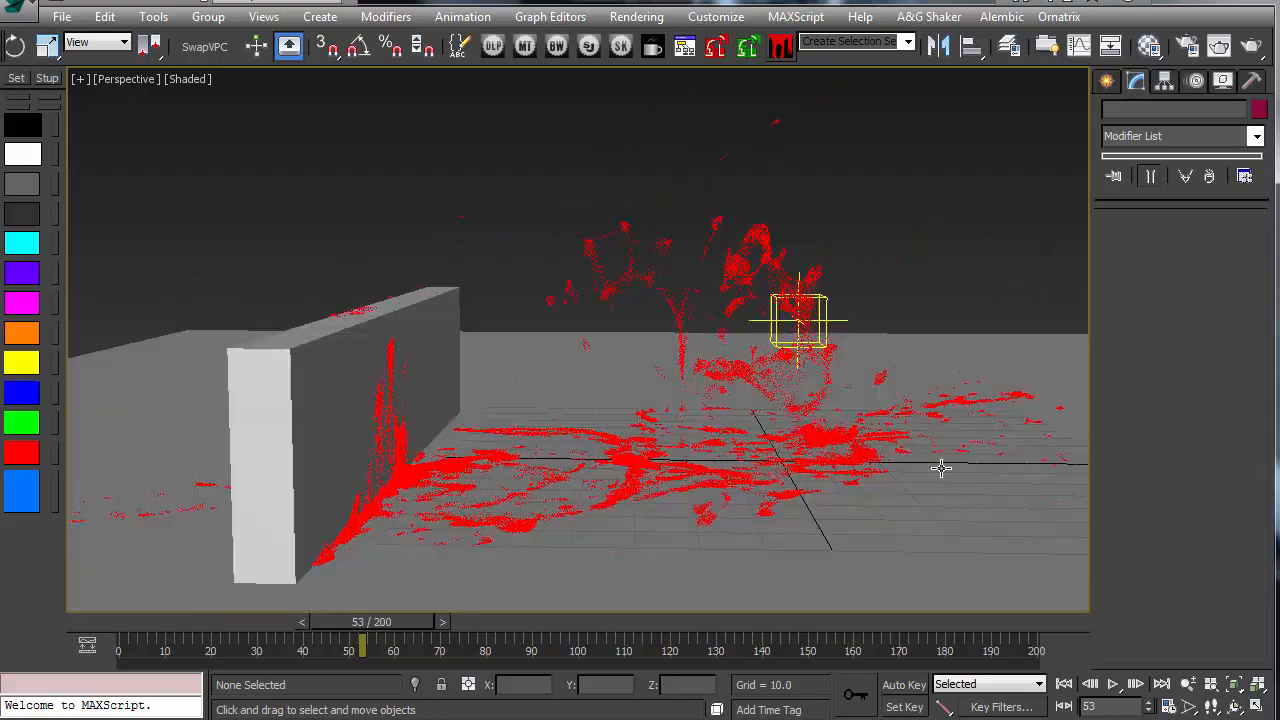
{"action": "left_click_drag", "start_coordinate": [940, 468], "coordinate": [856, 464]}
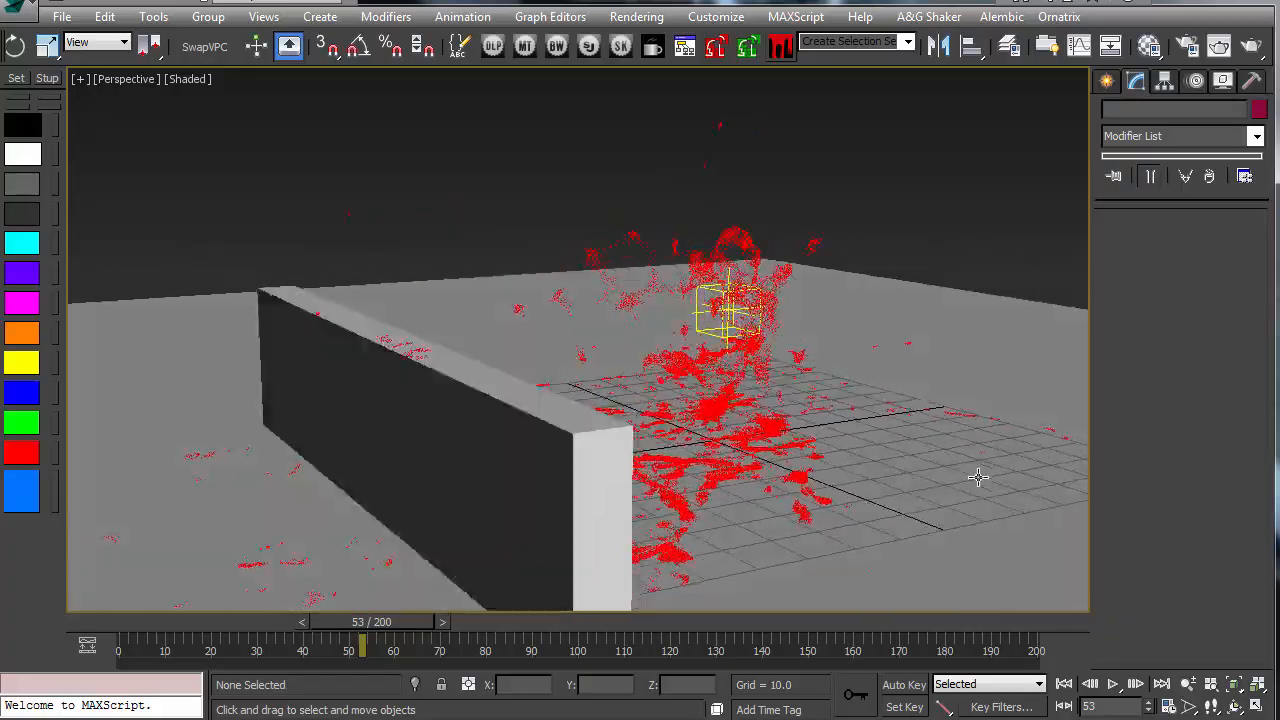
{"action": "left_click_drag", "start_coordinate": [978, 476], "coordinate": [838, 444]}
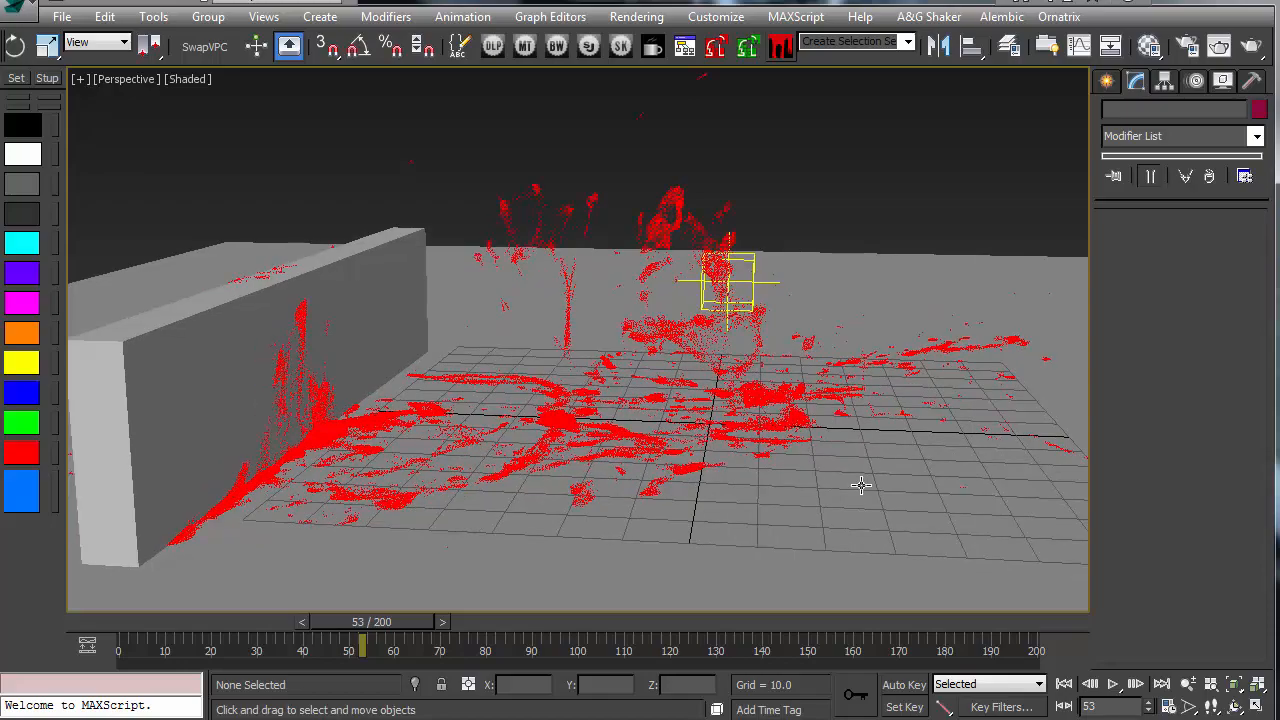
{"action": "left_click_drag", "start_coordinate": [862, 486], "coordinate": [924, 490]}
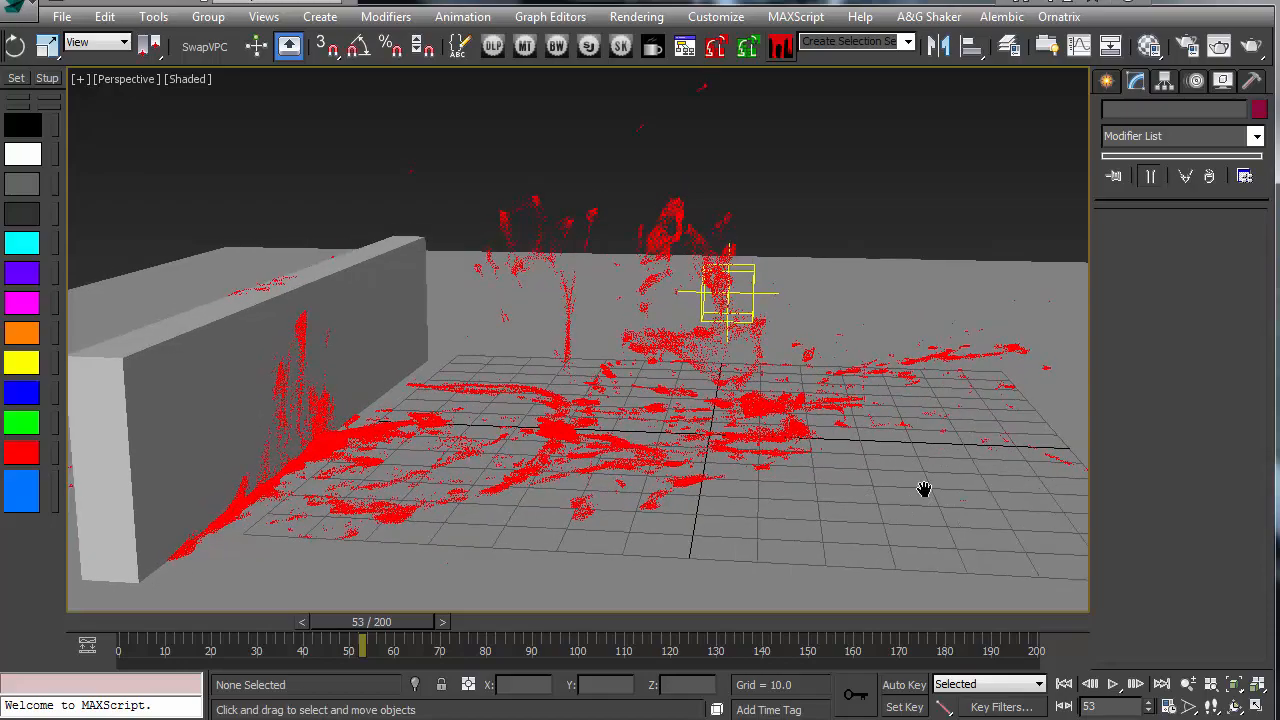
{"action": "left_click_drag", "start_coordinate": [924, 488], "coordinate": [844, 488]}
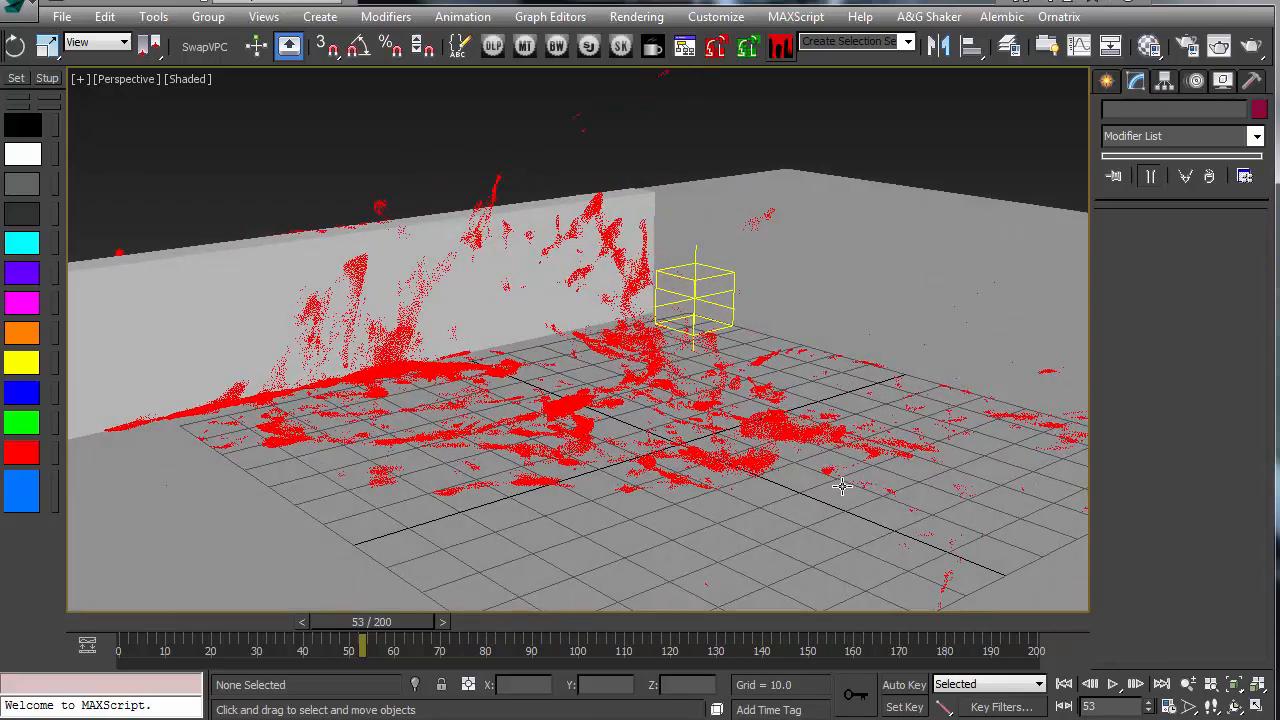